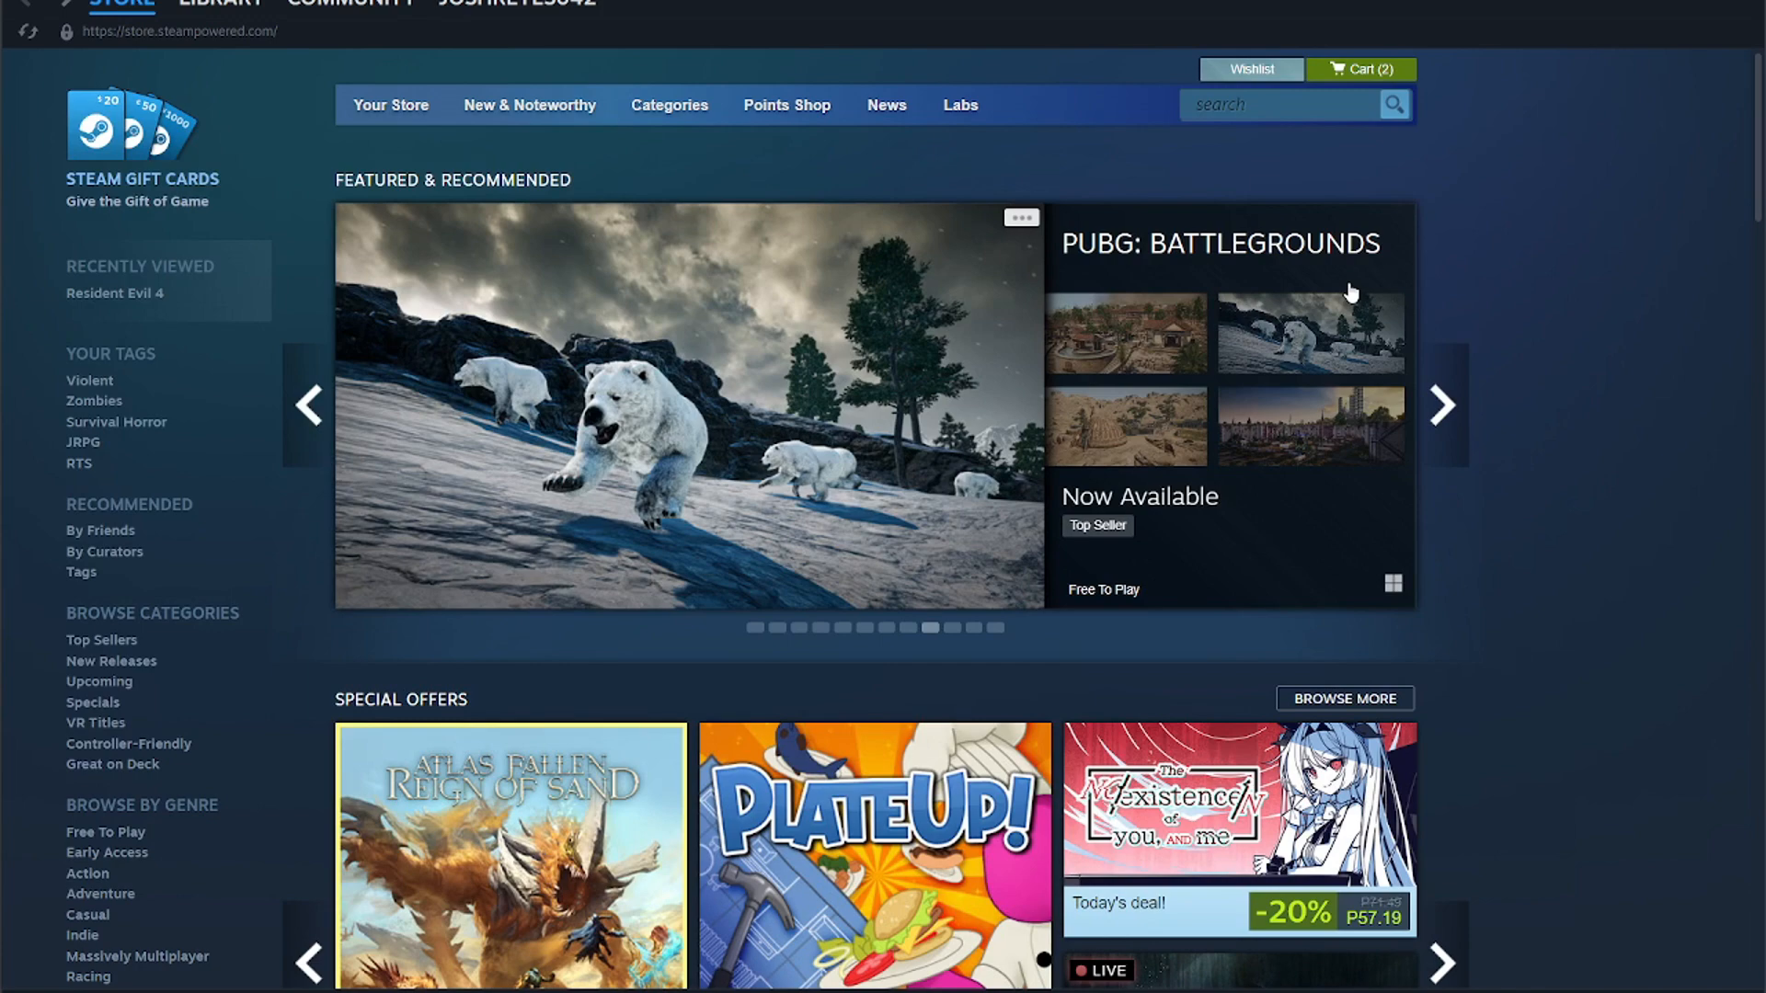
Step: Search the Steam store for 'wallpaper' to list suggestions like Wallpaper Engine
click(1296, 104)
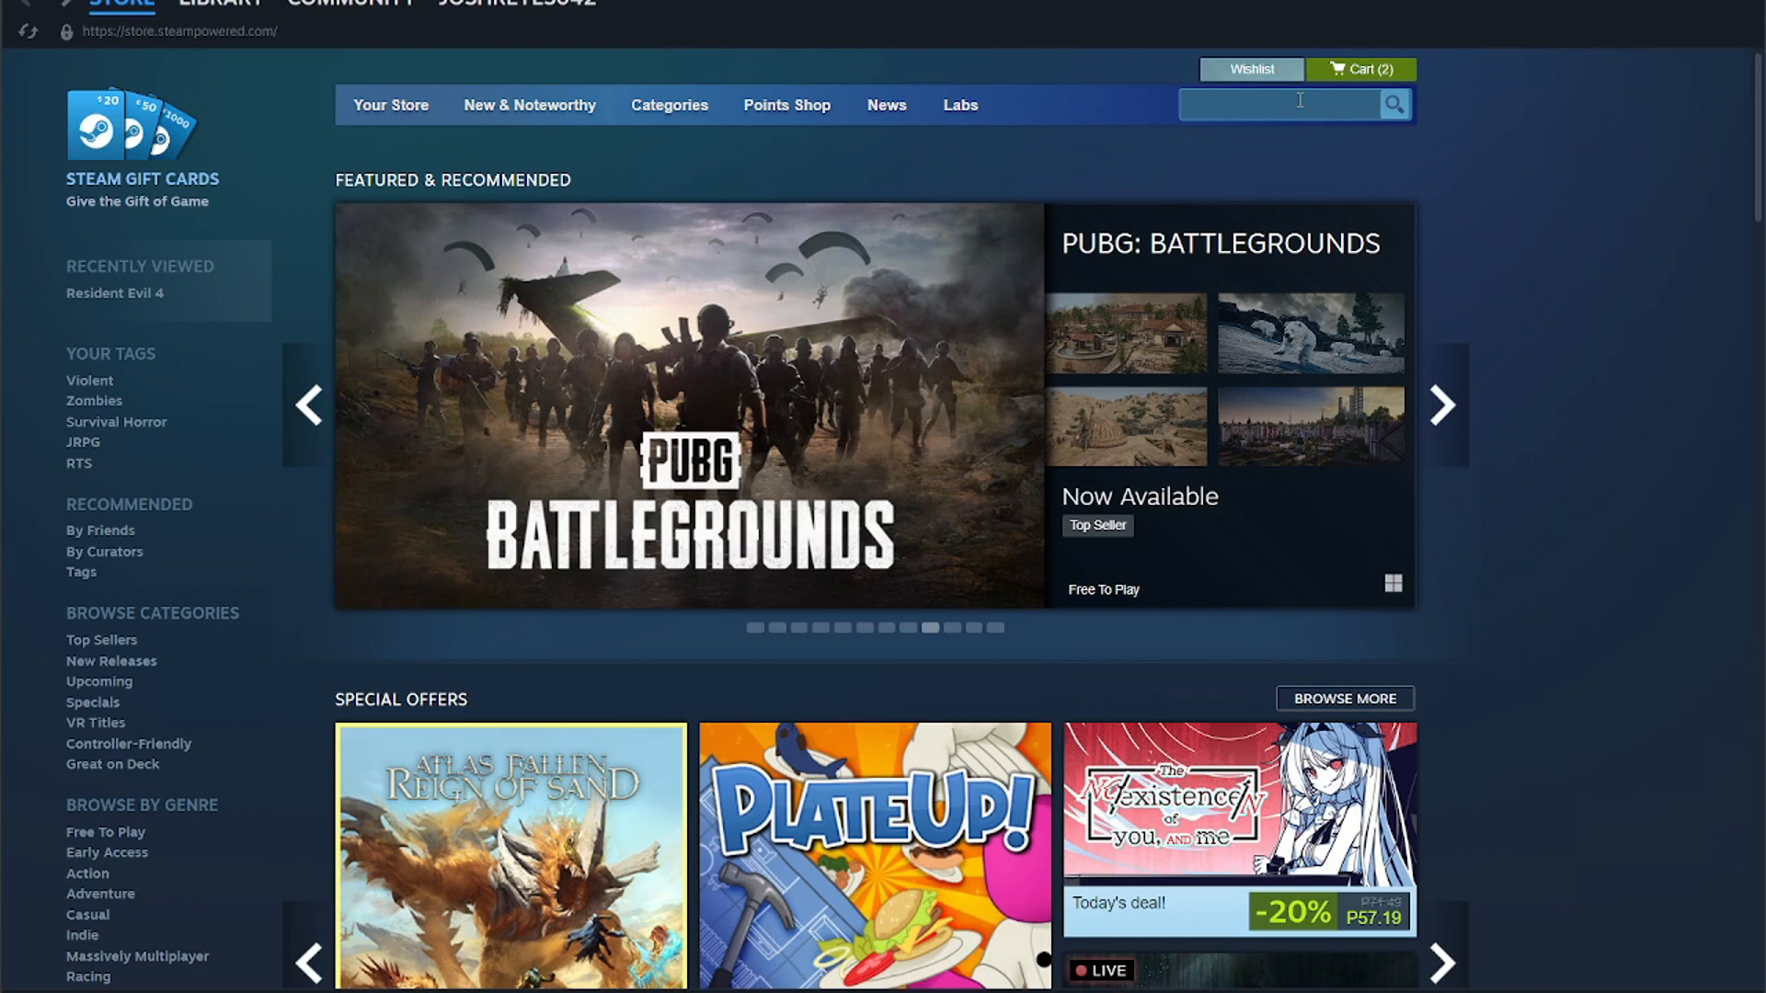
text(wallppaper)
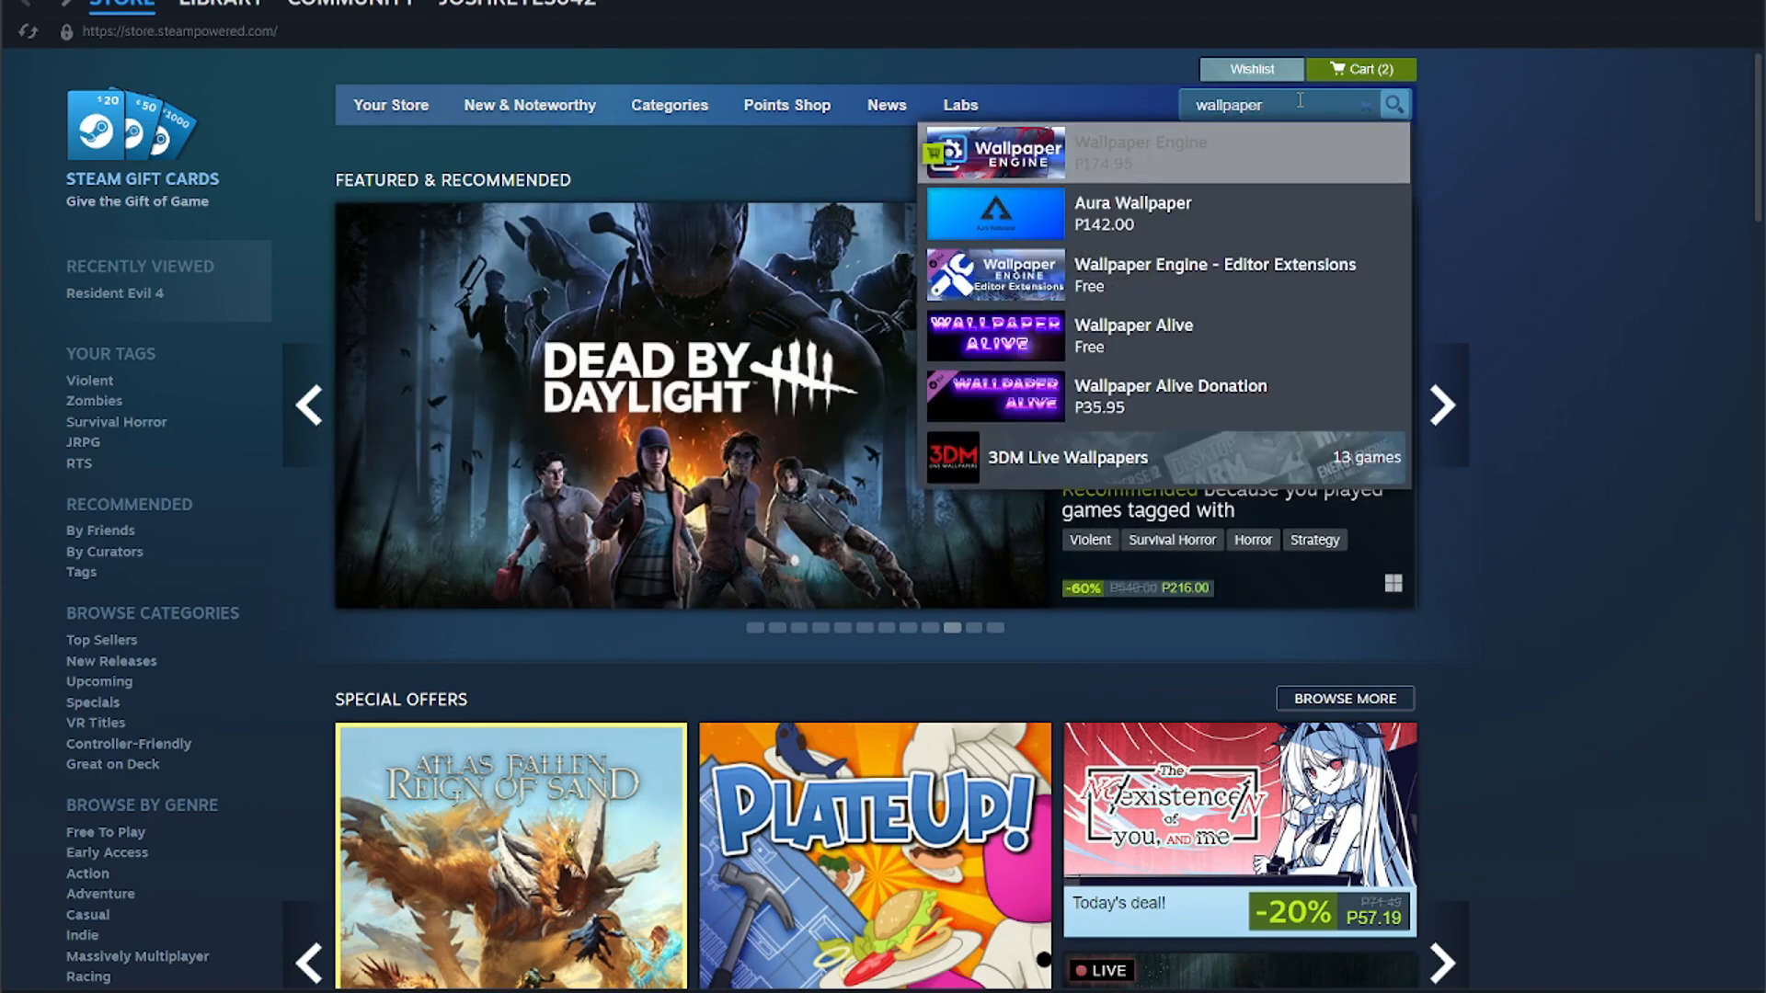
Step: Open Wallpaper Engine's store page and scroll down to its system requirements
click(1049, 154)
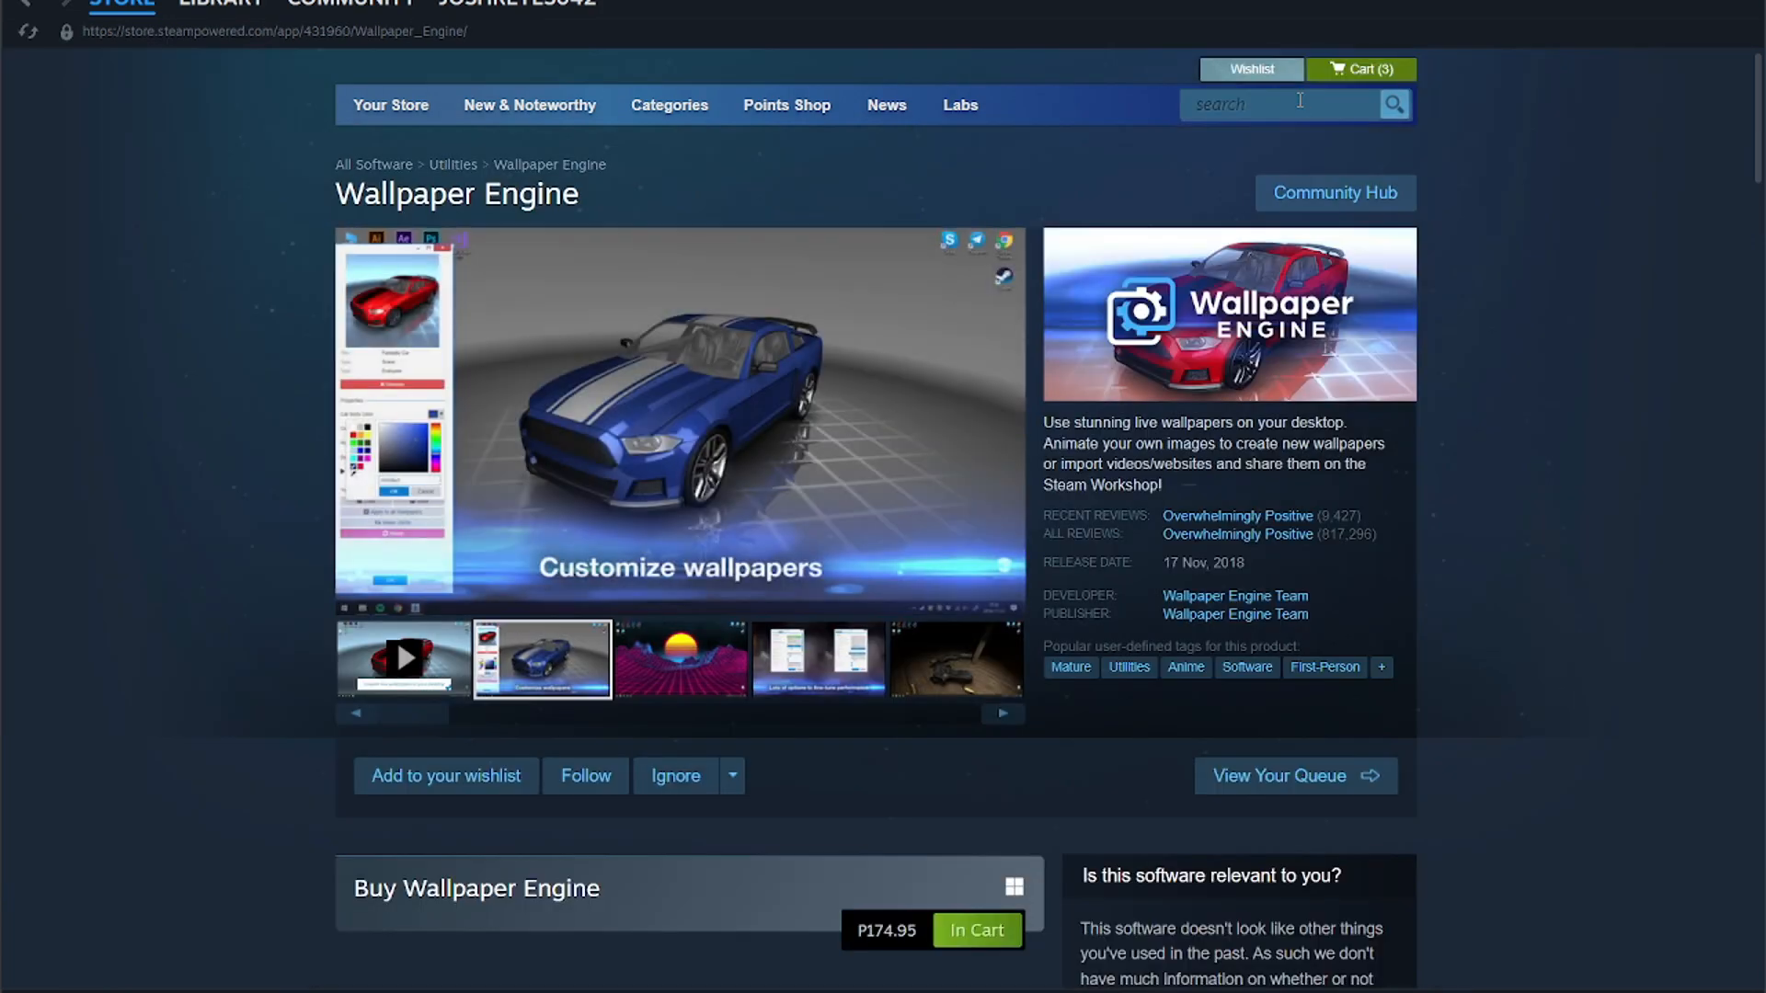
mouse_move(958, 956)
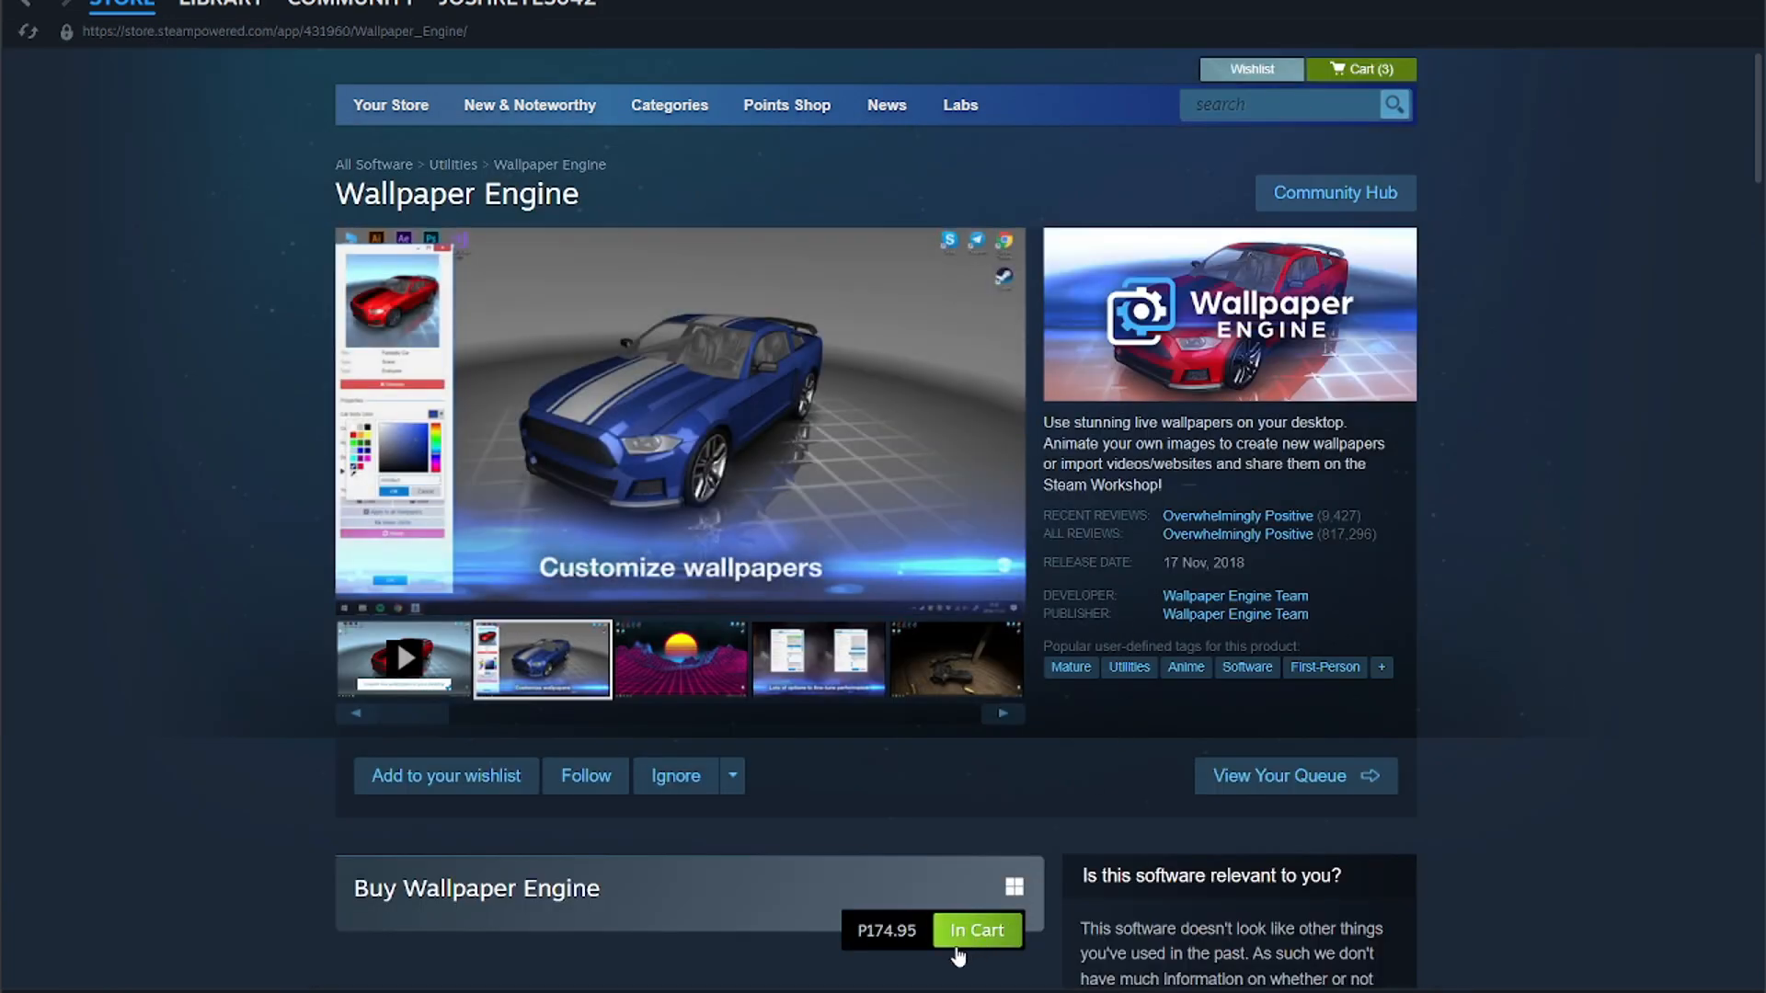
scroll(down, 3)
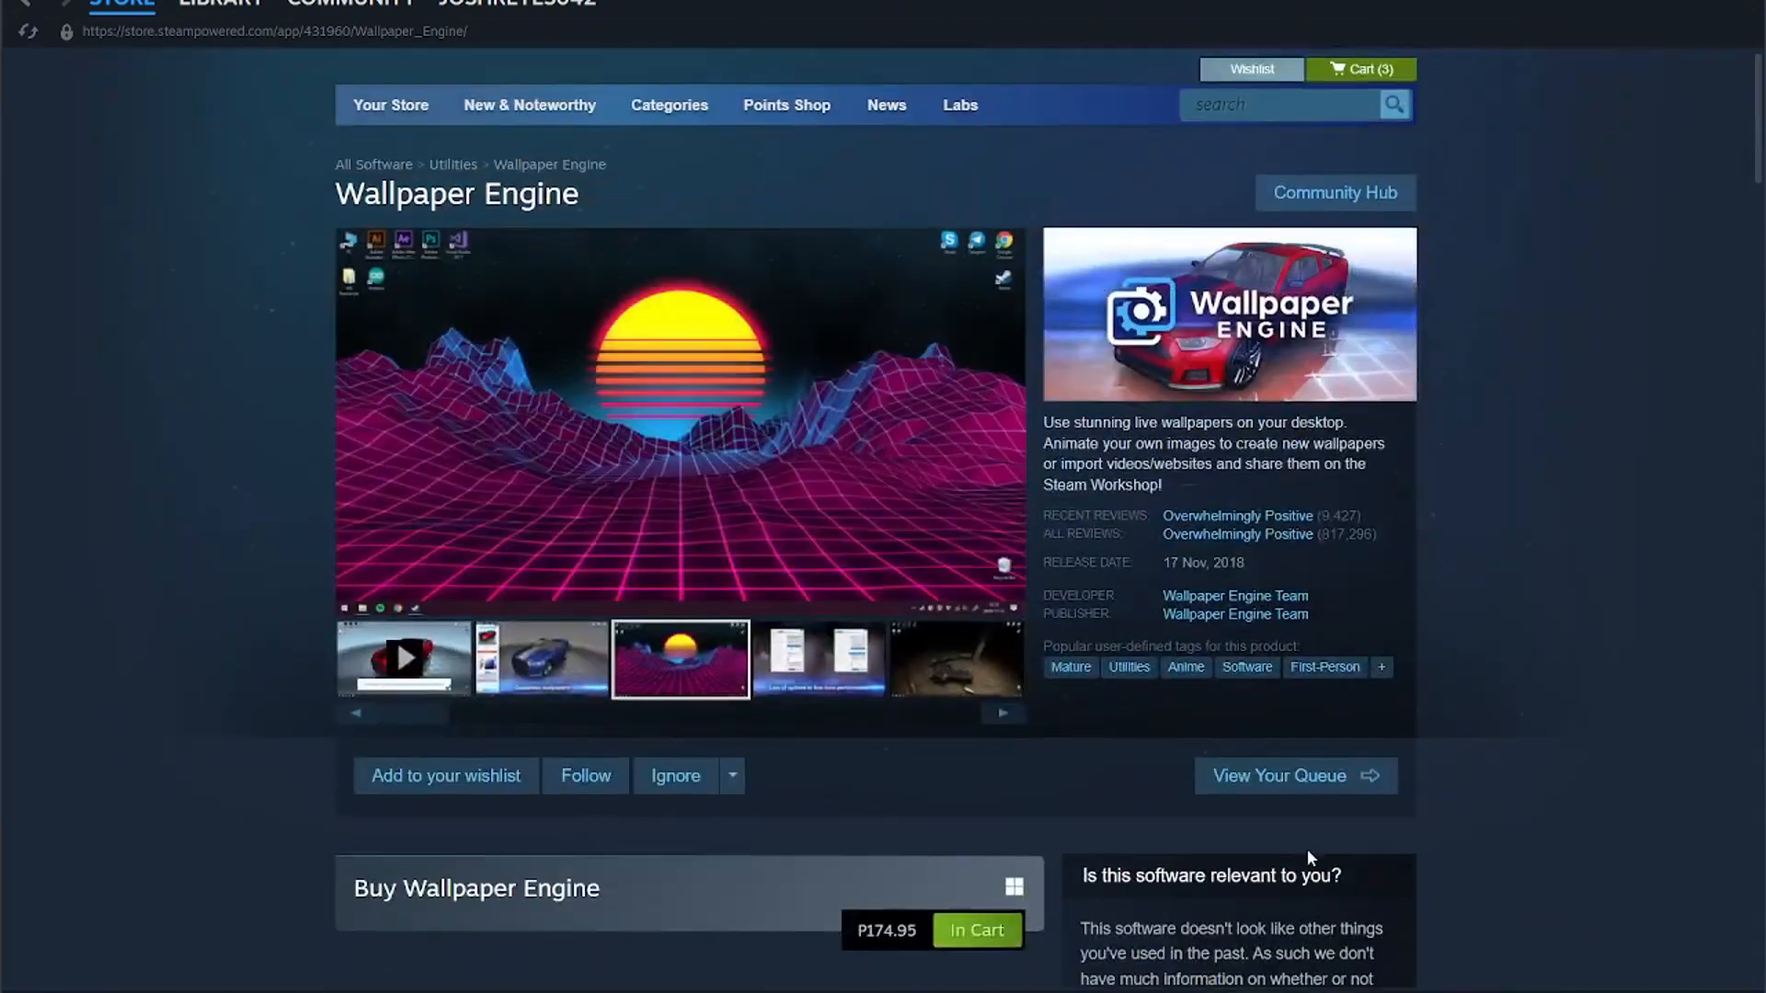
scroll(down, 3)
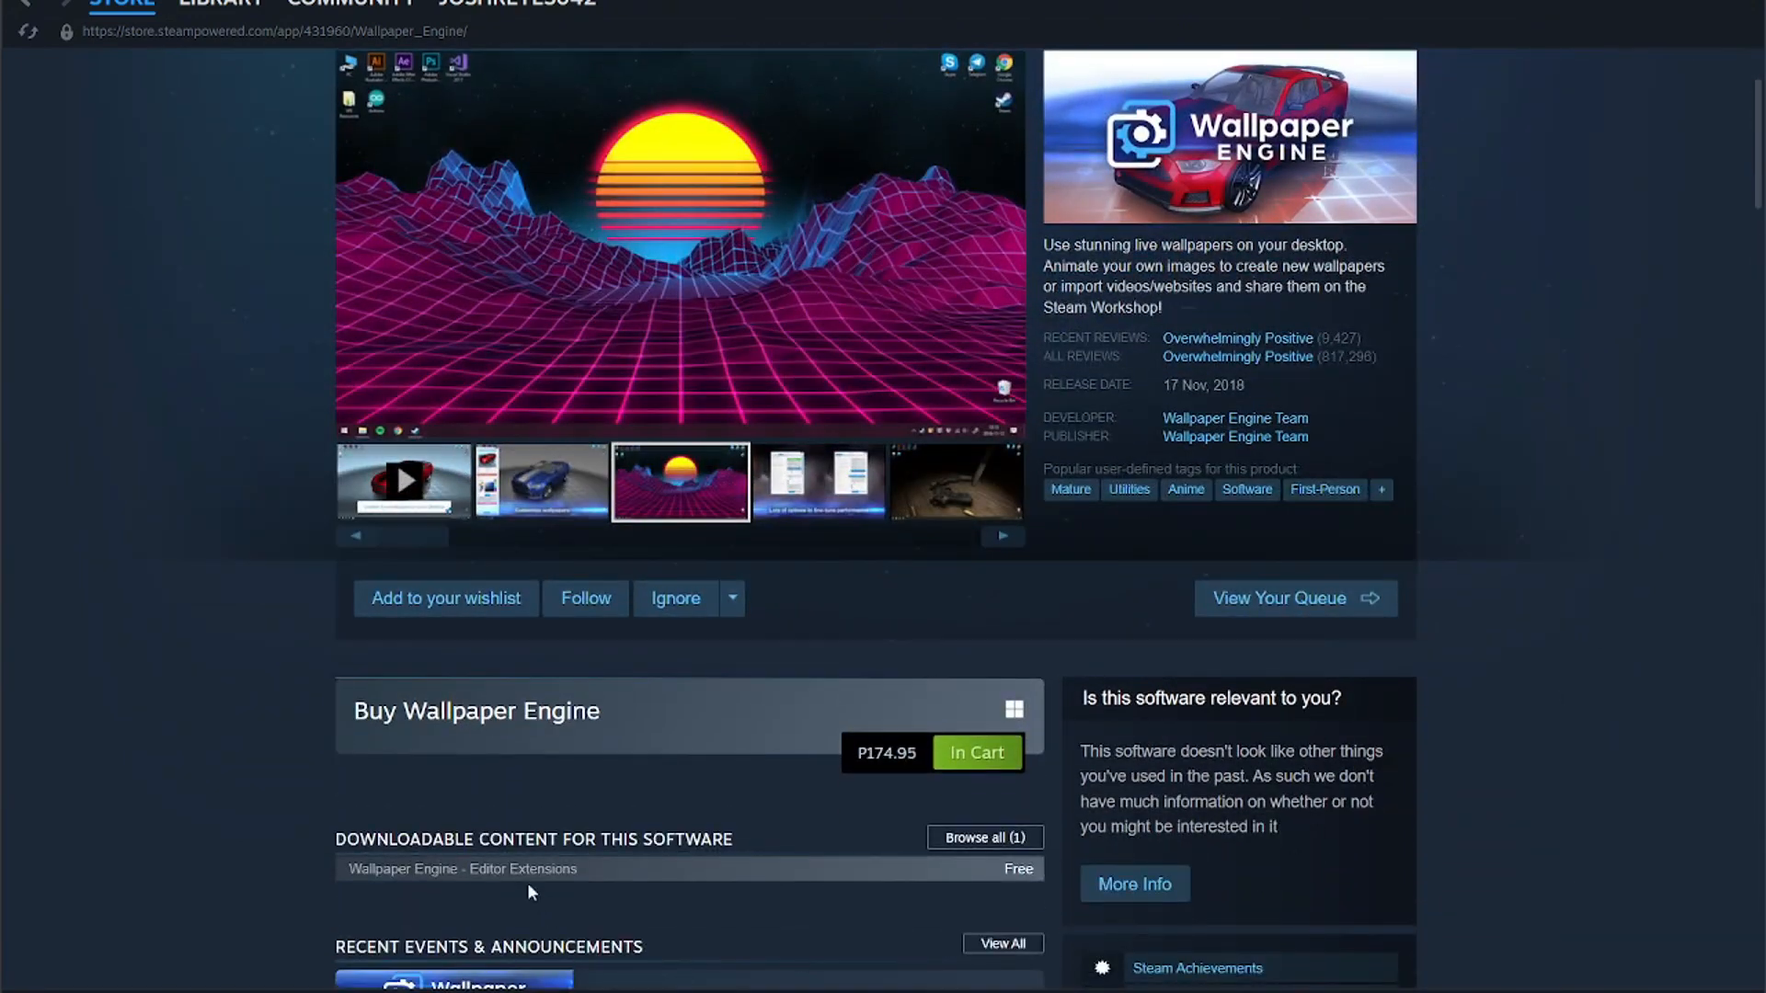
scroll(down, 3)
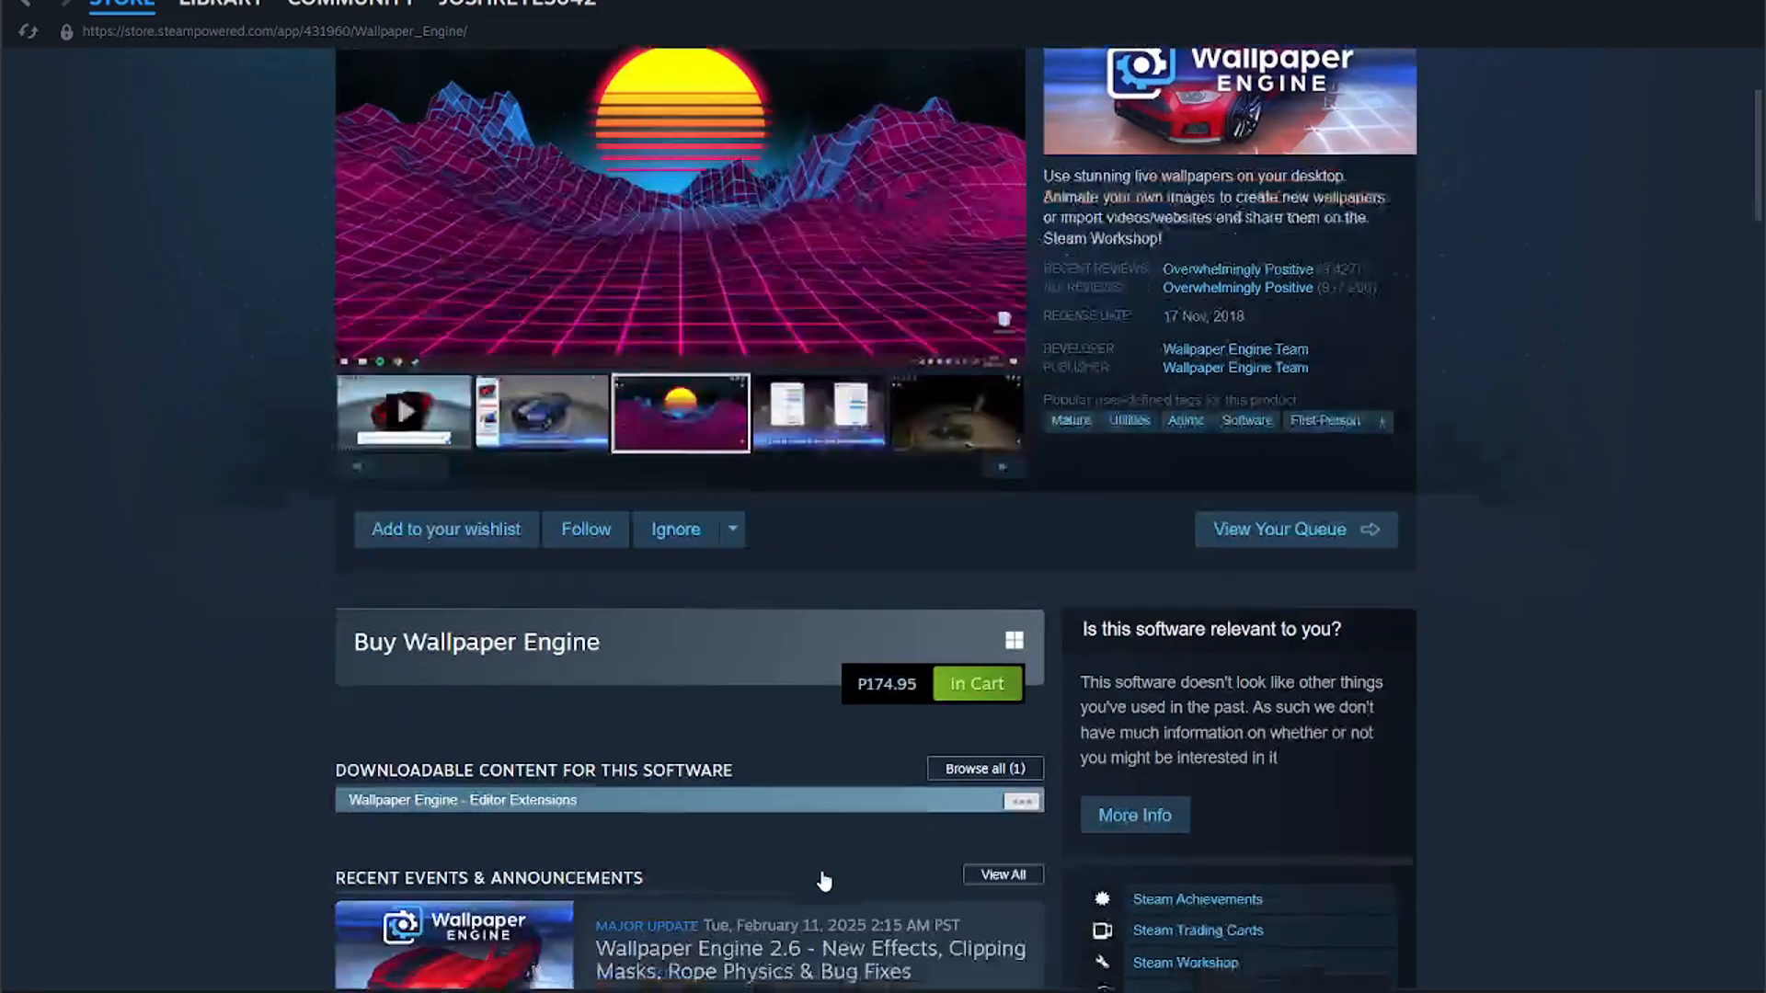
scroll(down, 3)
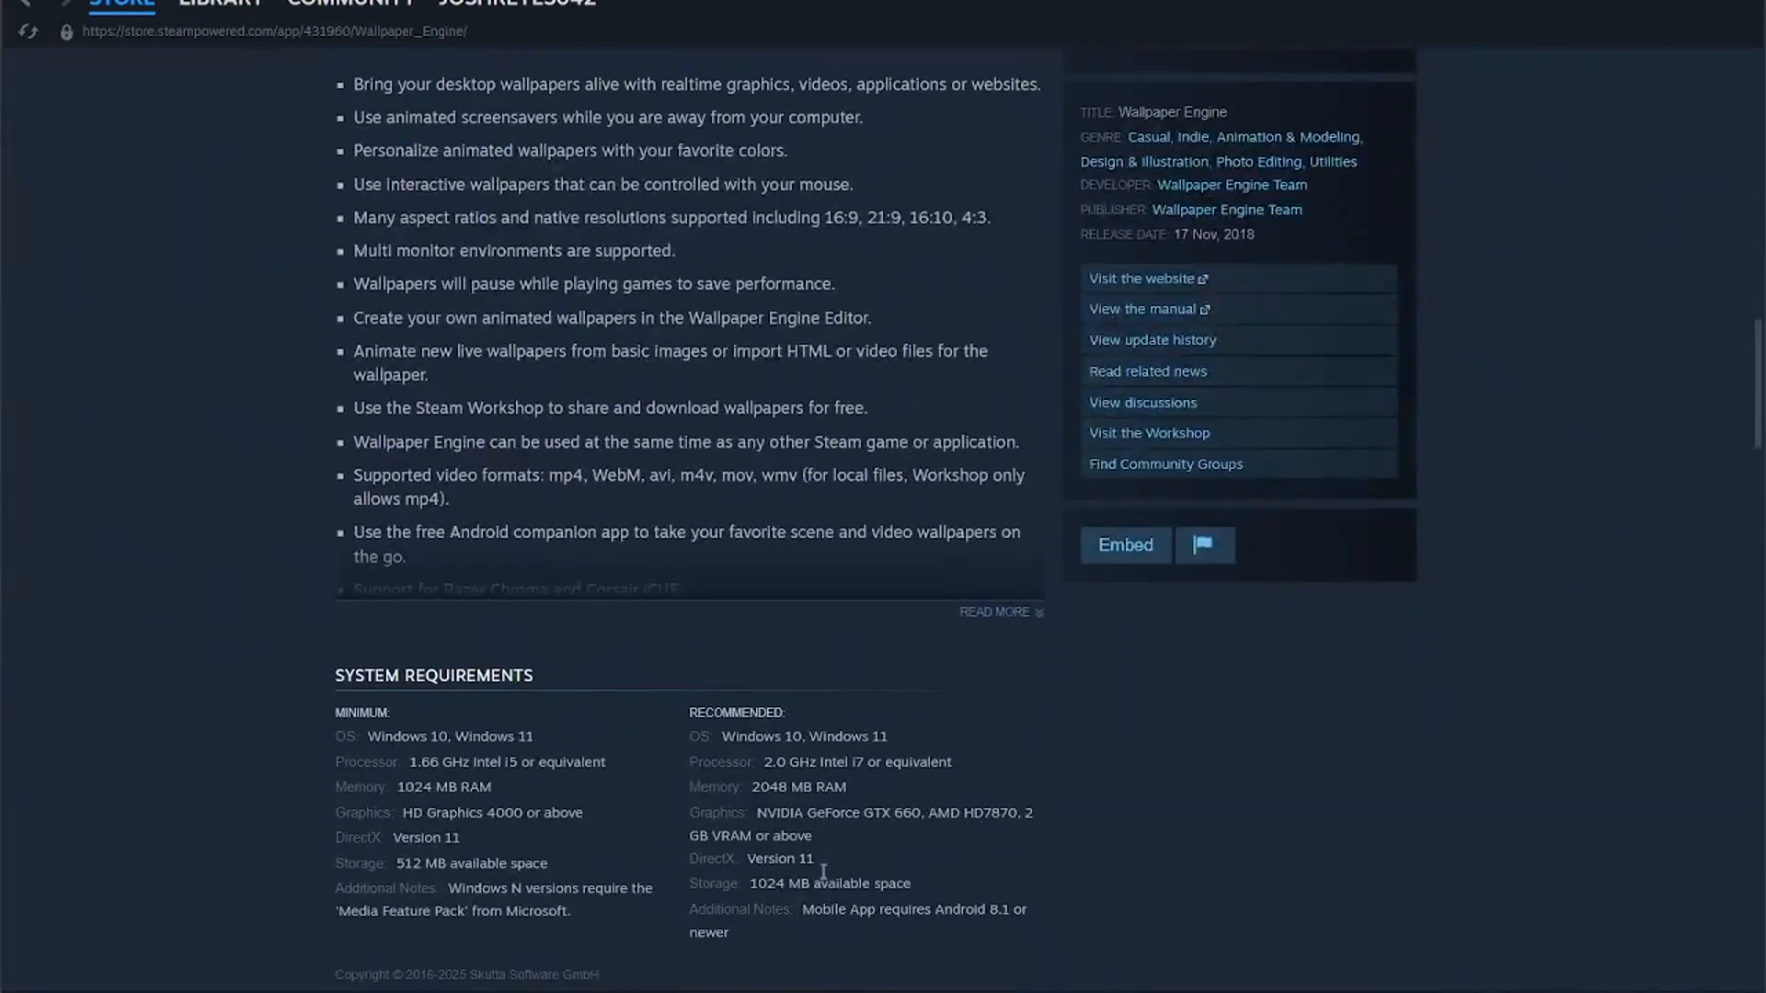
scroll(down, 3)
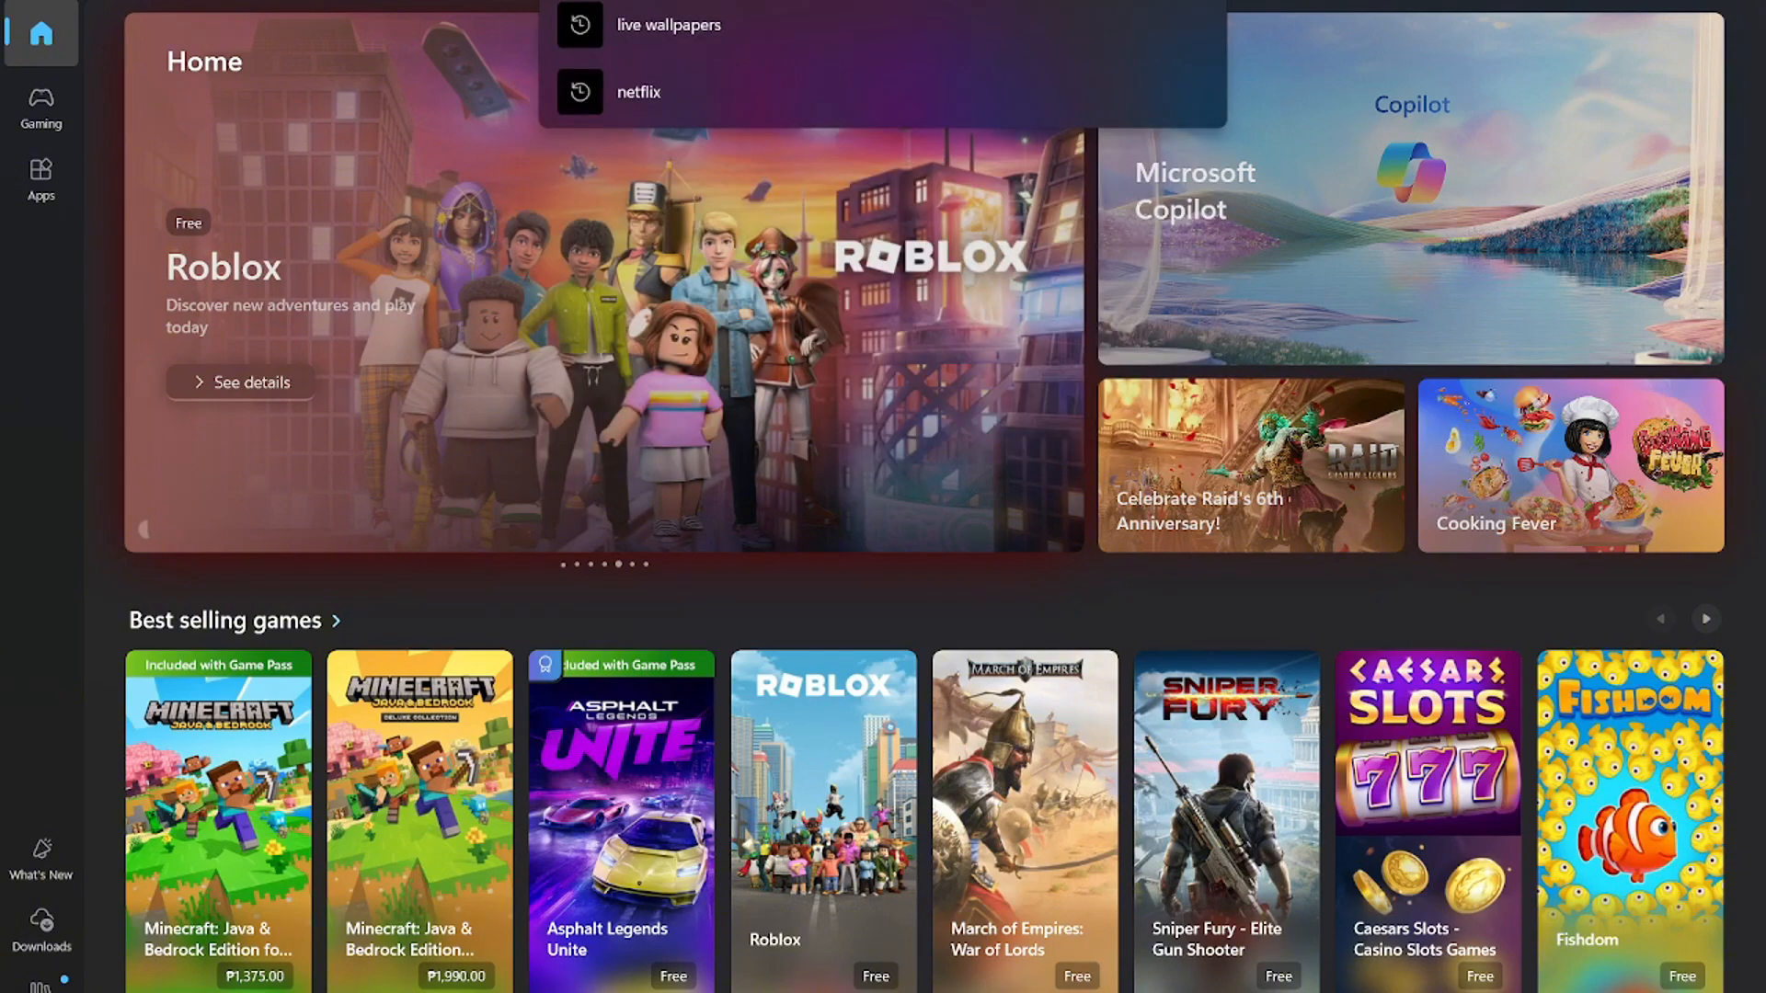
Step: Search the Microsoft Store for 'lively wallpaper' and open the X Live Wallpaper page
text(lively wallpaper)
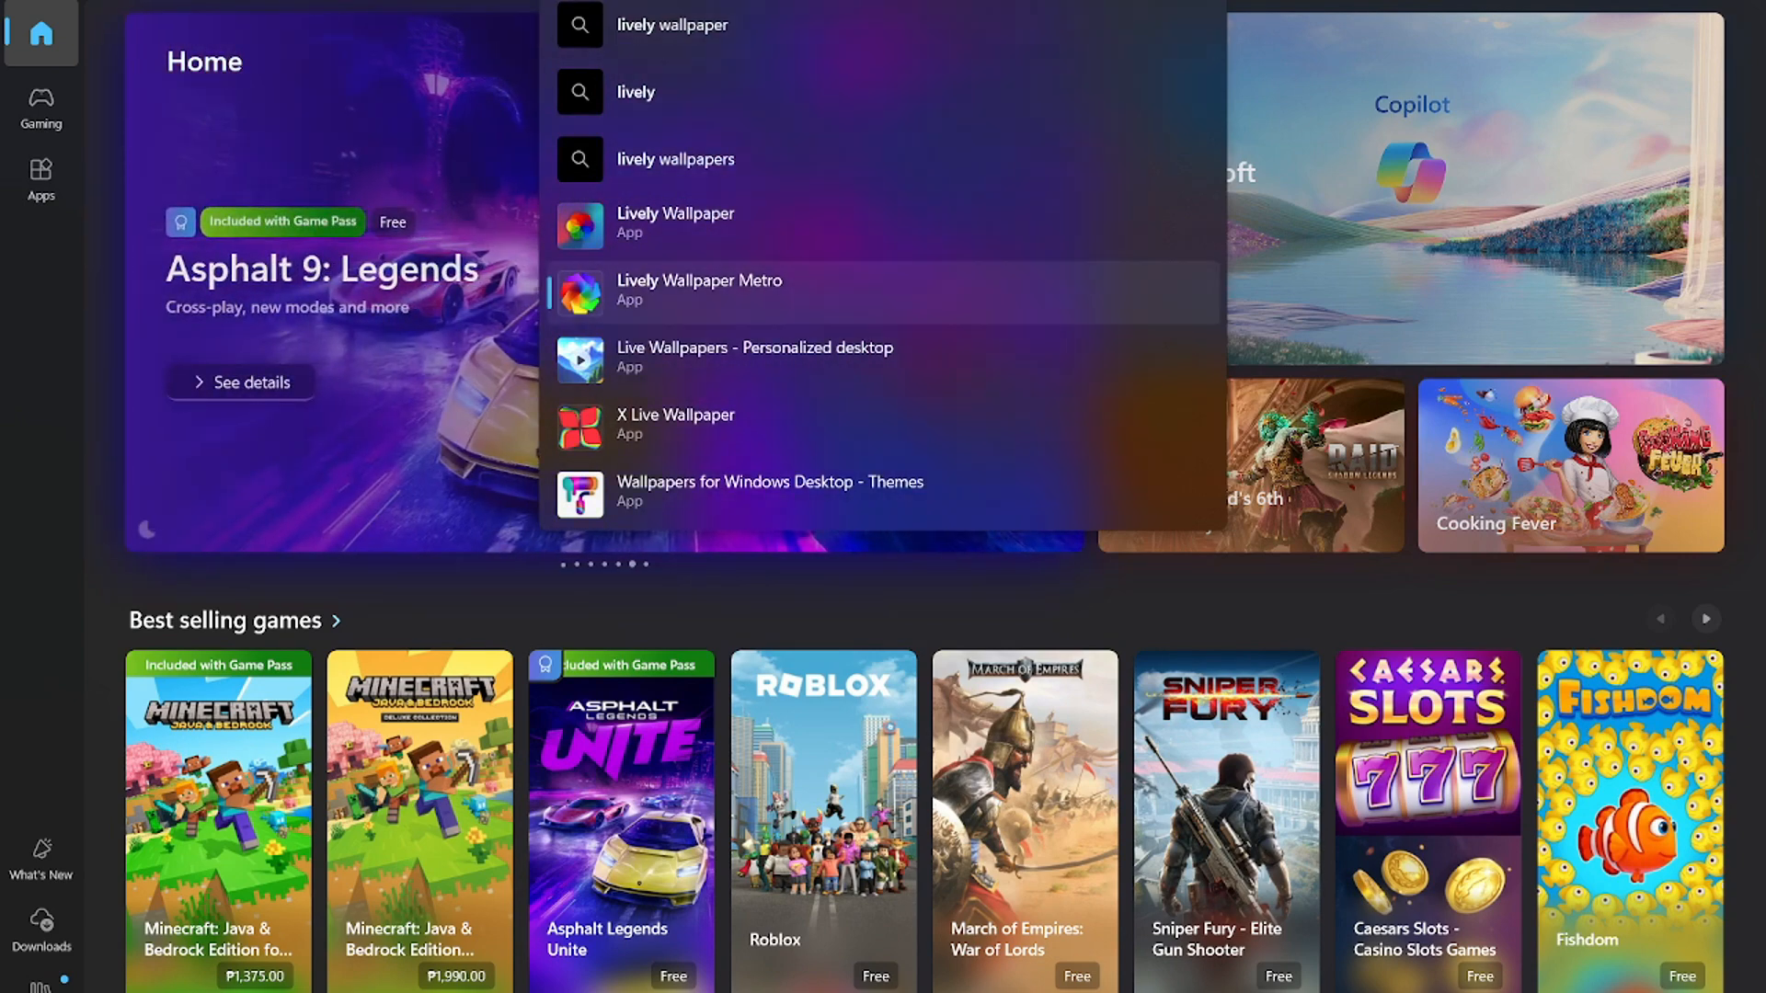
mouse_move(712, 224)
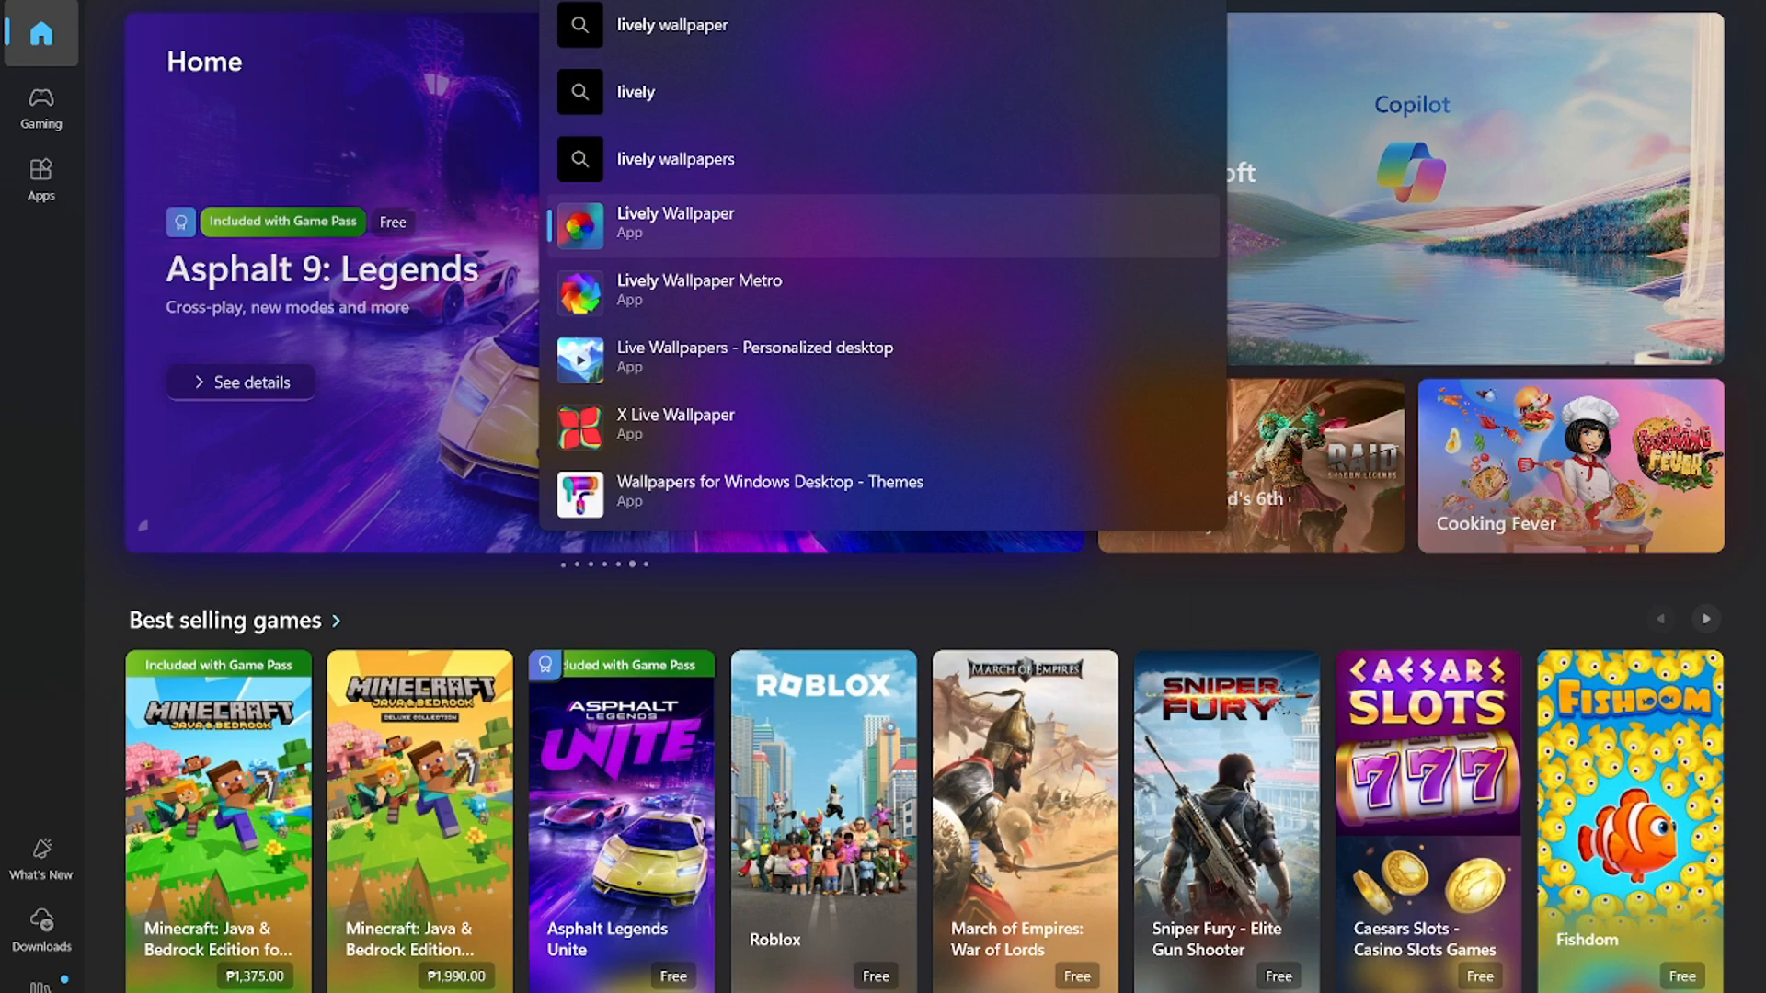
click(676, 415)
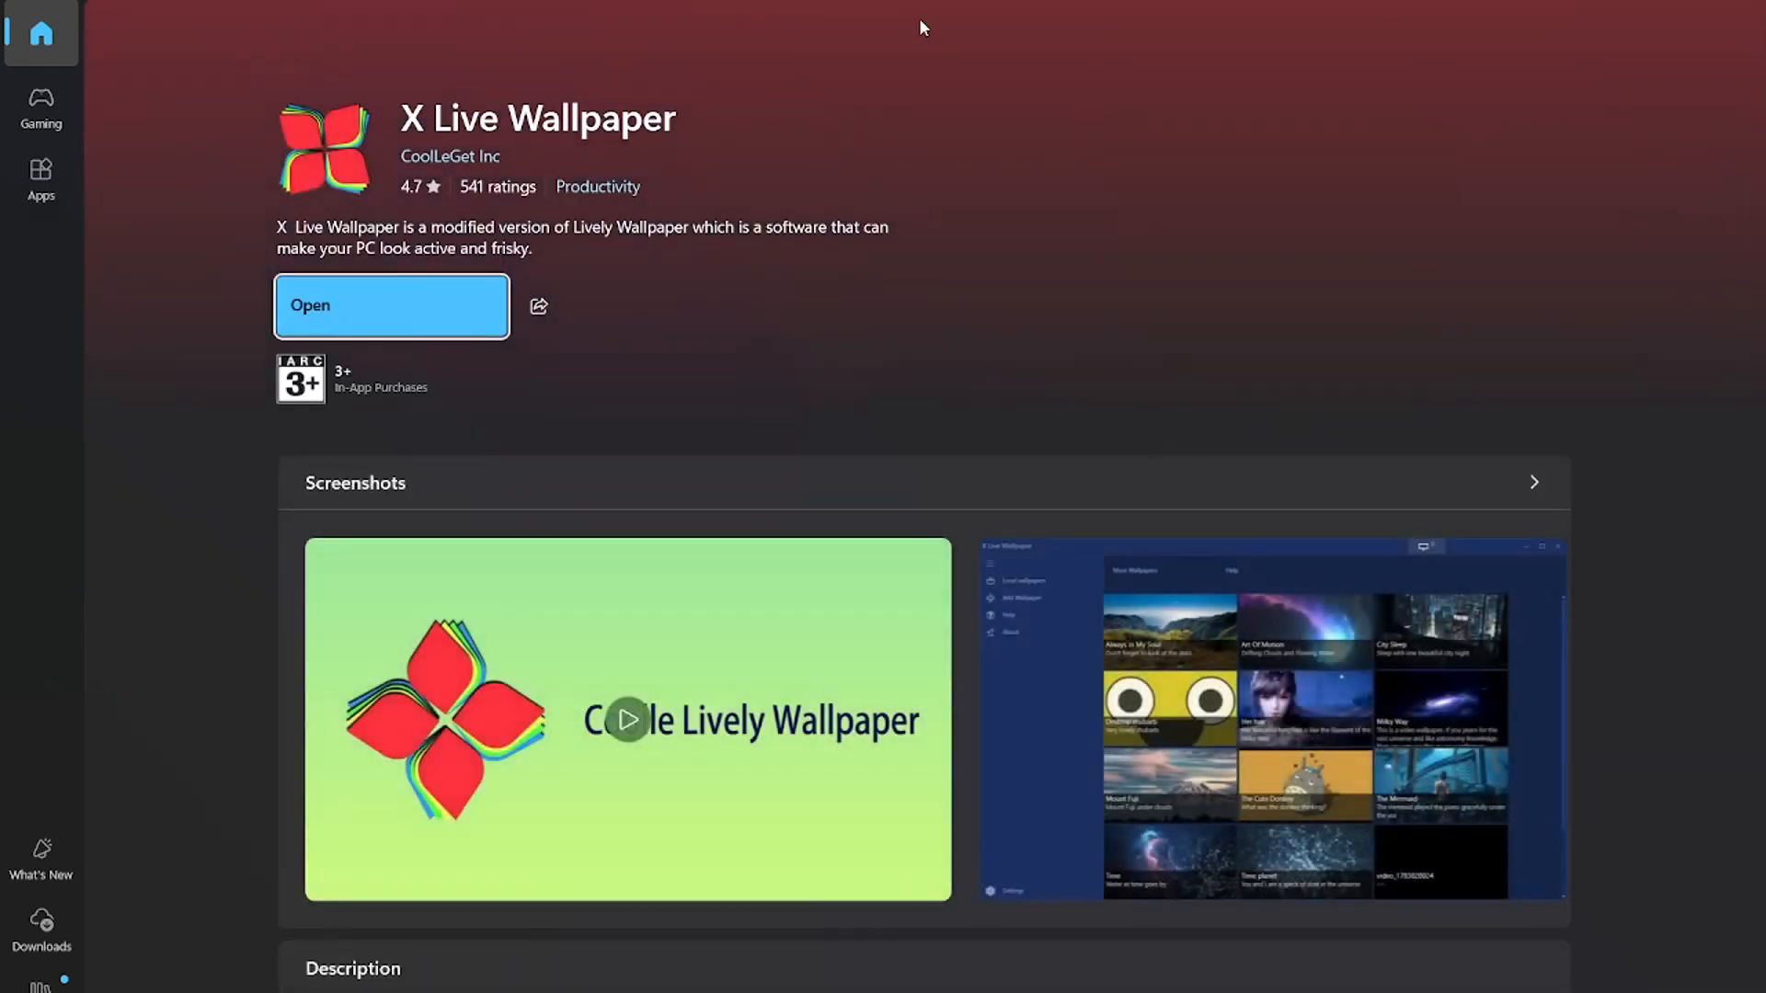
mouse_move(462, 316)
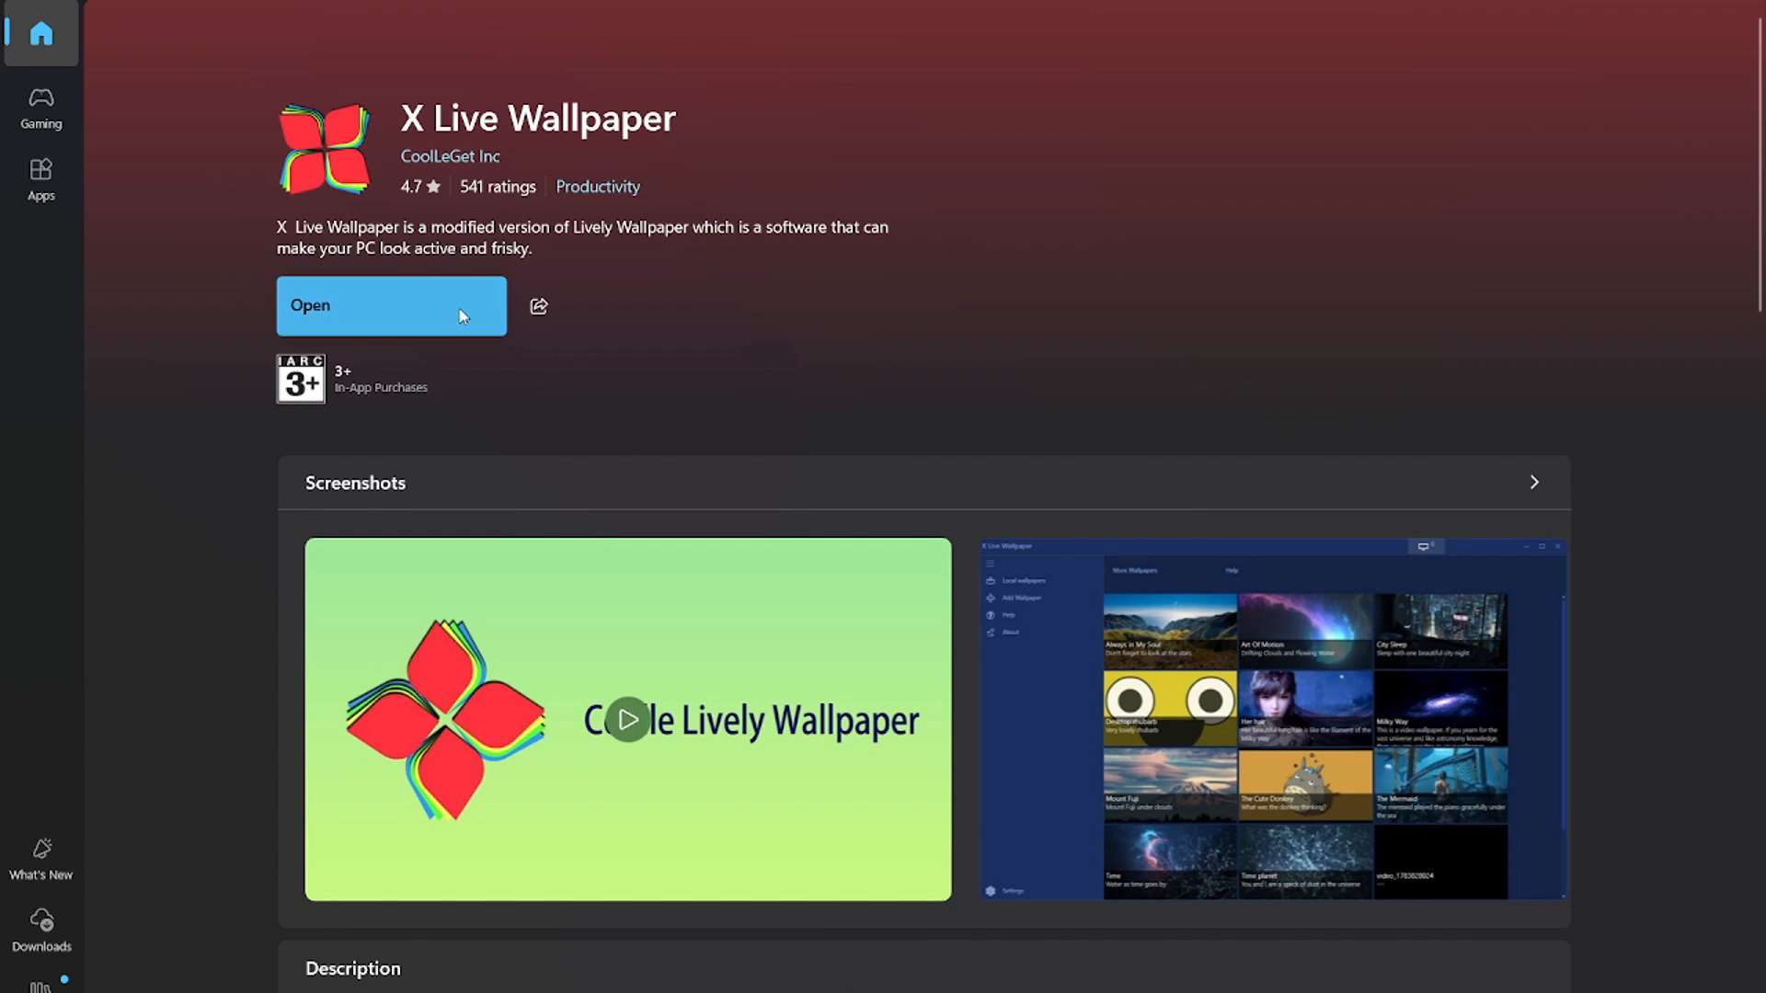
mouse_move(671, 979)
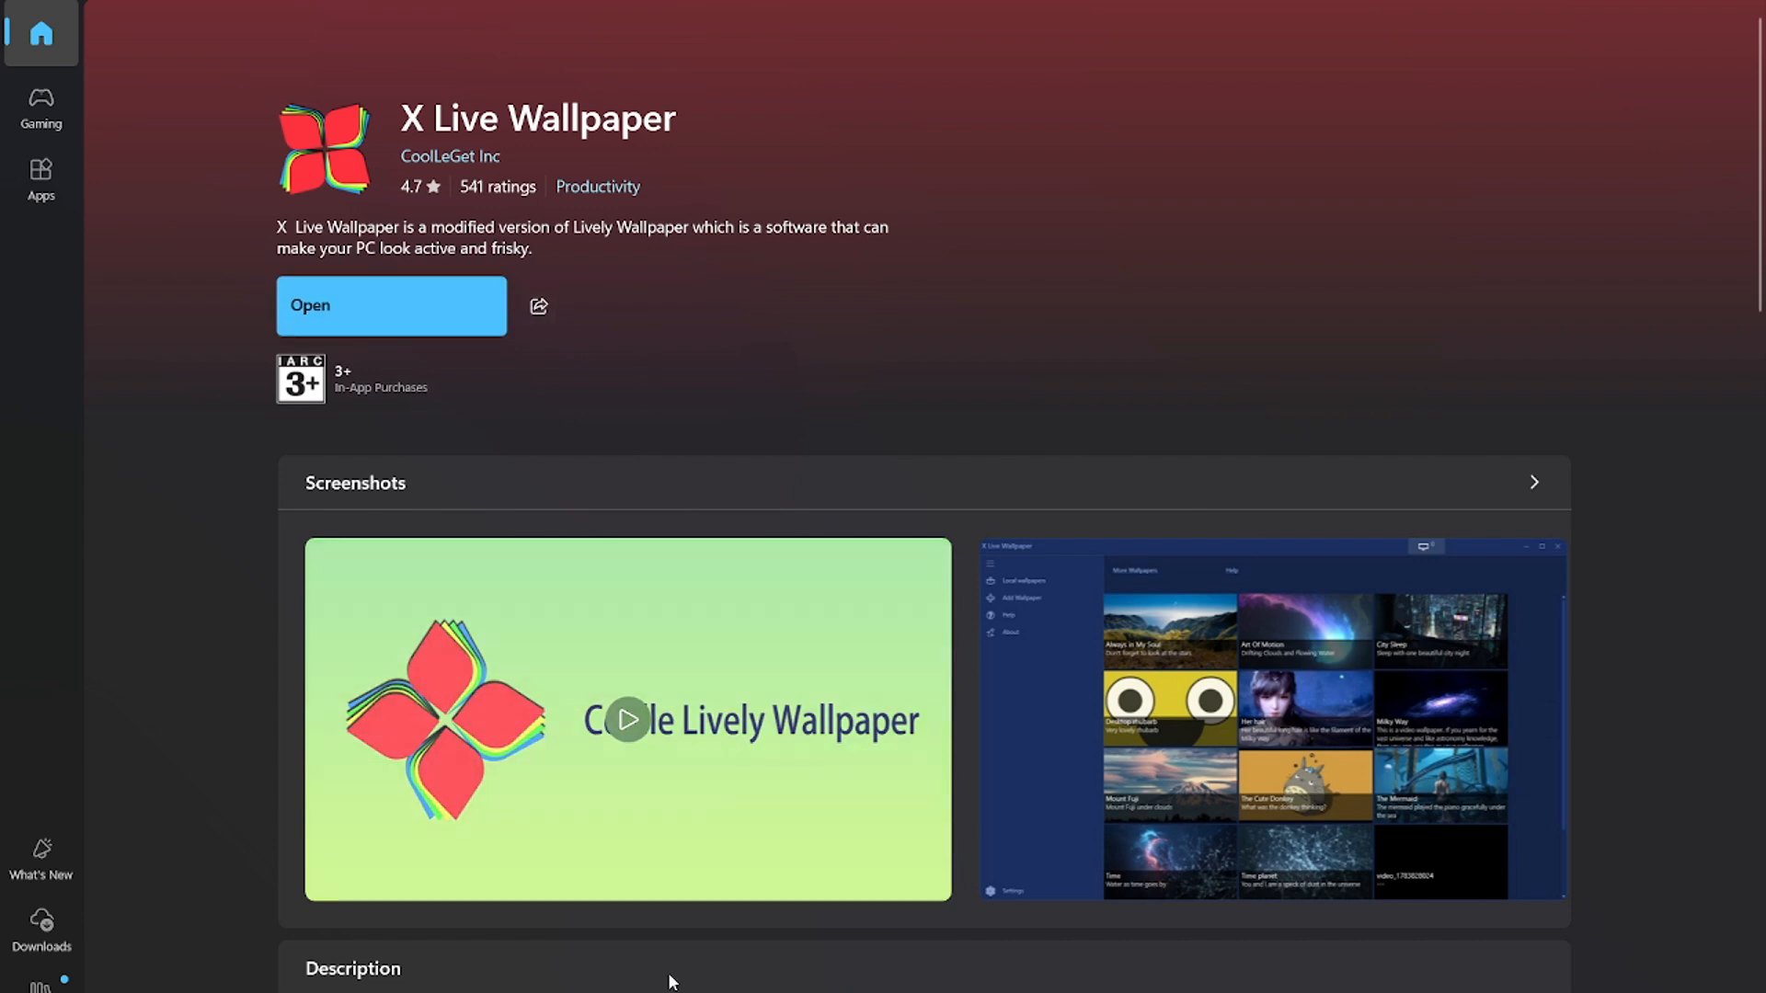
Step: Open X Live Wallpaper from the Store and show the Local wallpapers gallery
click(390, 306)
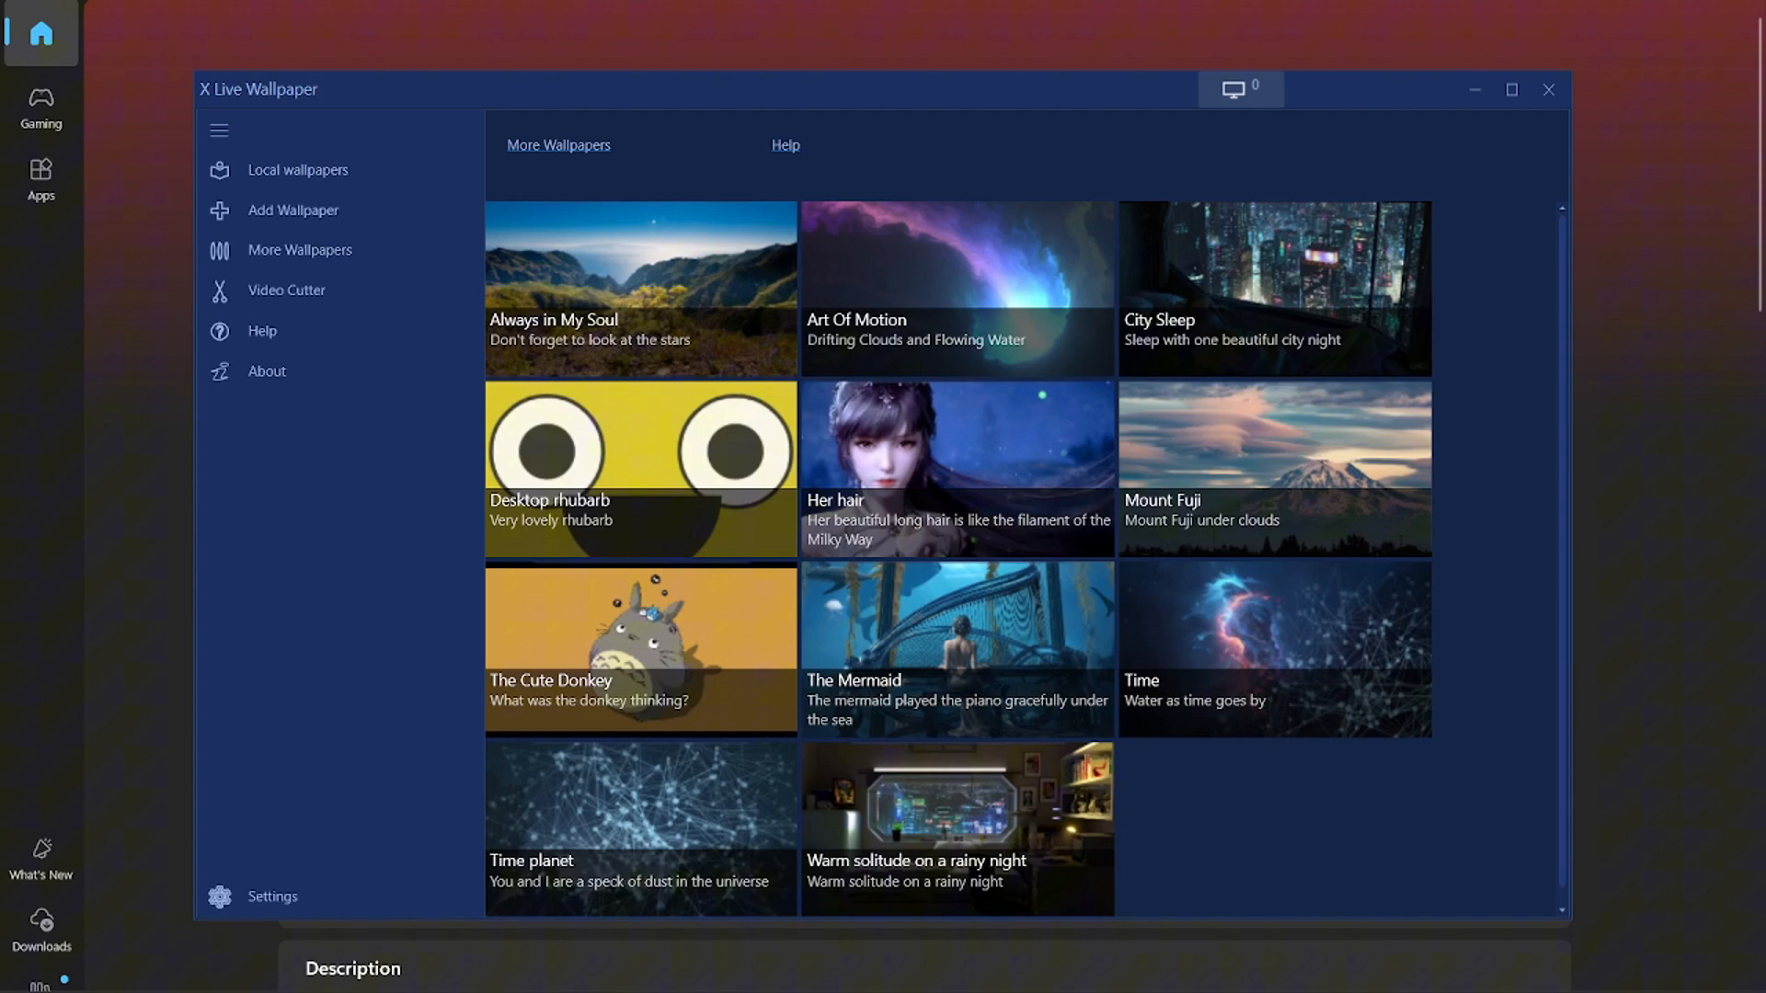
mouse_move(392, 255)
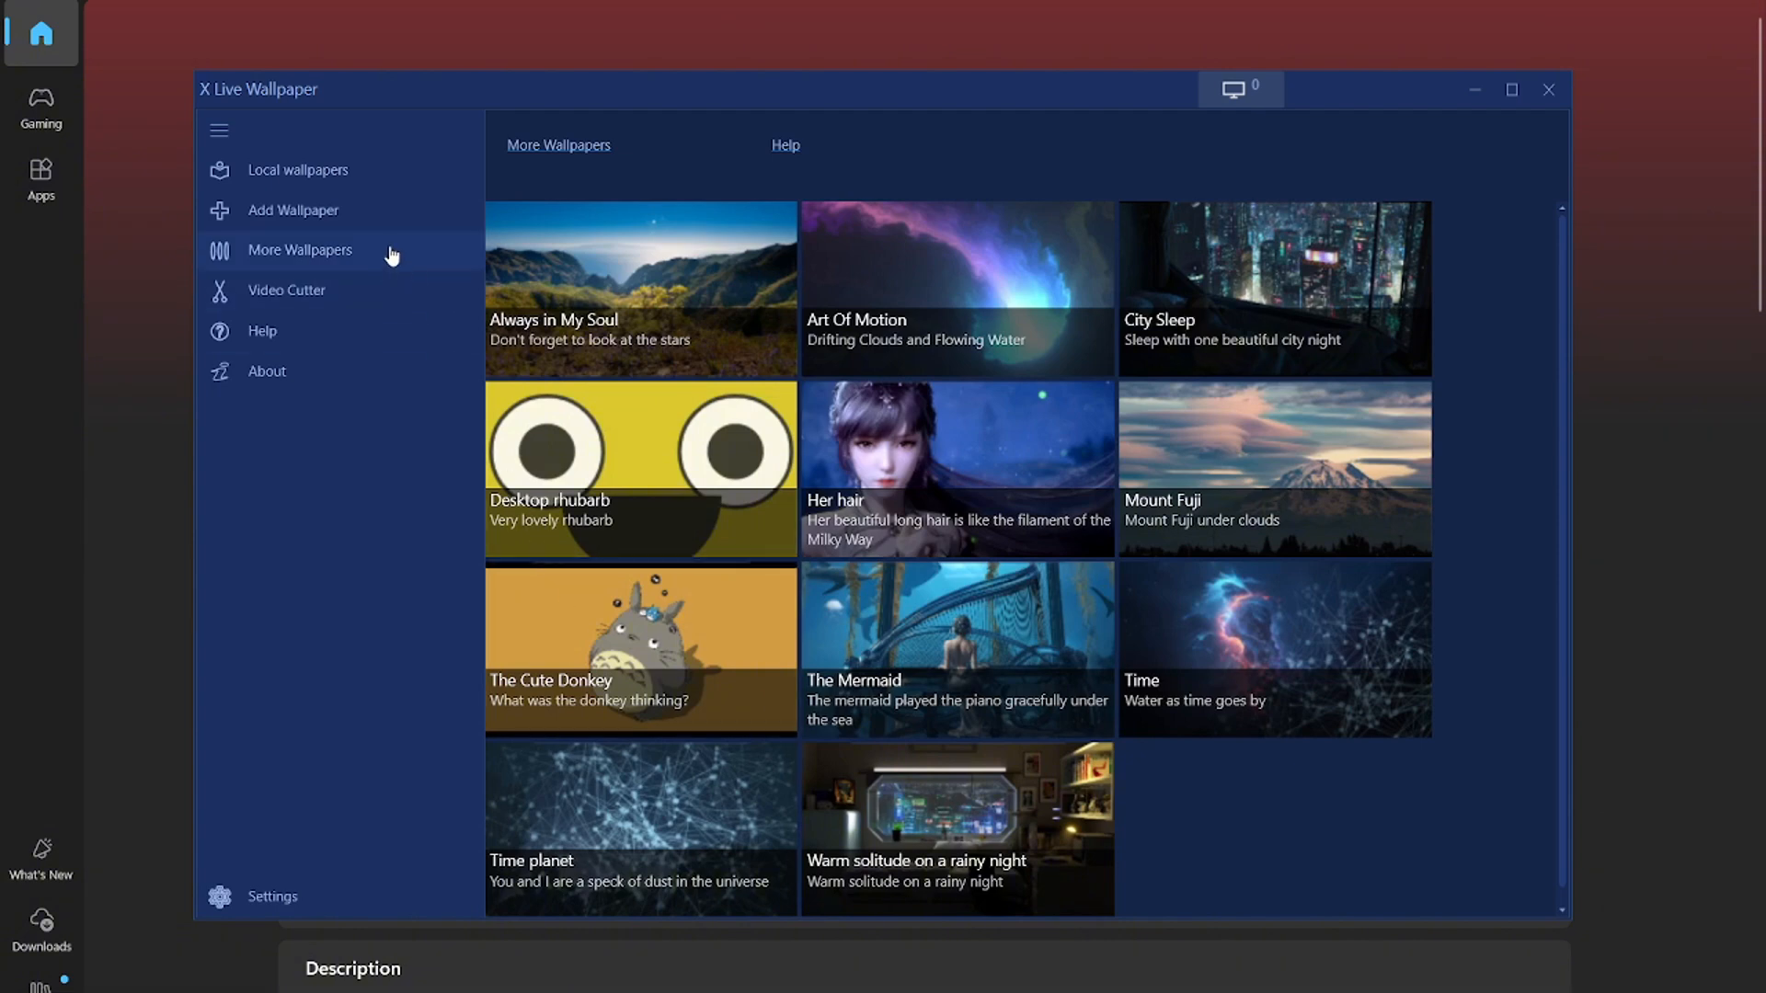
mouse_move(386, 202)
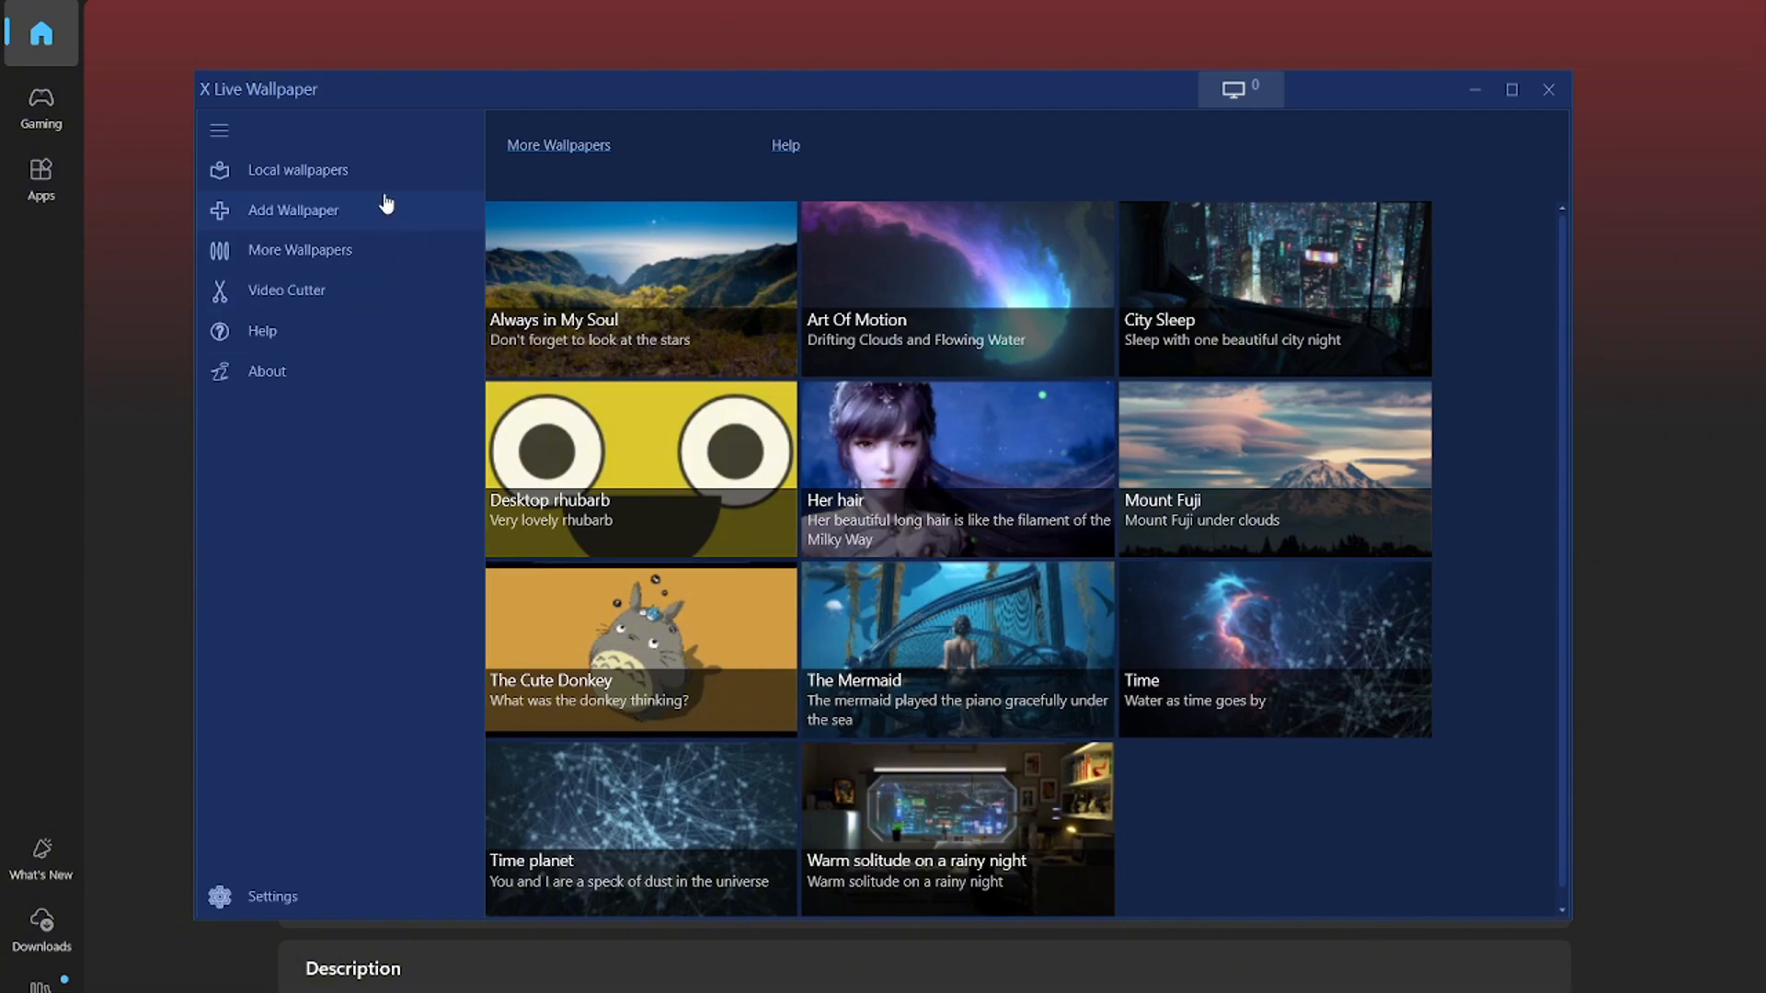
click(297, 170)
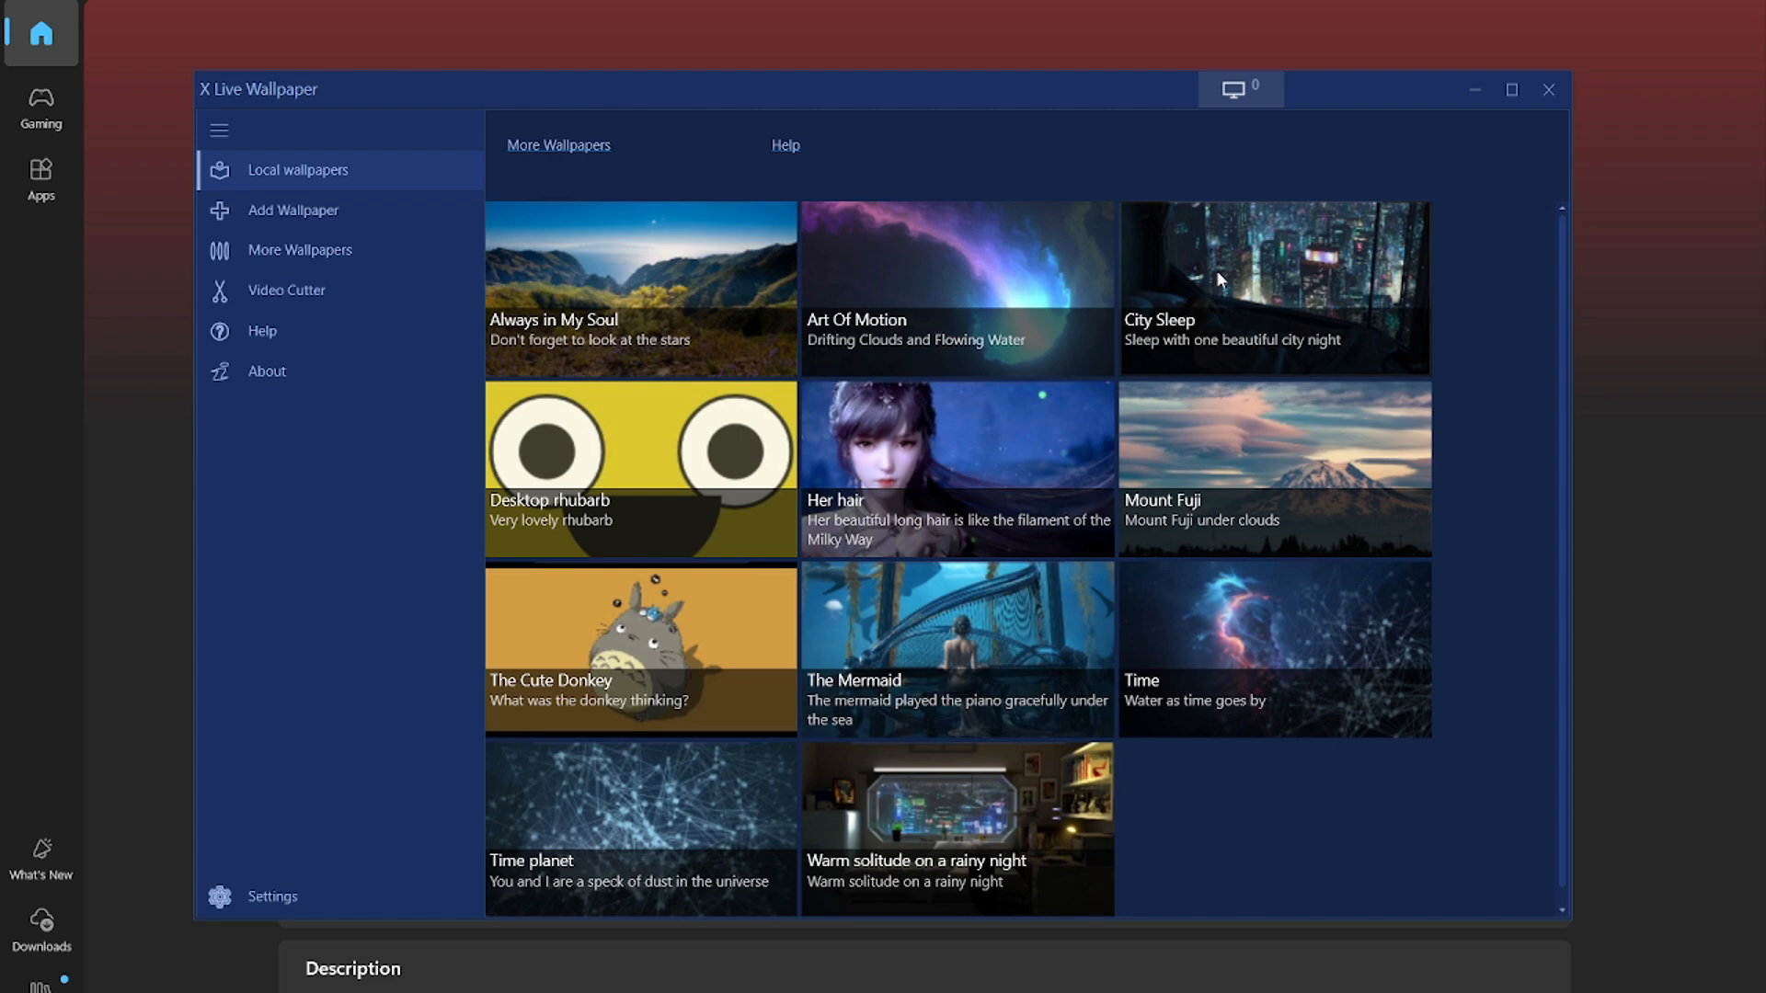
mouse_move(1078, 296)
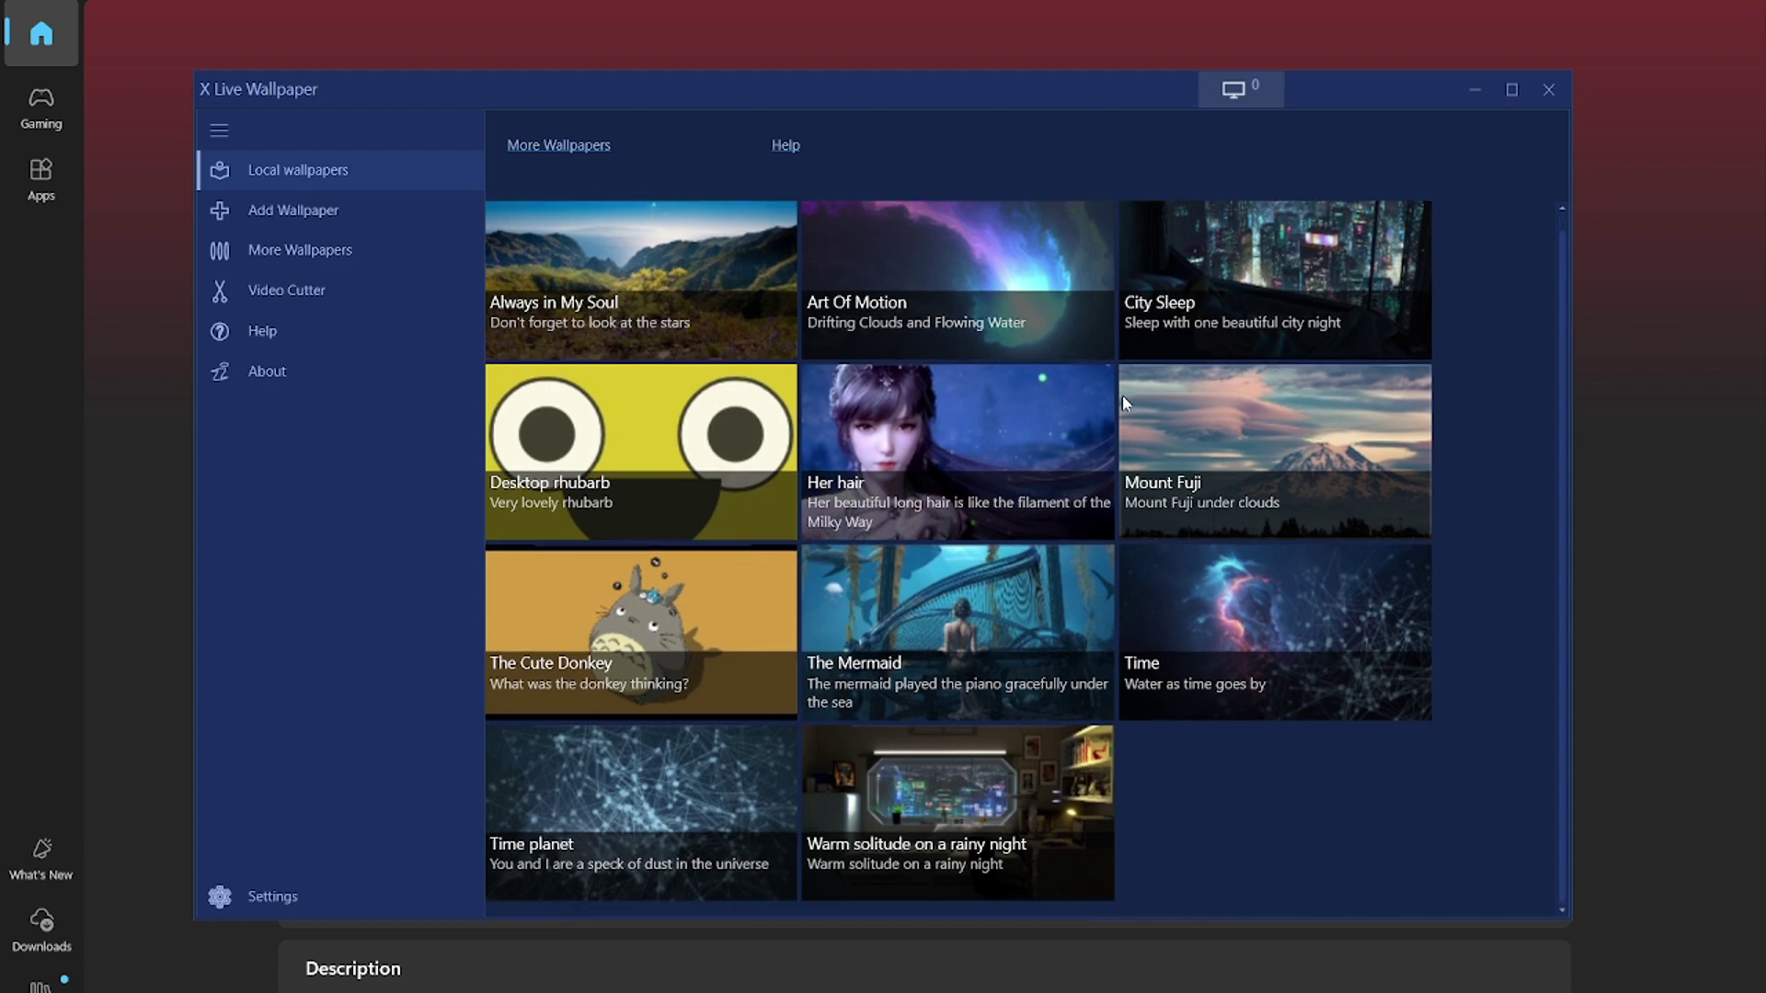
mouse_move(1172, 462)
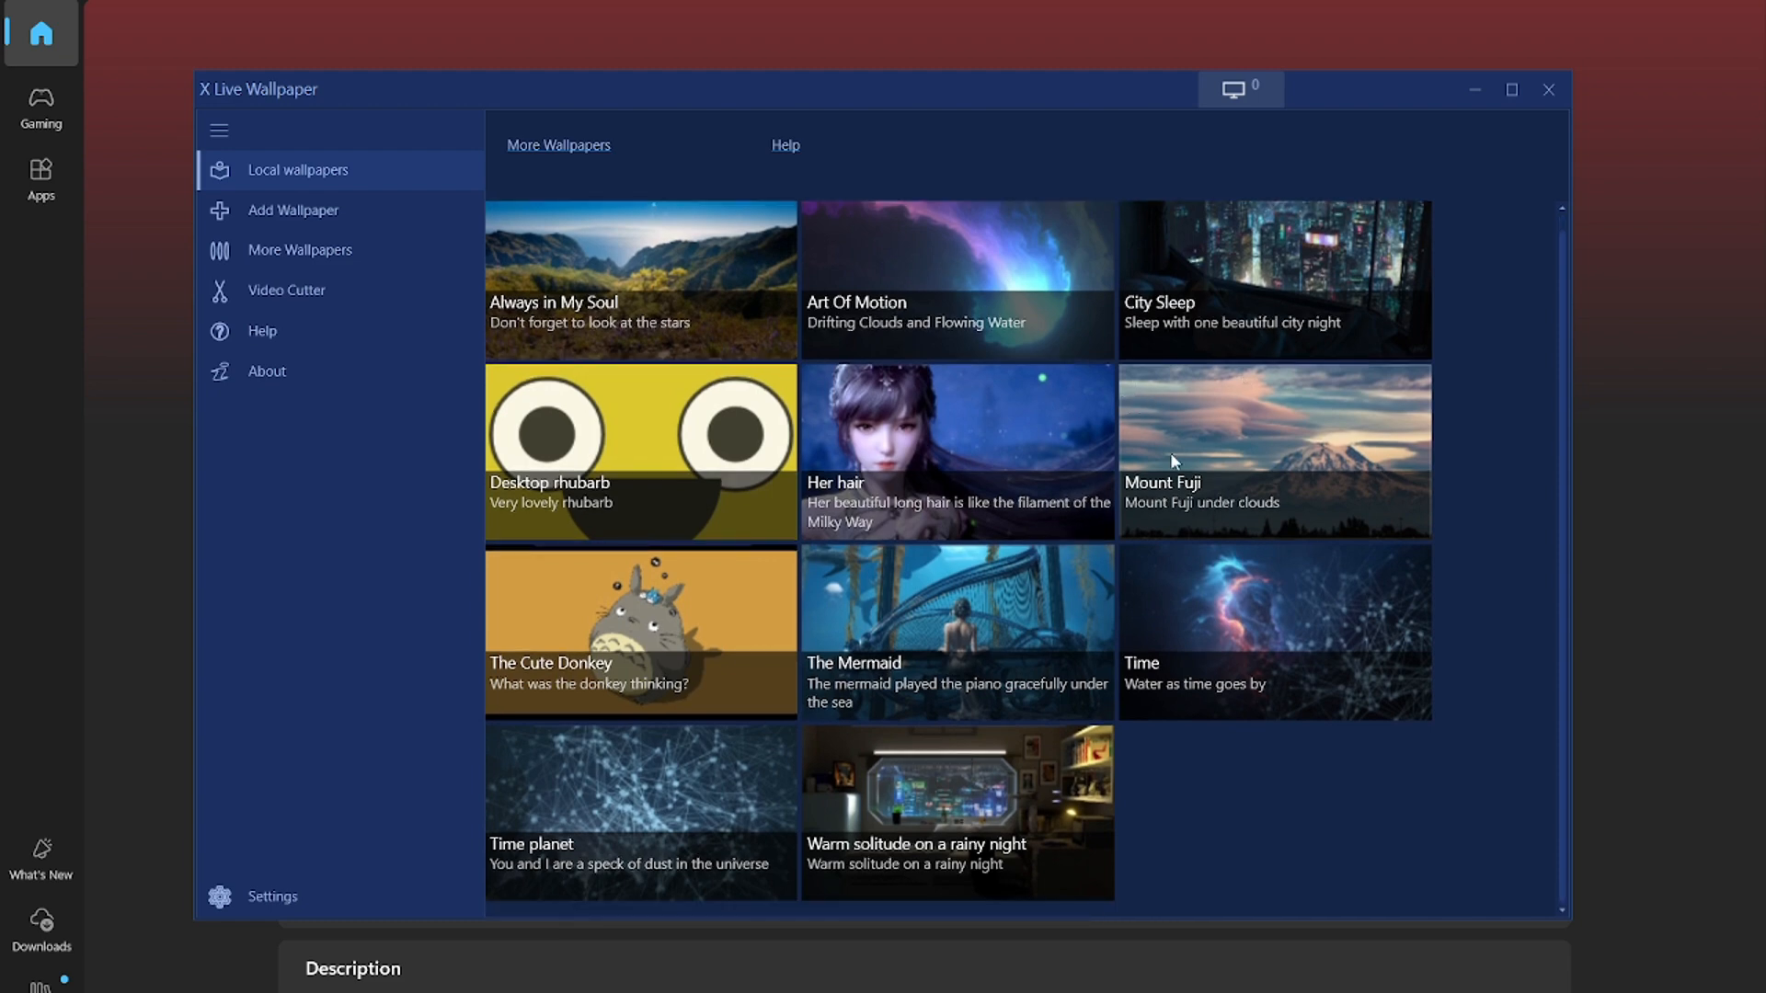
mouse_move(333, 285)
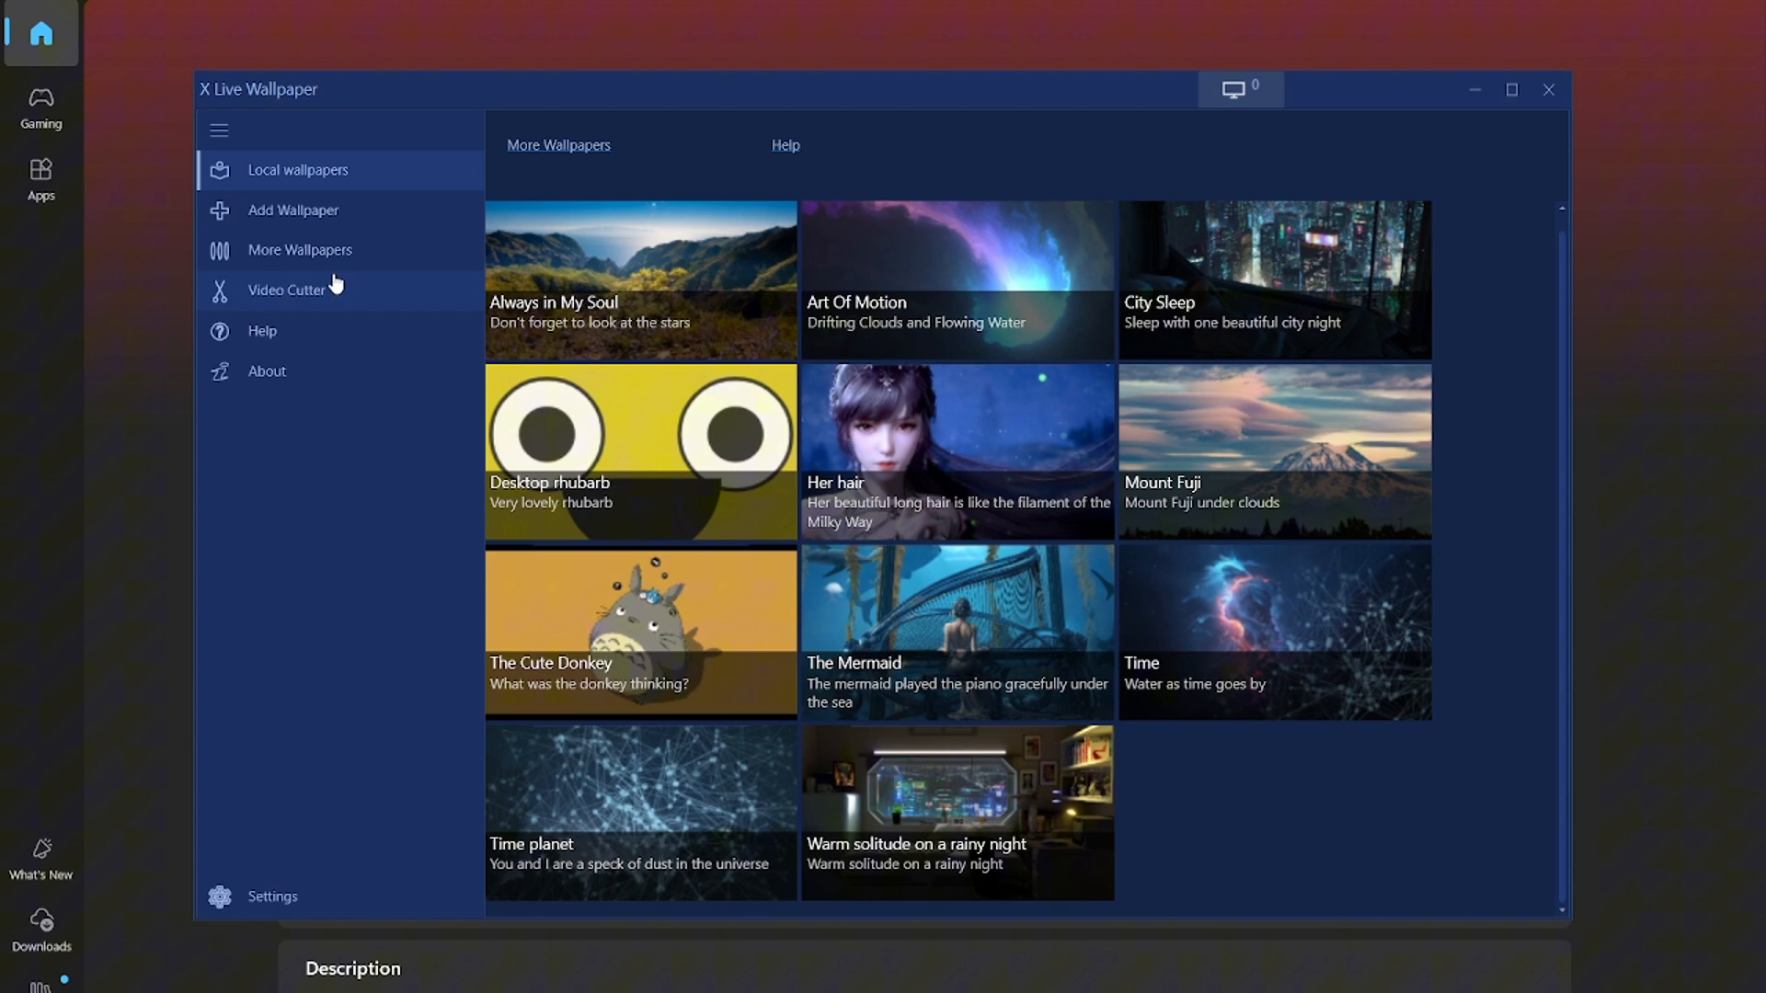
Step: Show the Add Wallpaper page, select the existing Enter URL link, and switch windows
click(293, 210)
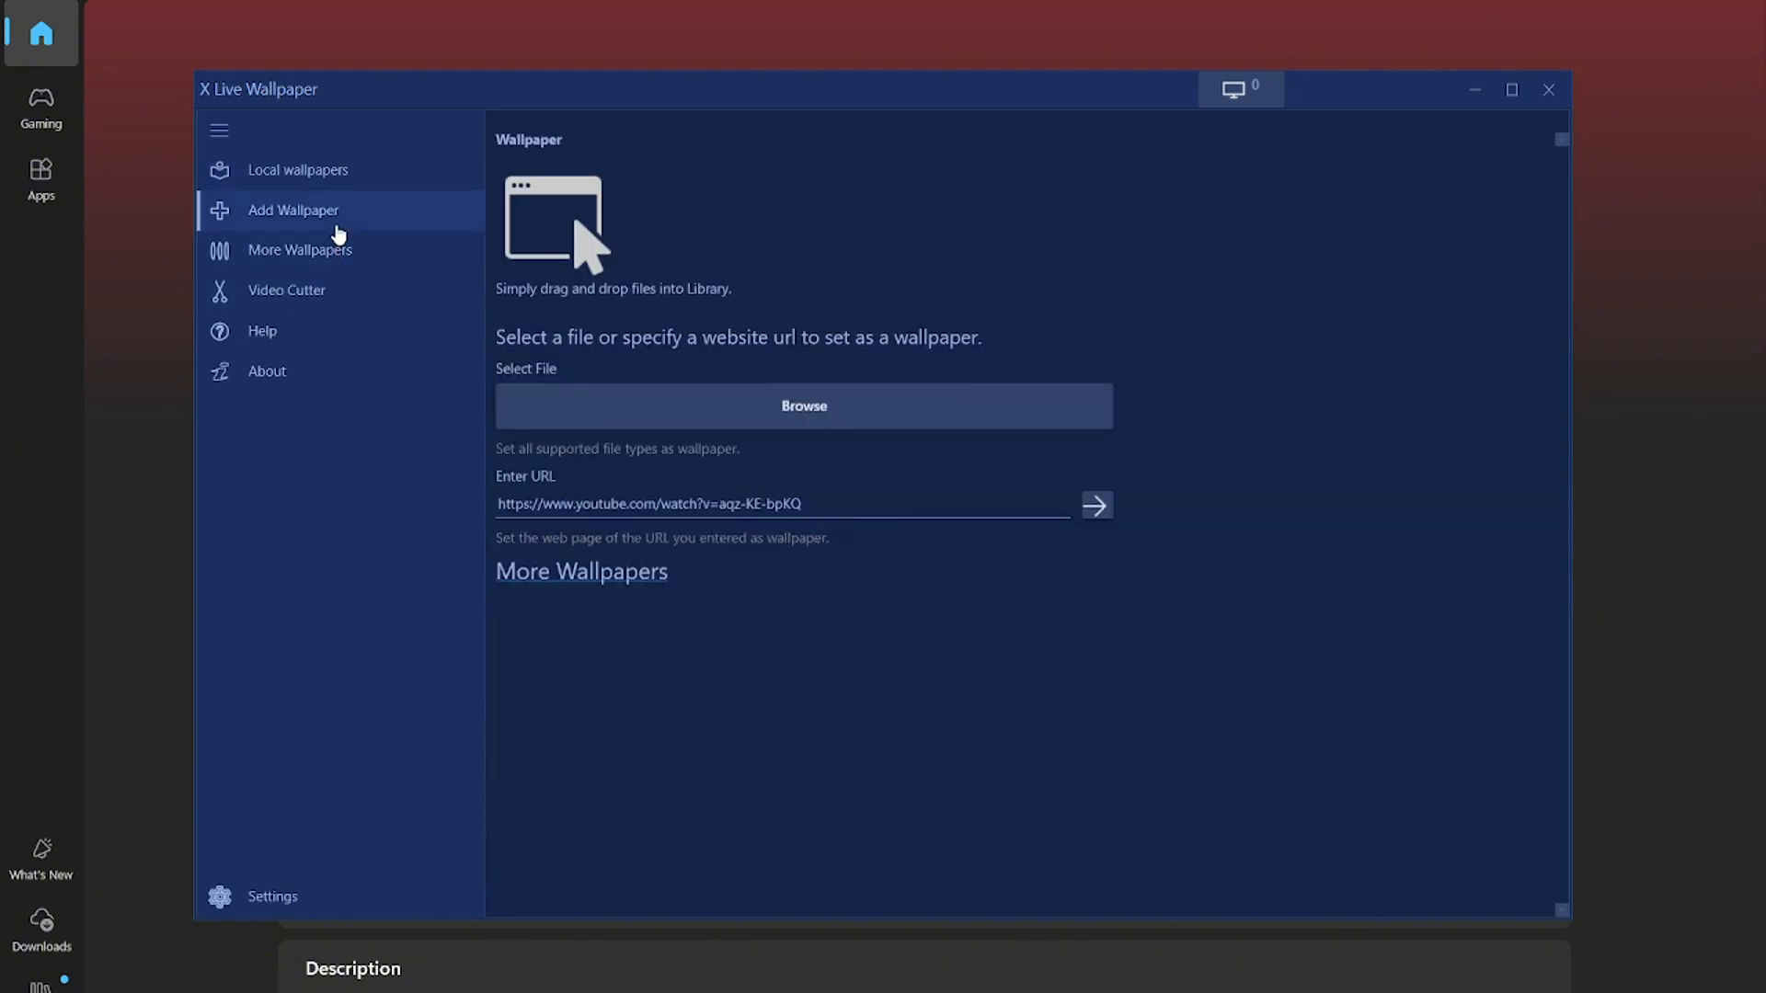
mouse_move(376, 222)
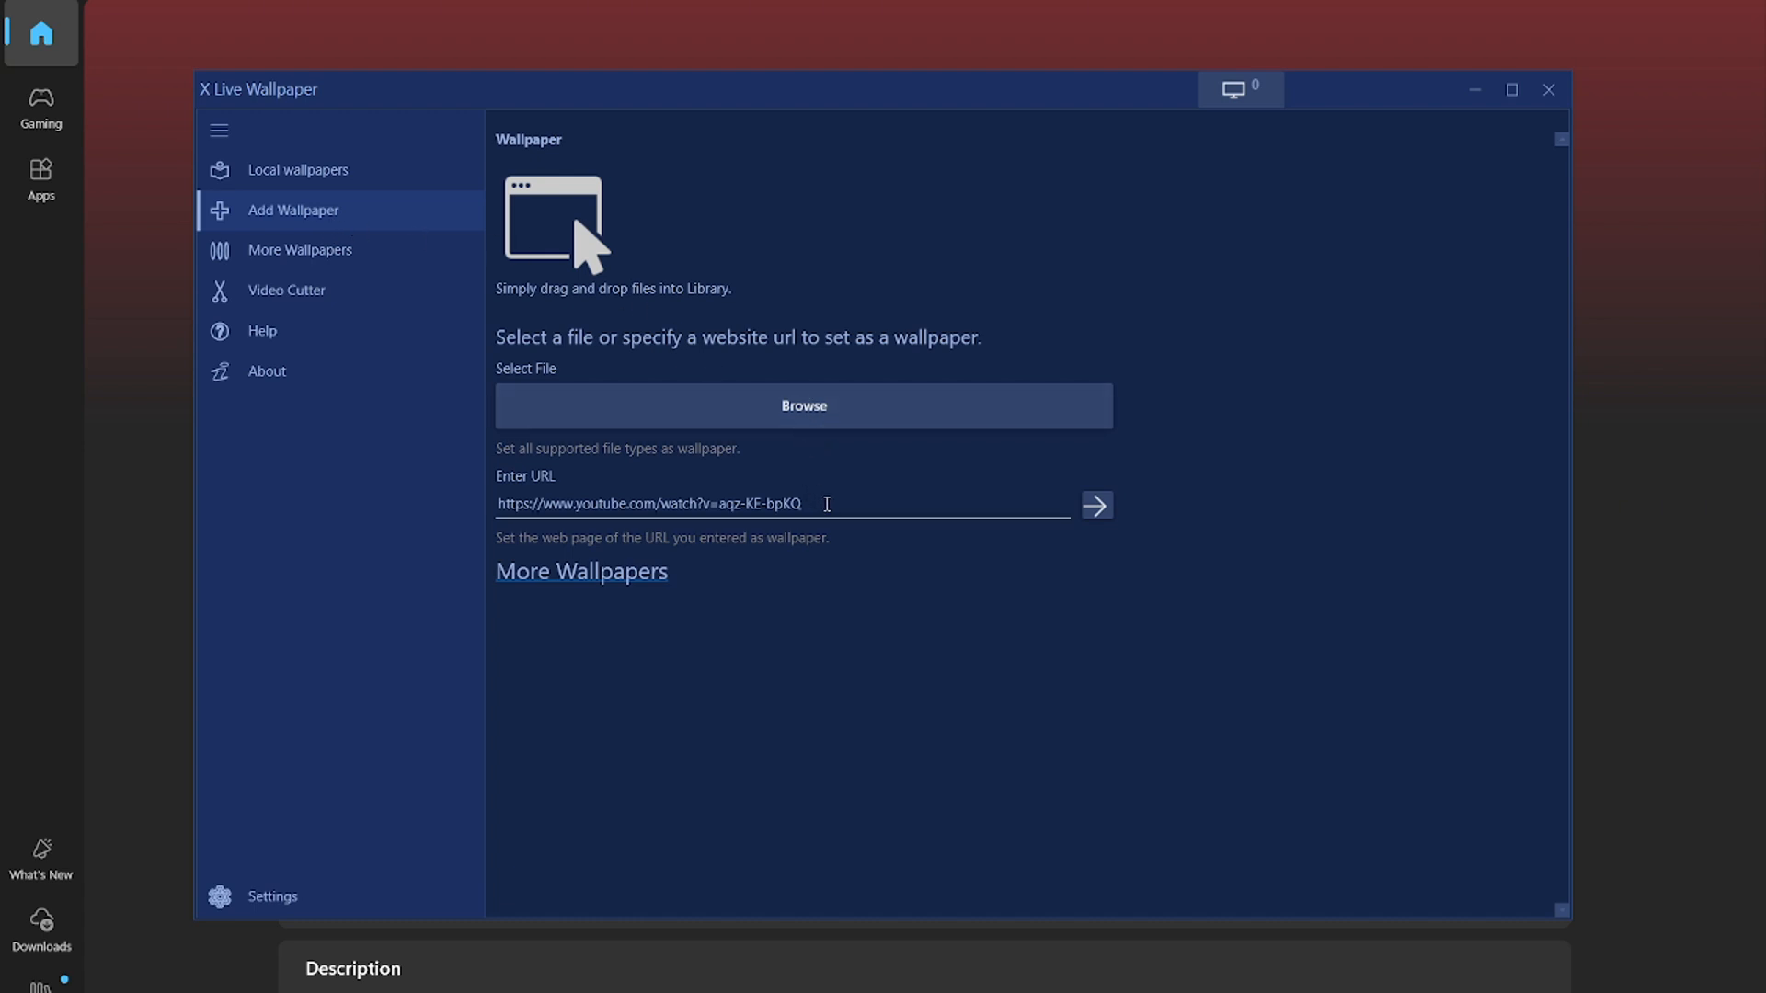
triple_click(652, 503)
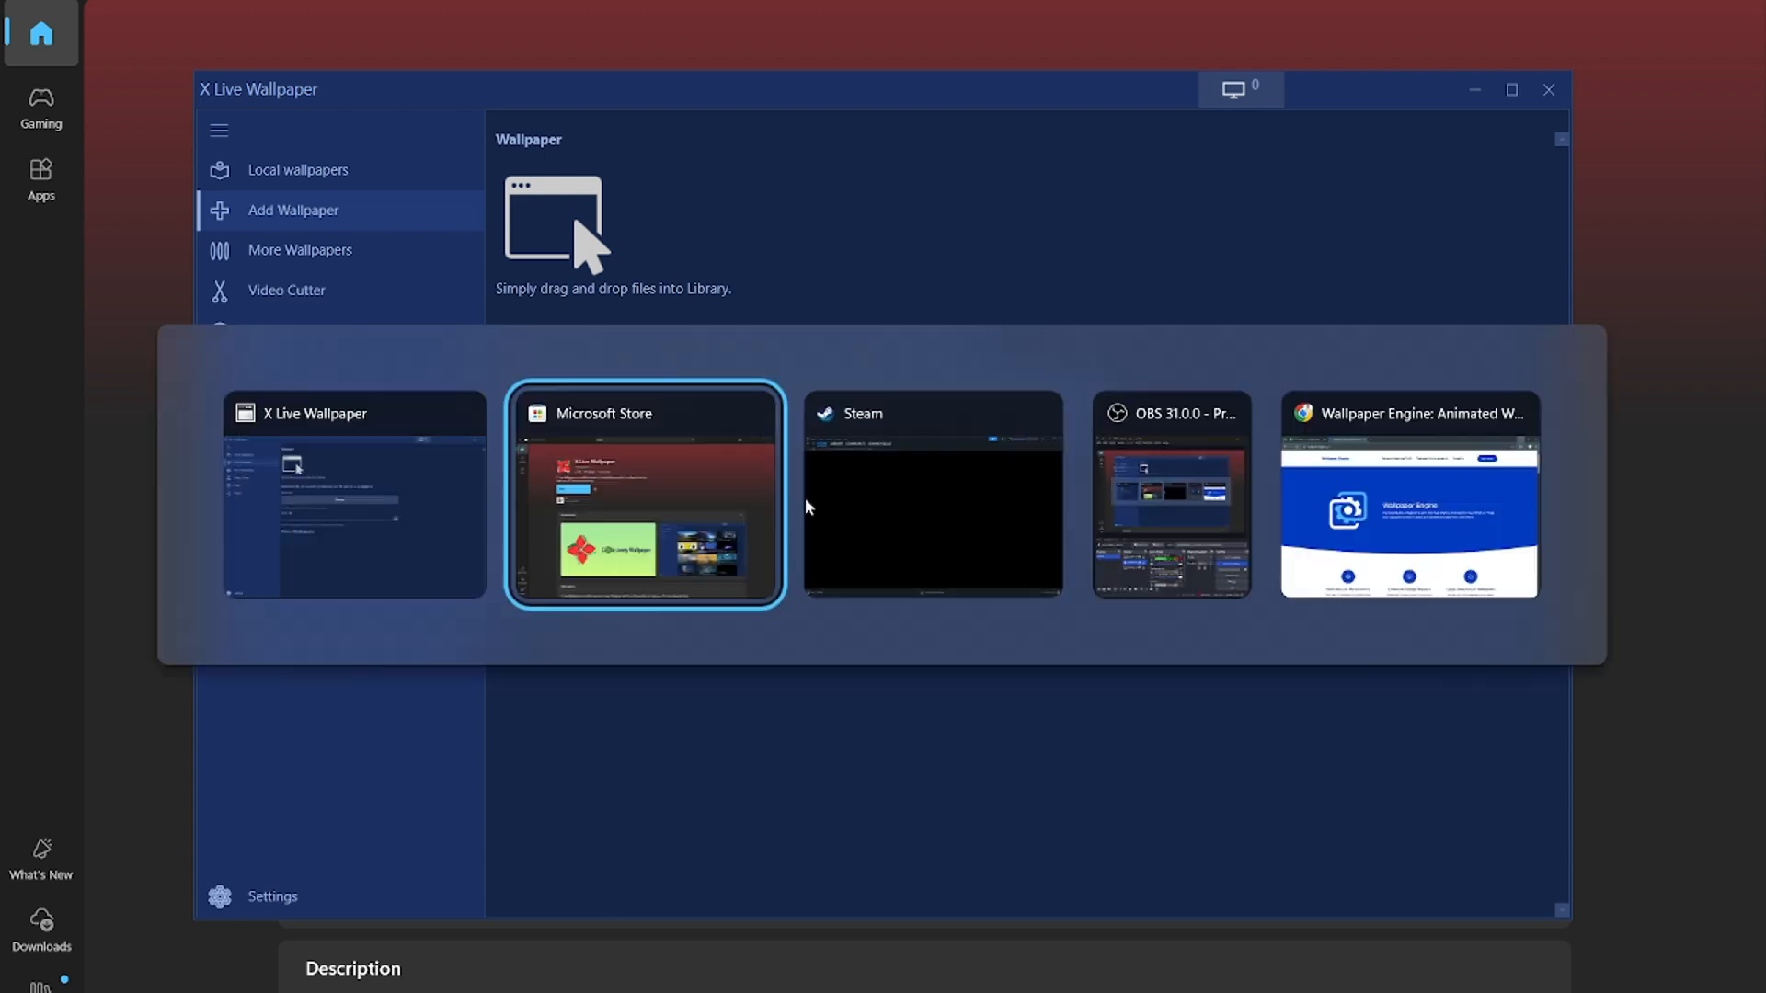
click(1410, 504)
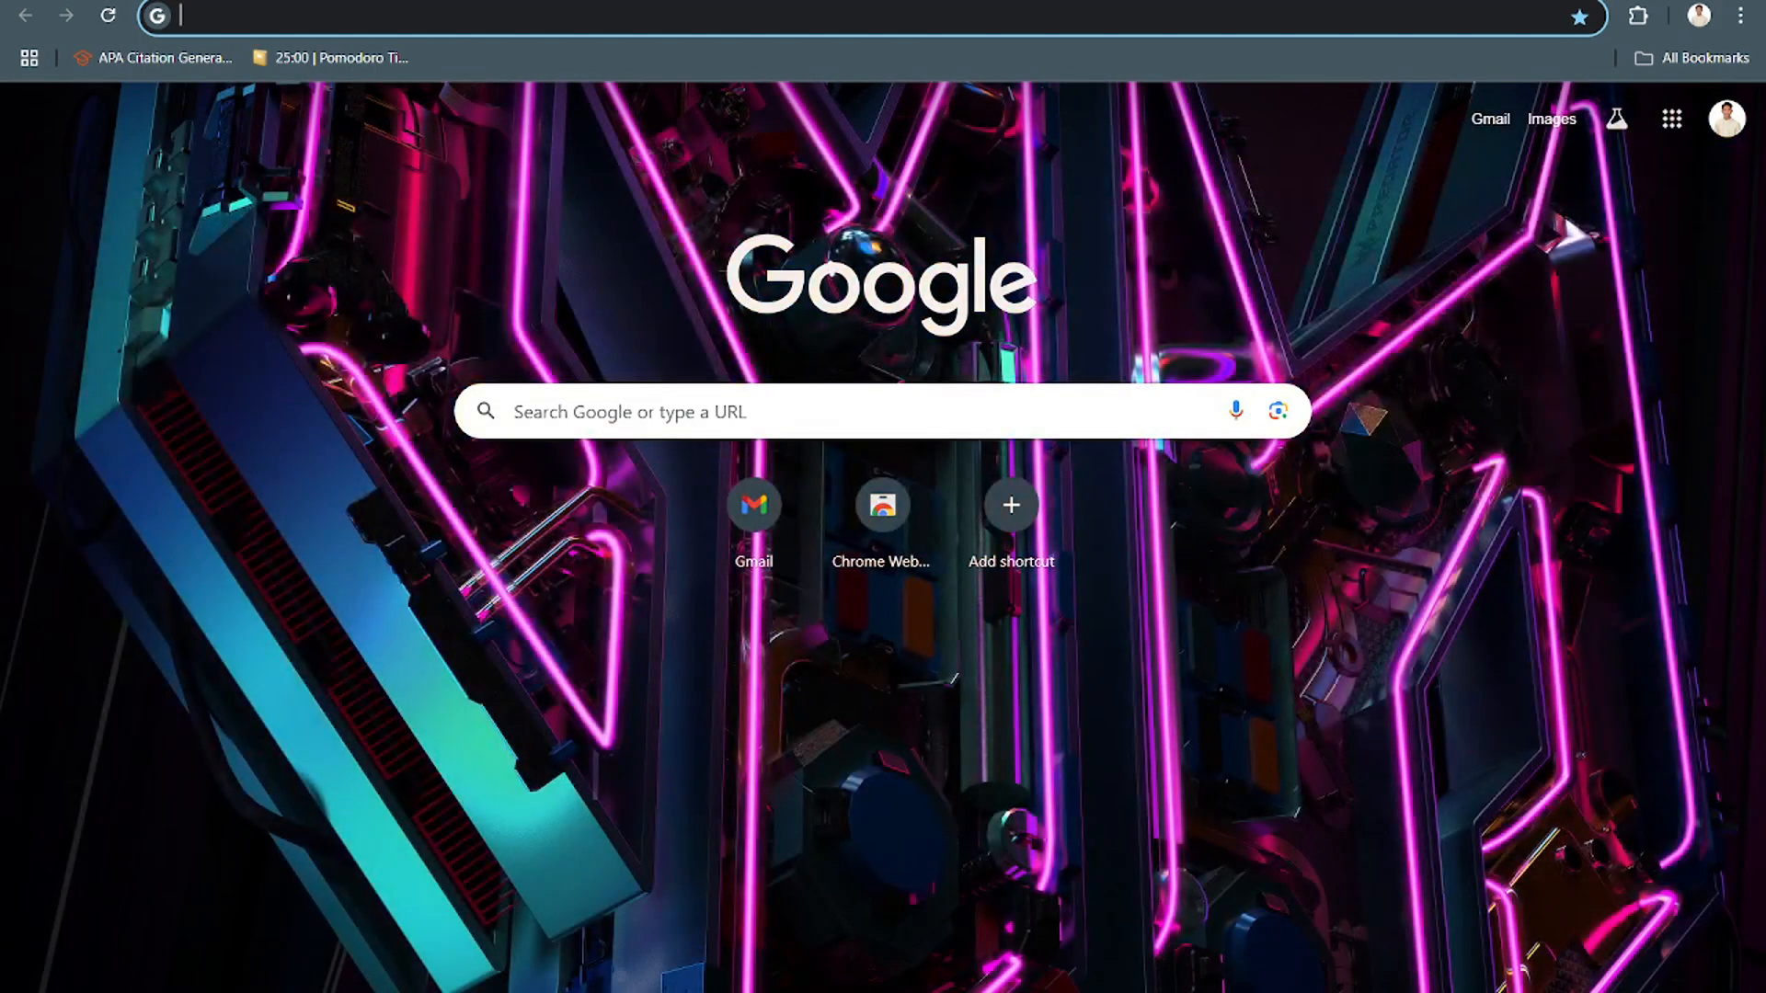
Step: On YouTube, search 'anime live wallpaper 4k' and copy the Gojo Satoru video's URL
text(youtube.com)
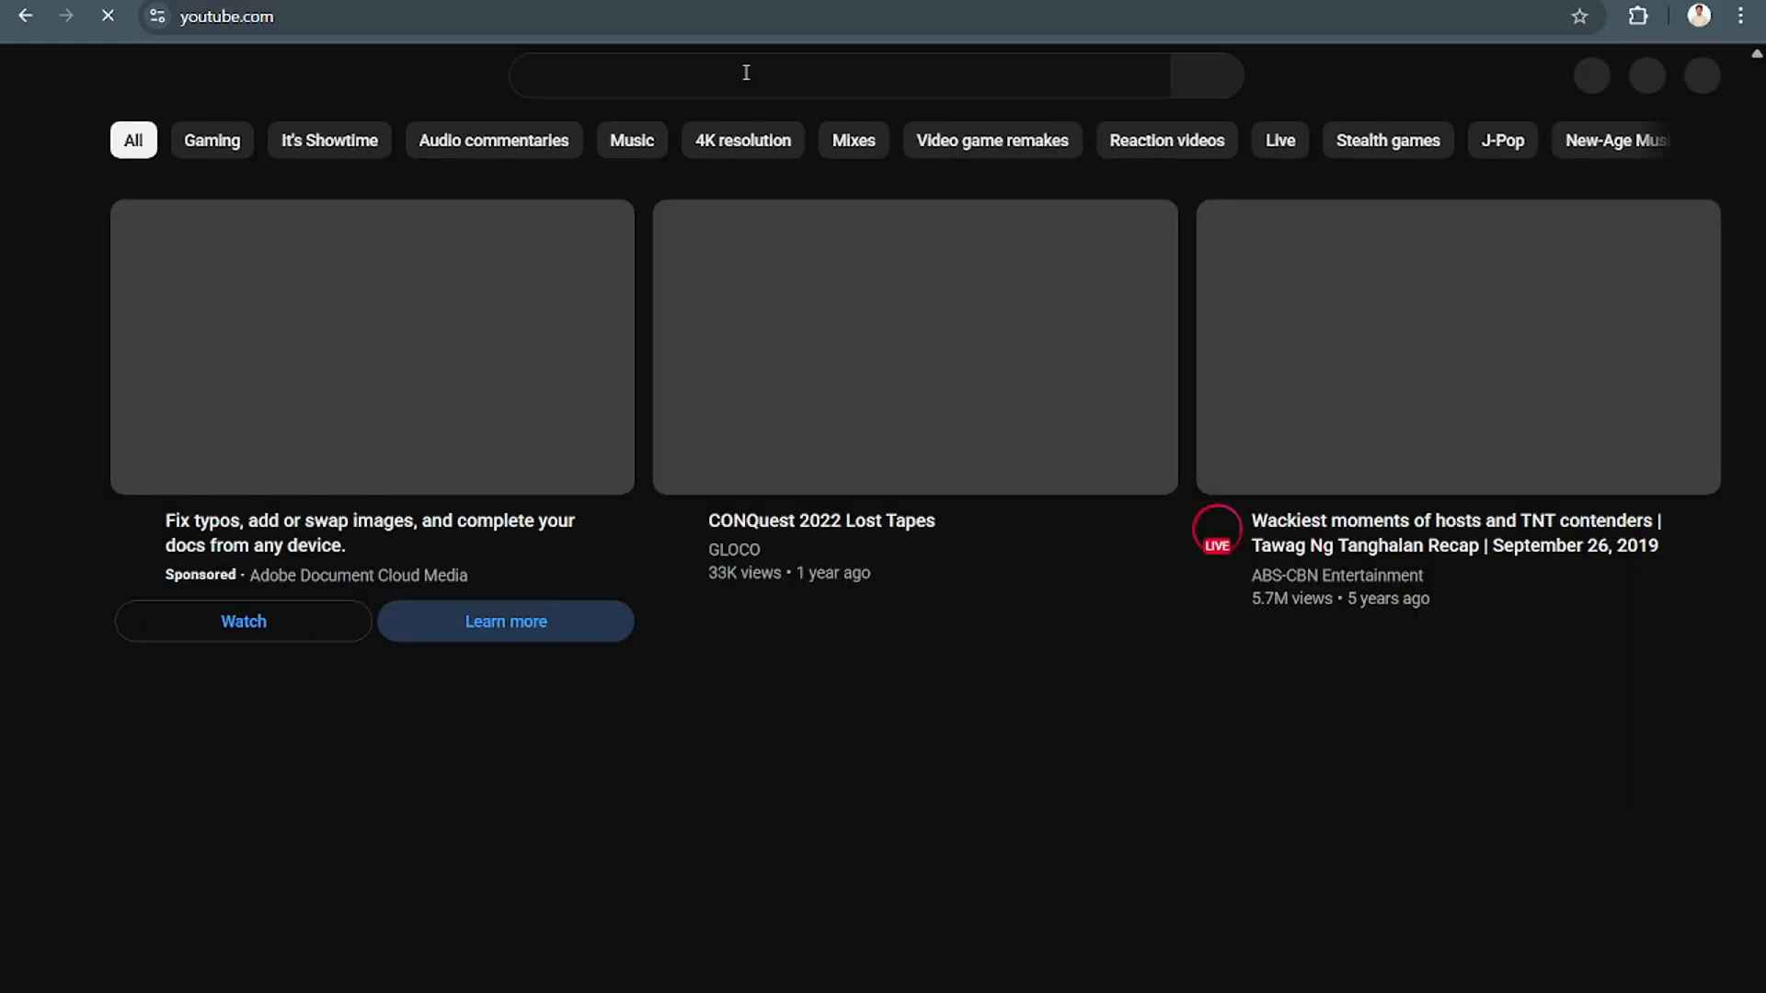
click(746, 74)
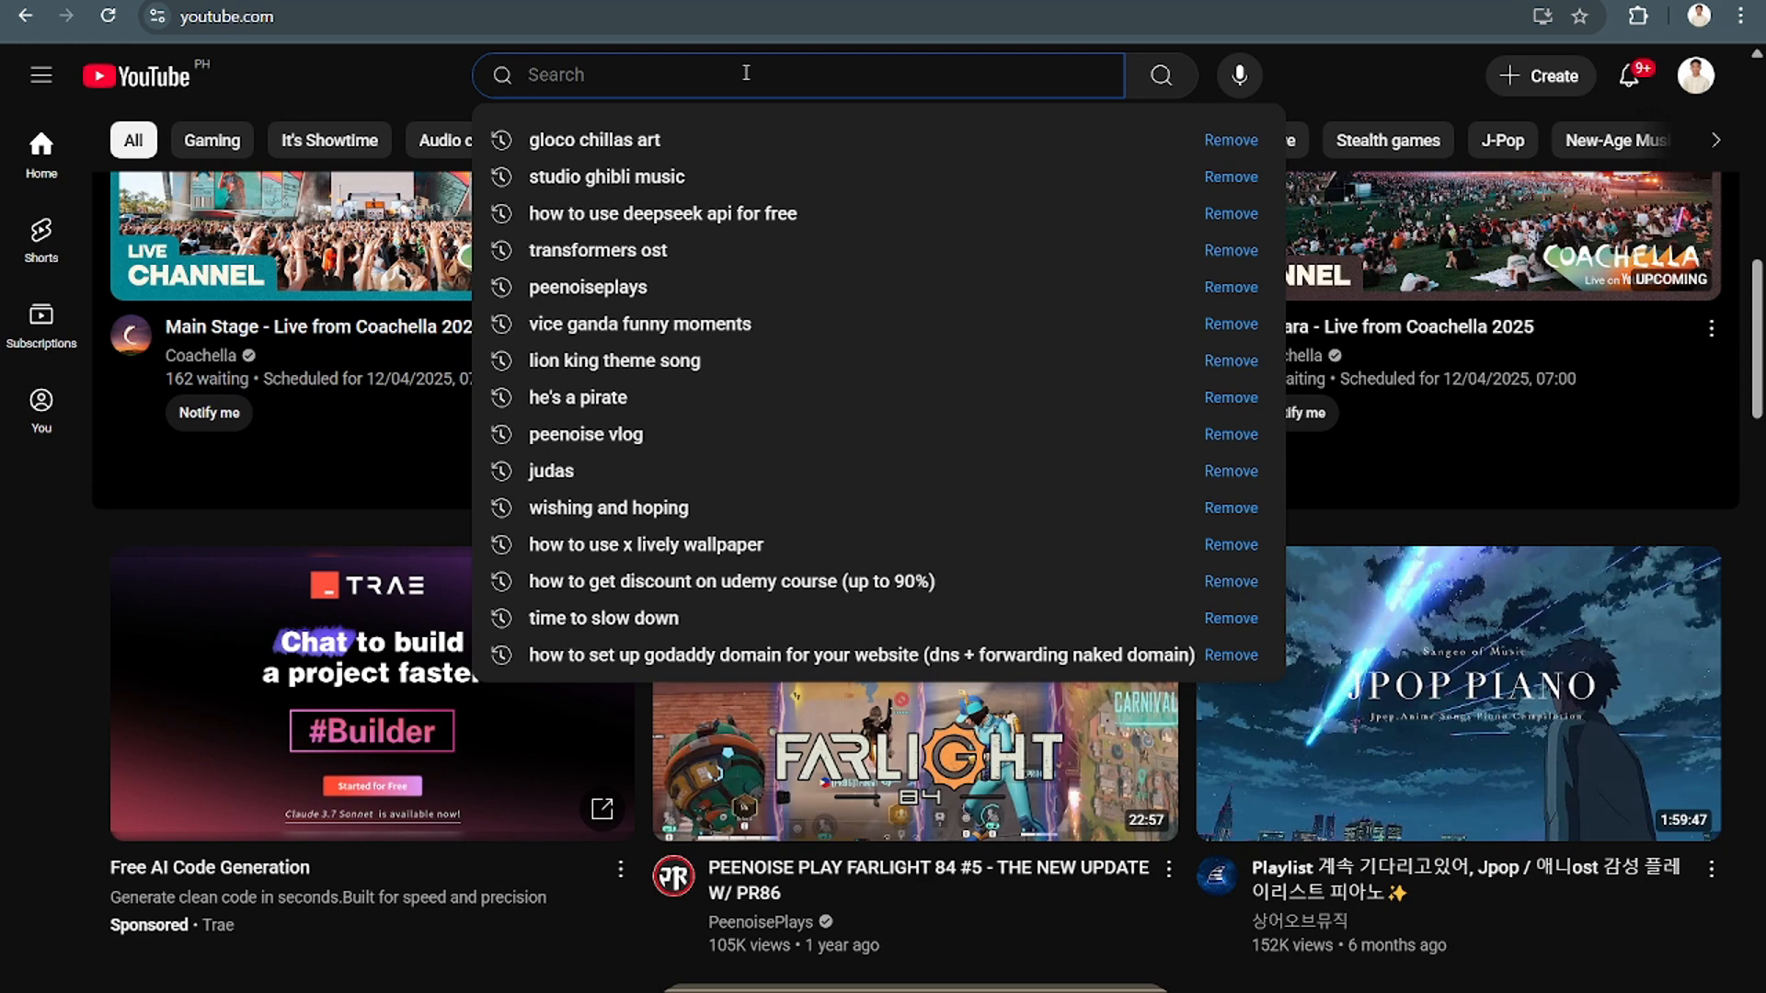
text(anime live wallpaper 4k)
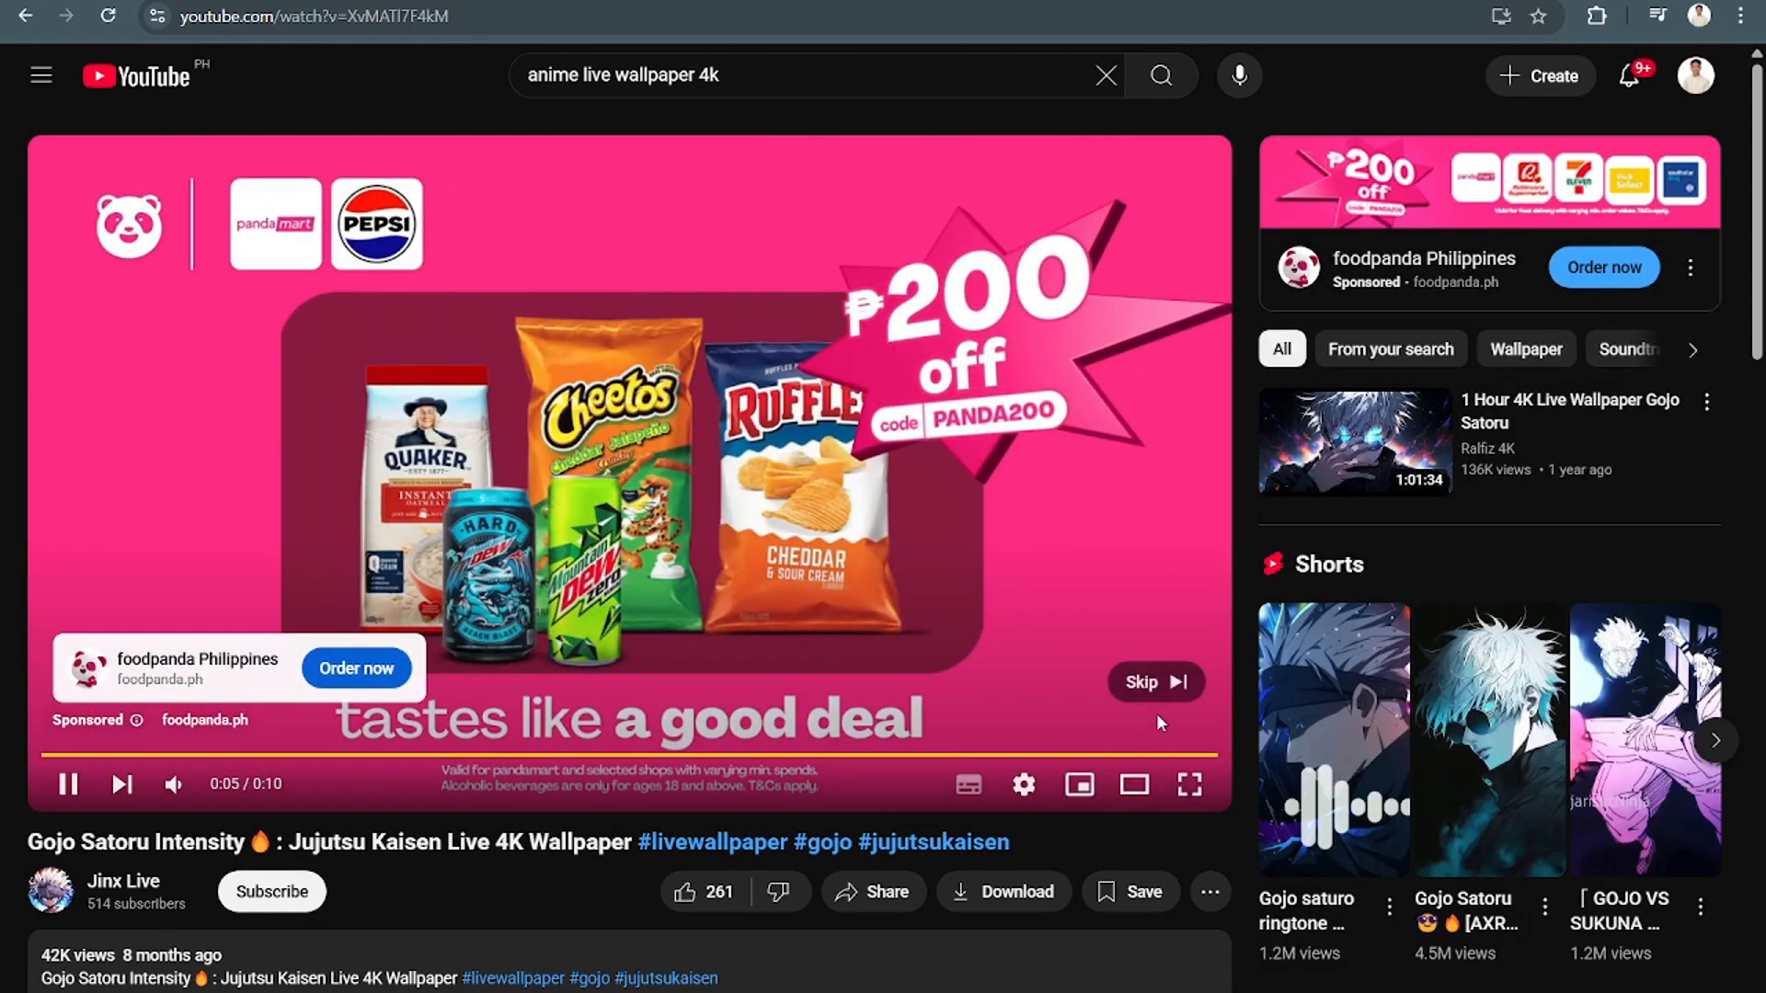
click(1155, 681)
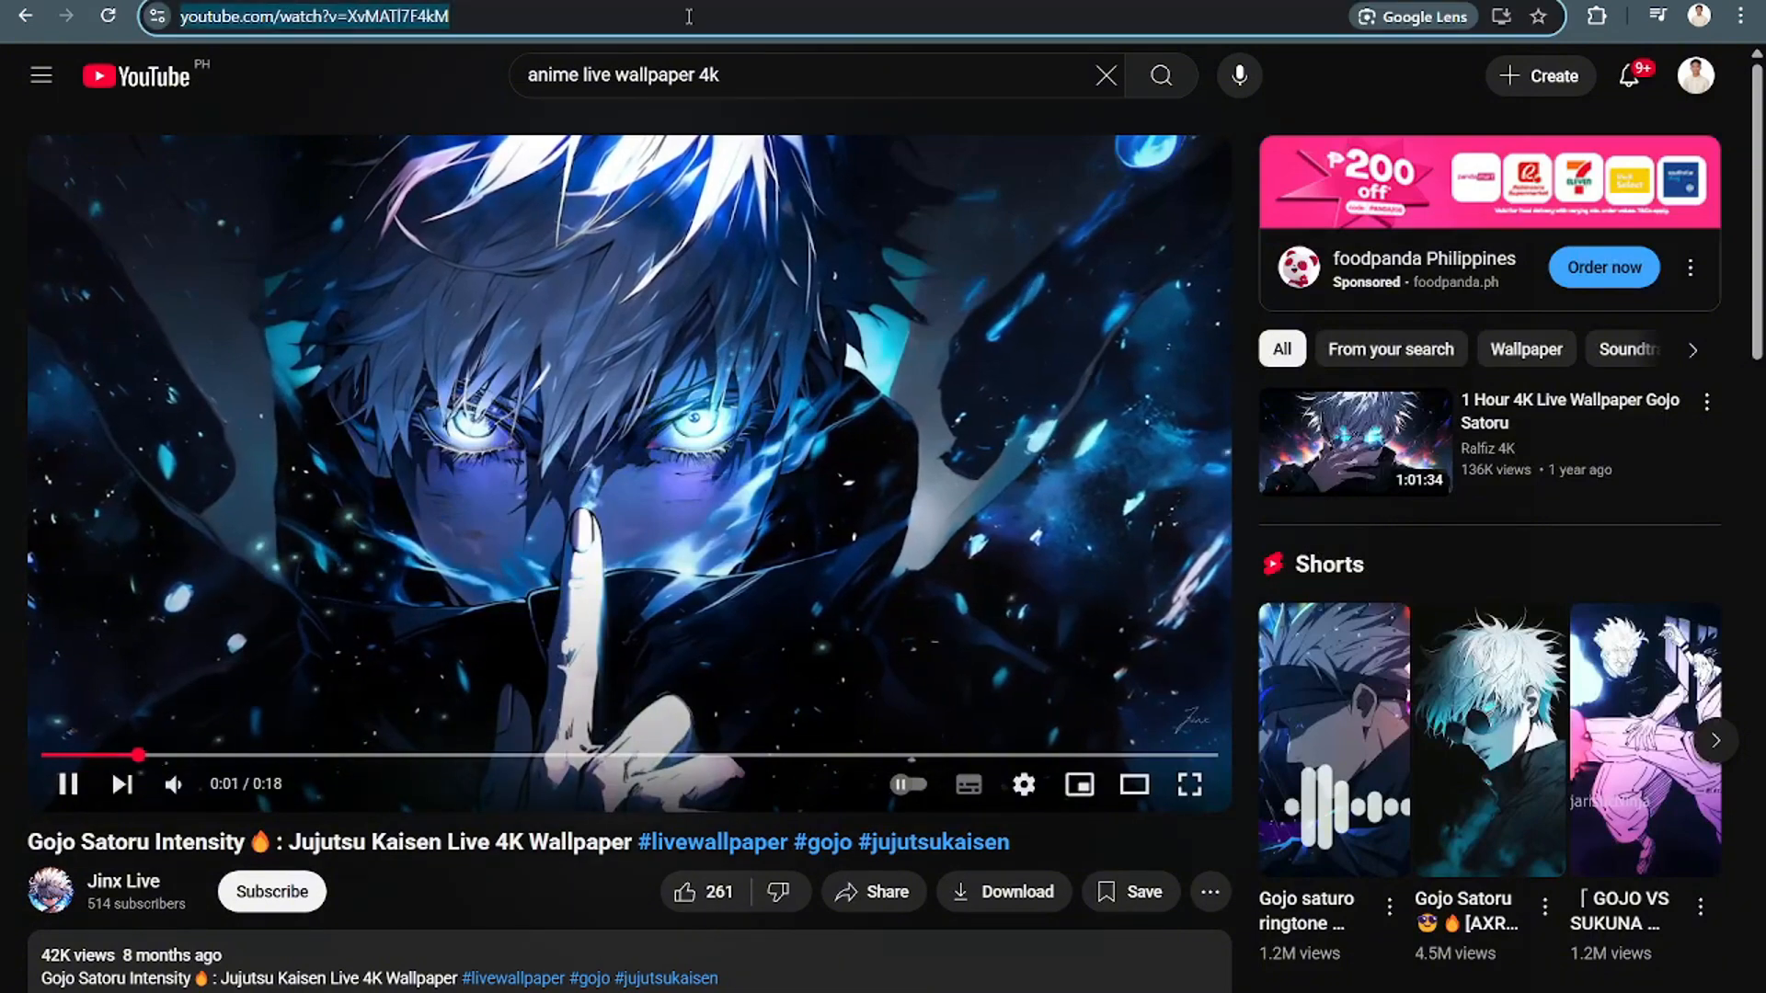
key(alt+tab)
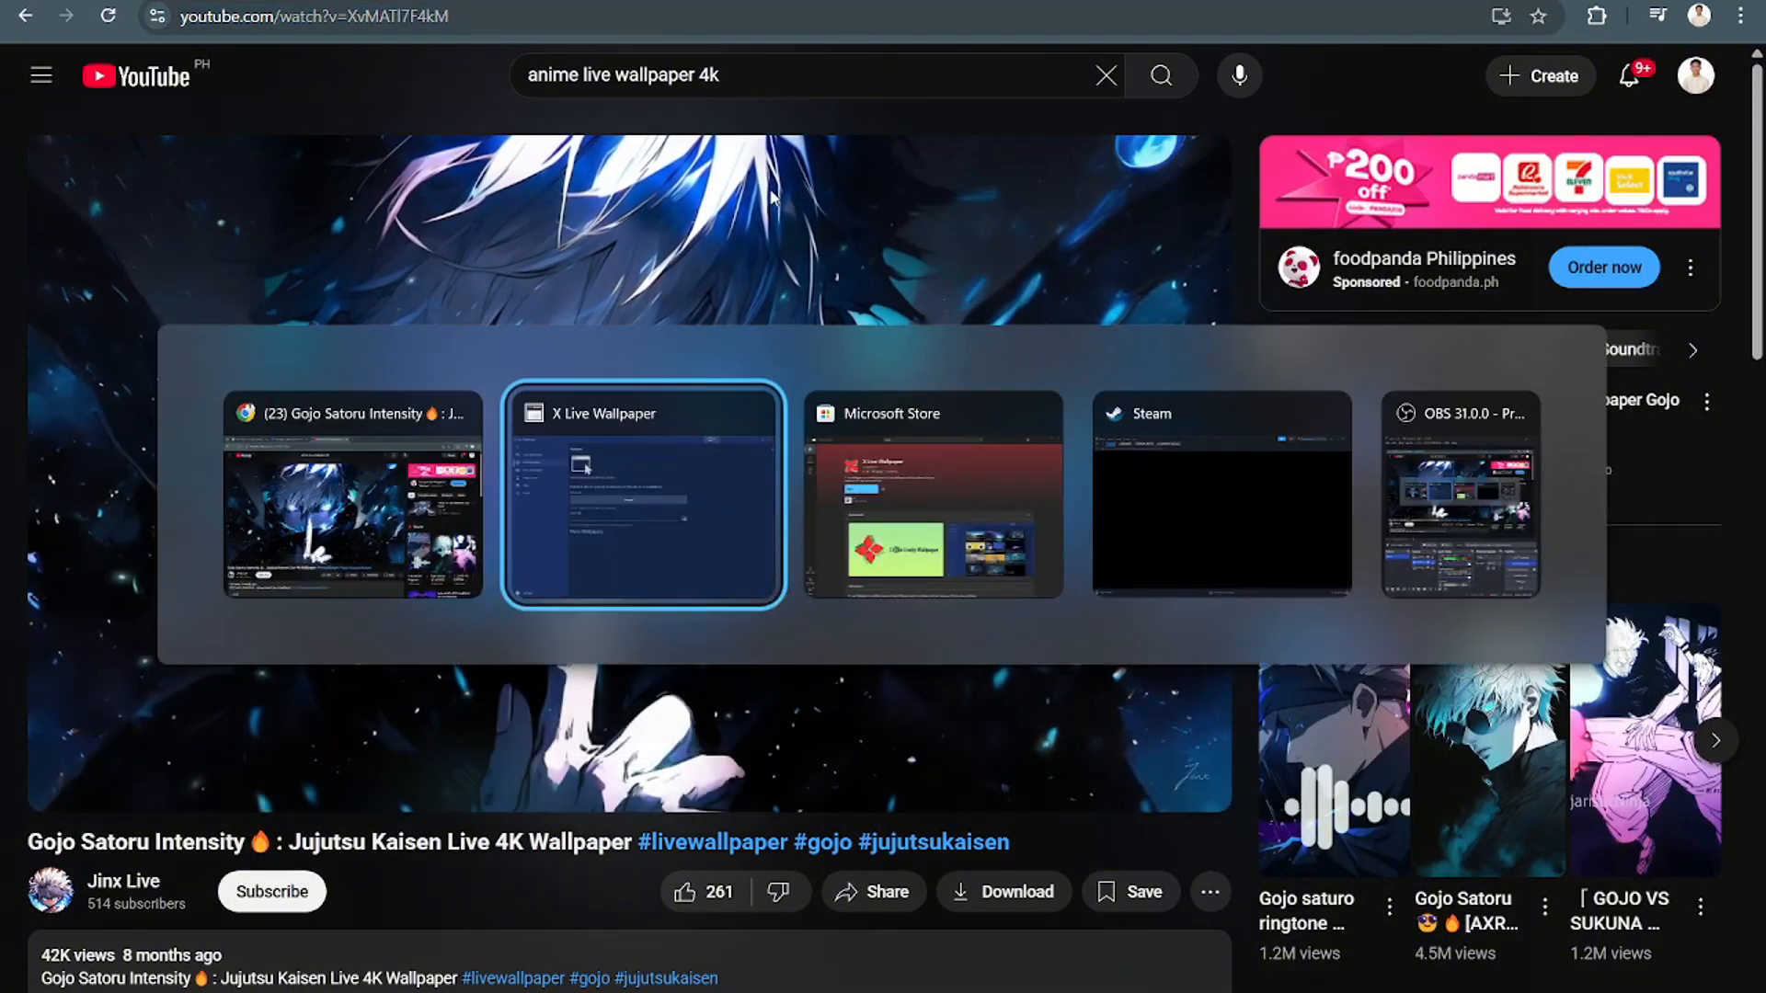
click(641, 494)
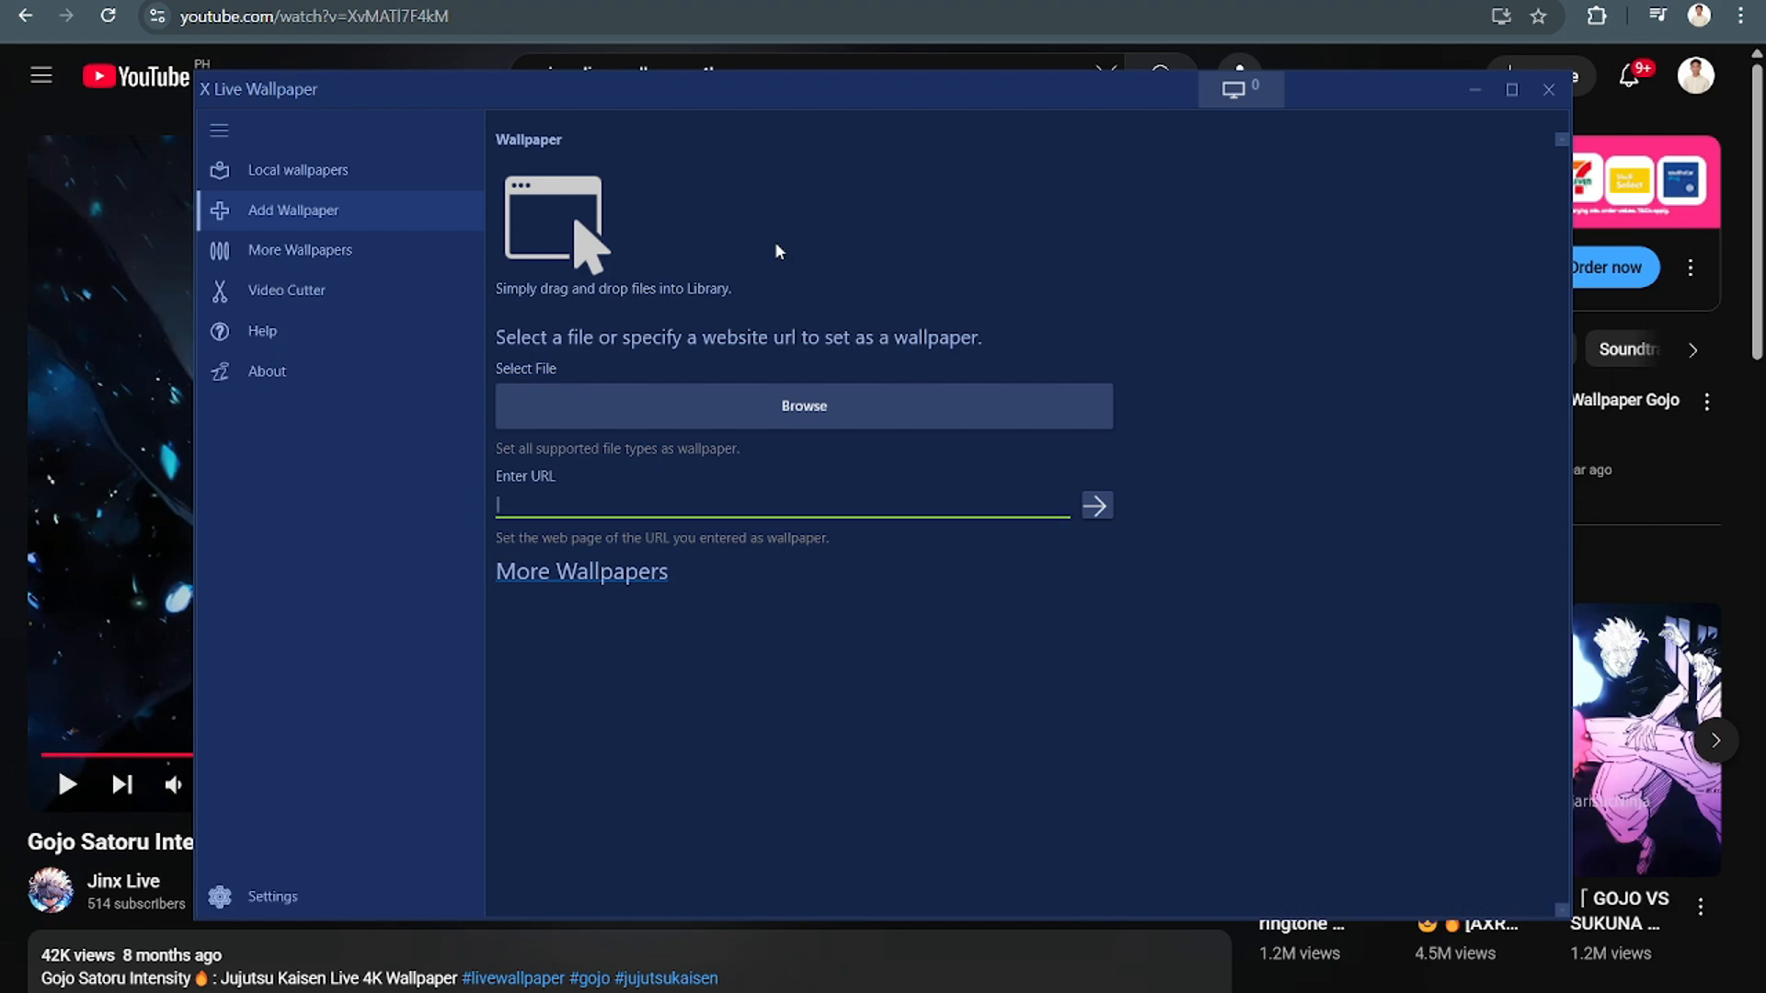
text(https://www.youtube.com/watch?v=XvMATl7F4kM)
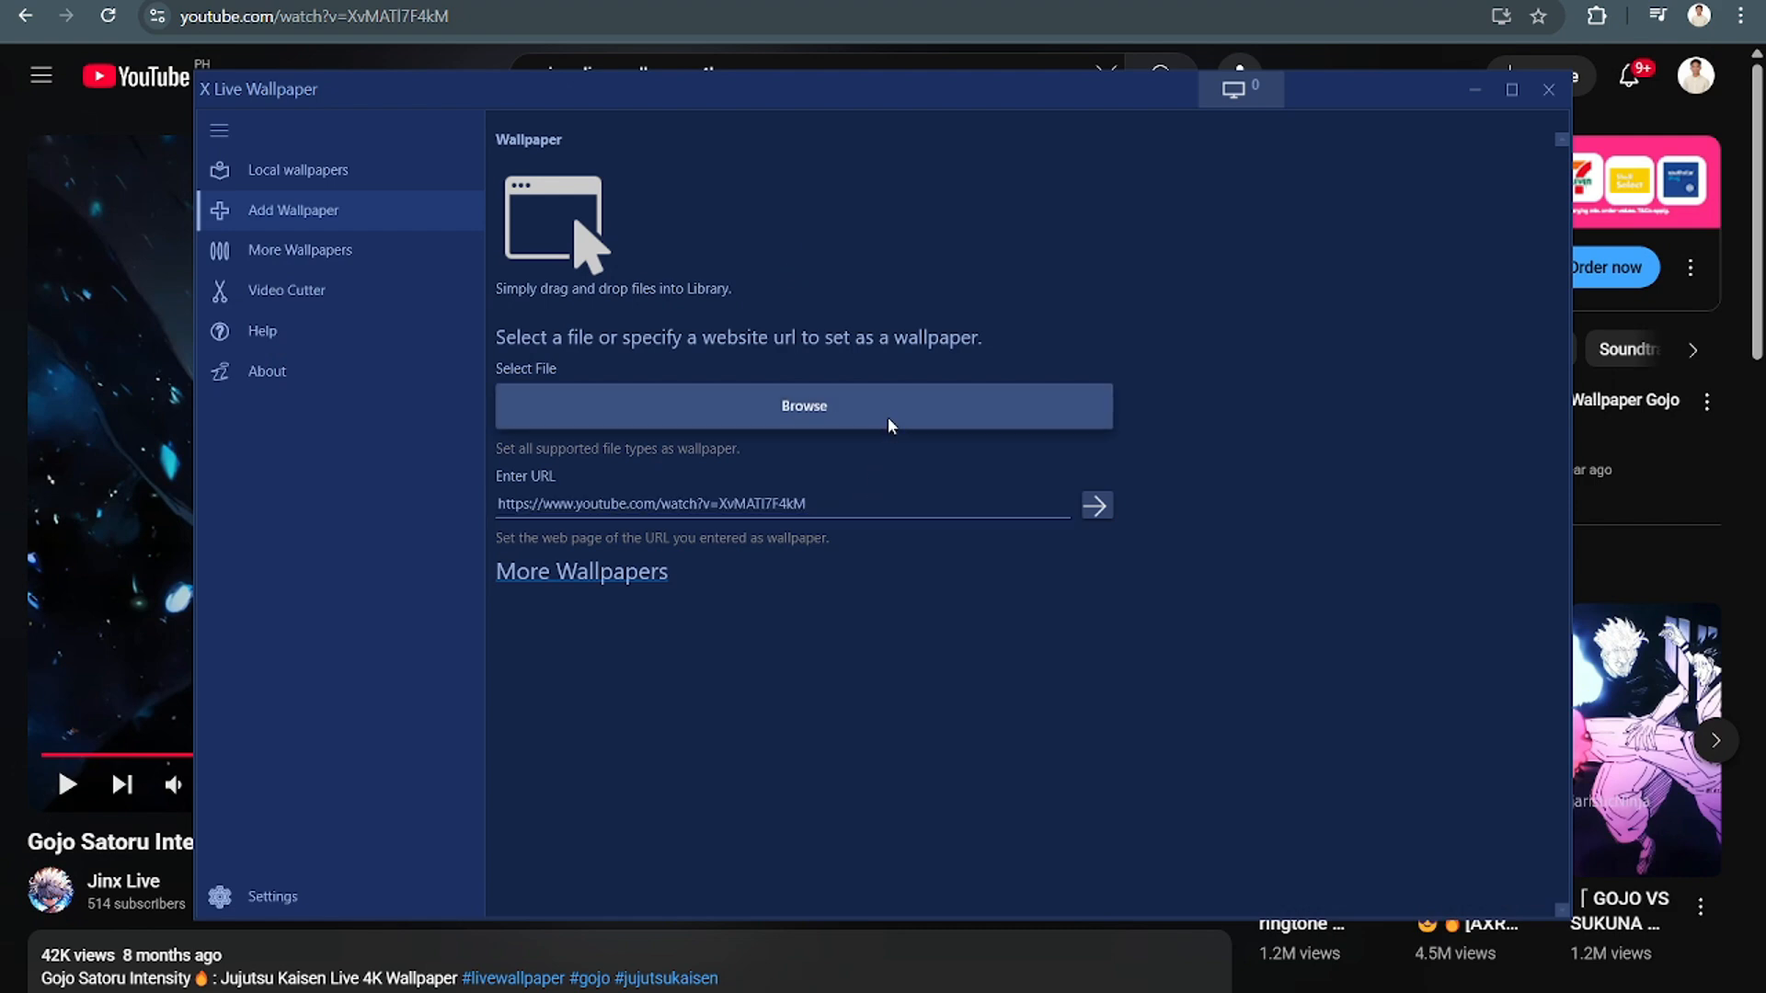
mouse_move(1070, 481)
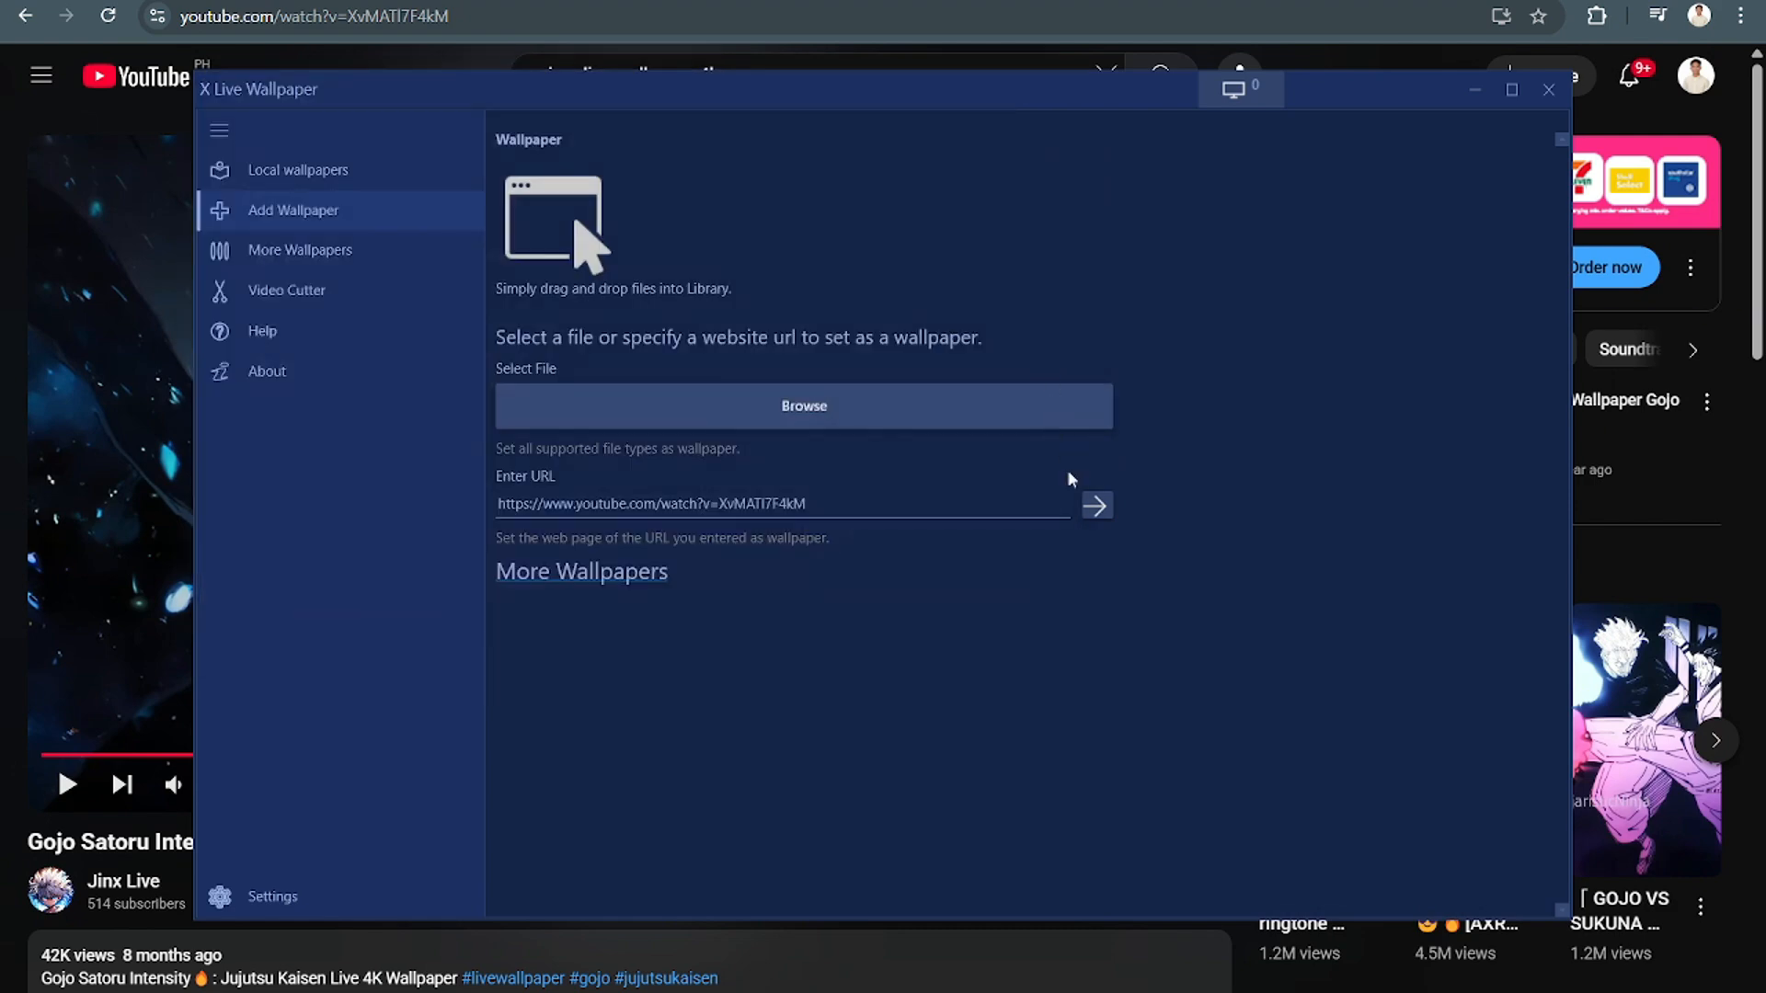
click(1097, 505)
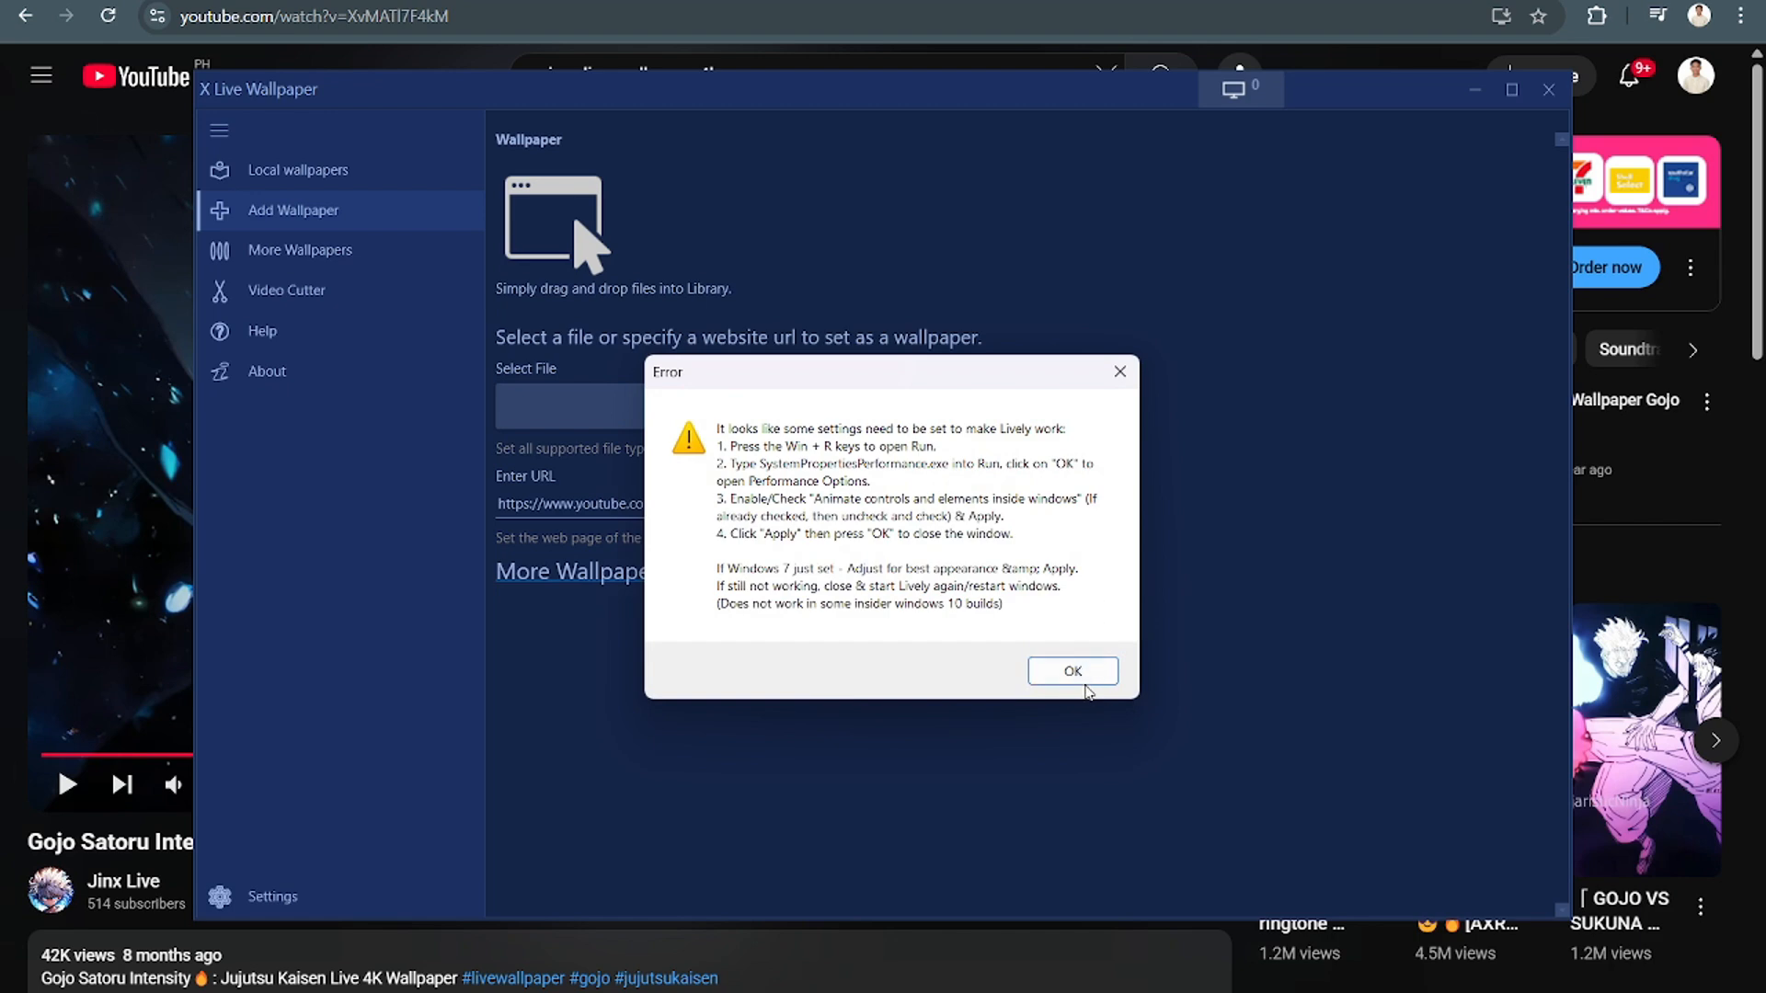
click(1072, 670)
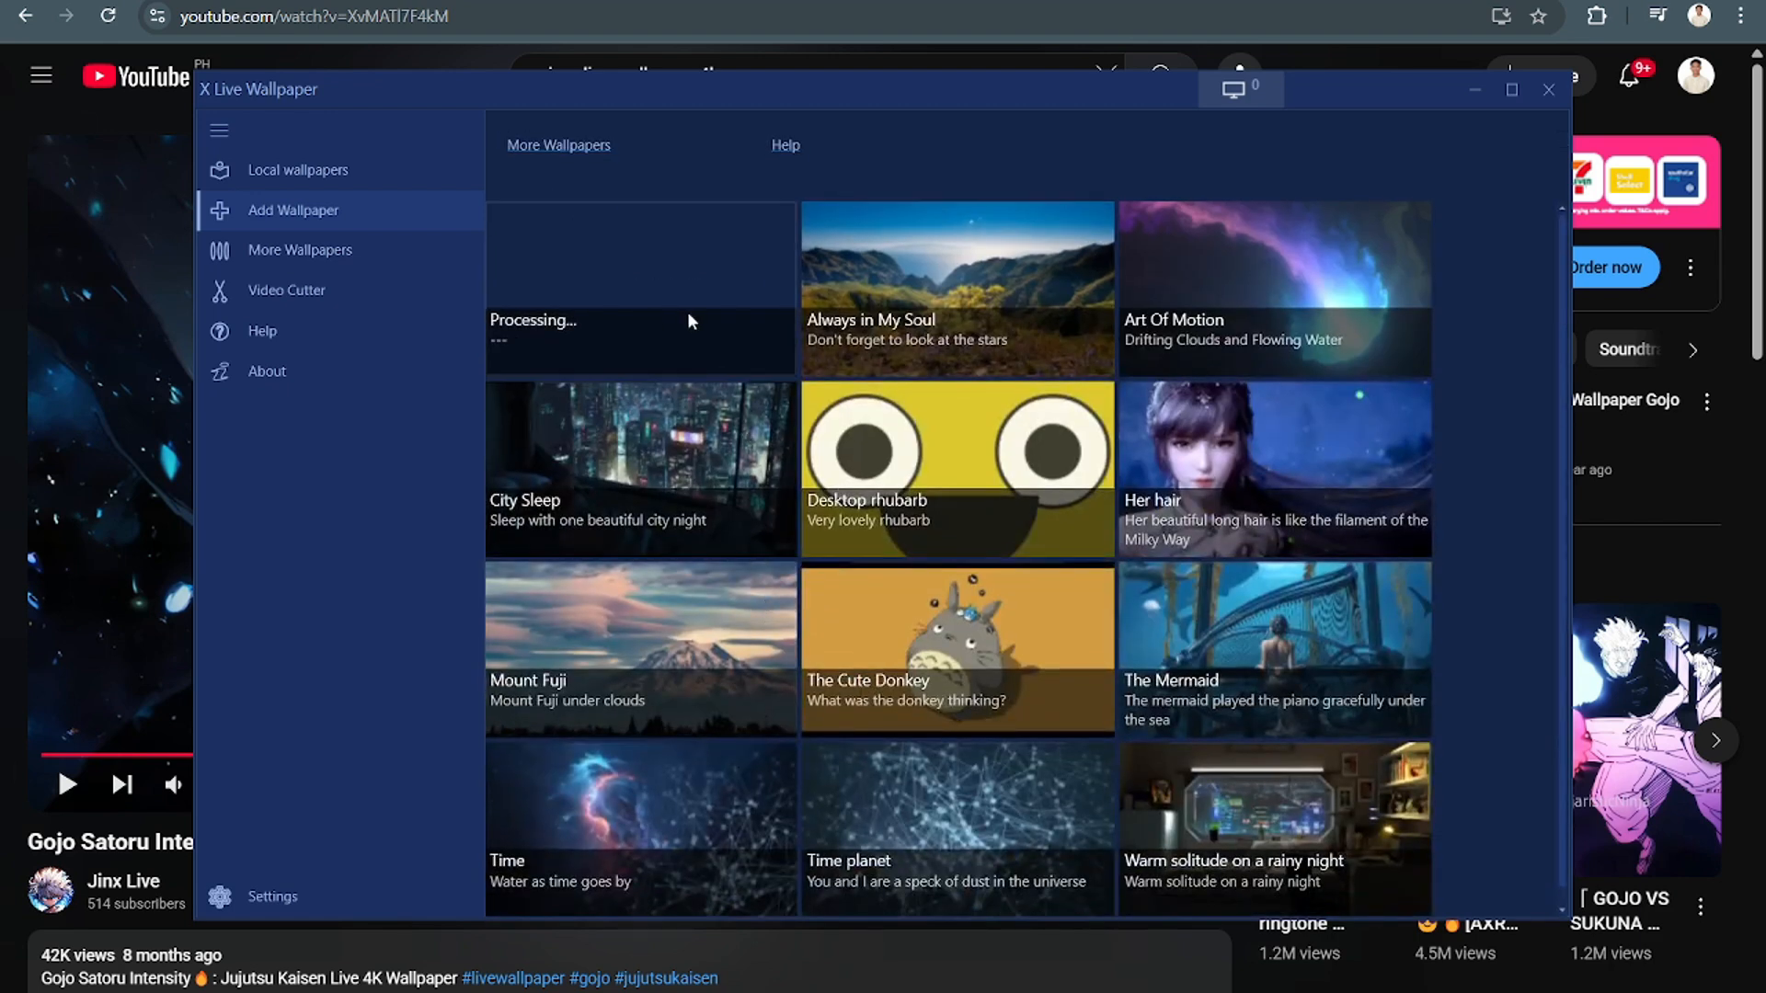
mouse_move(643, 340)
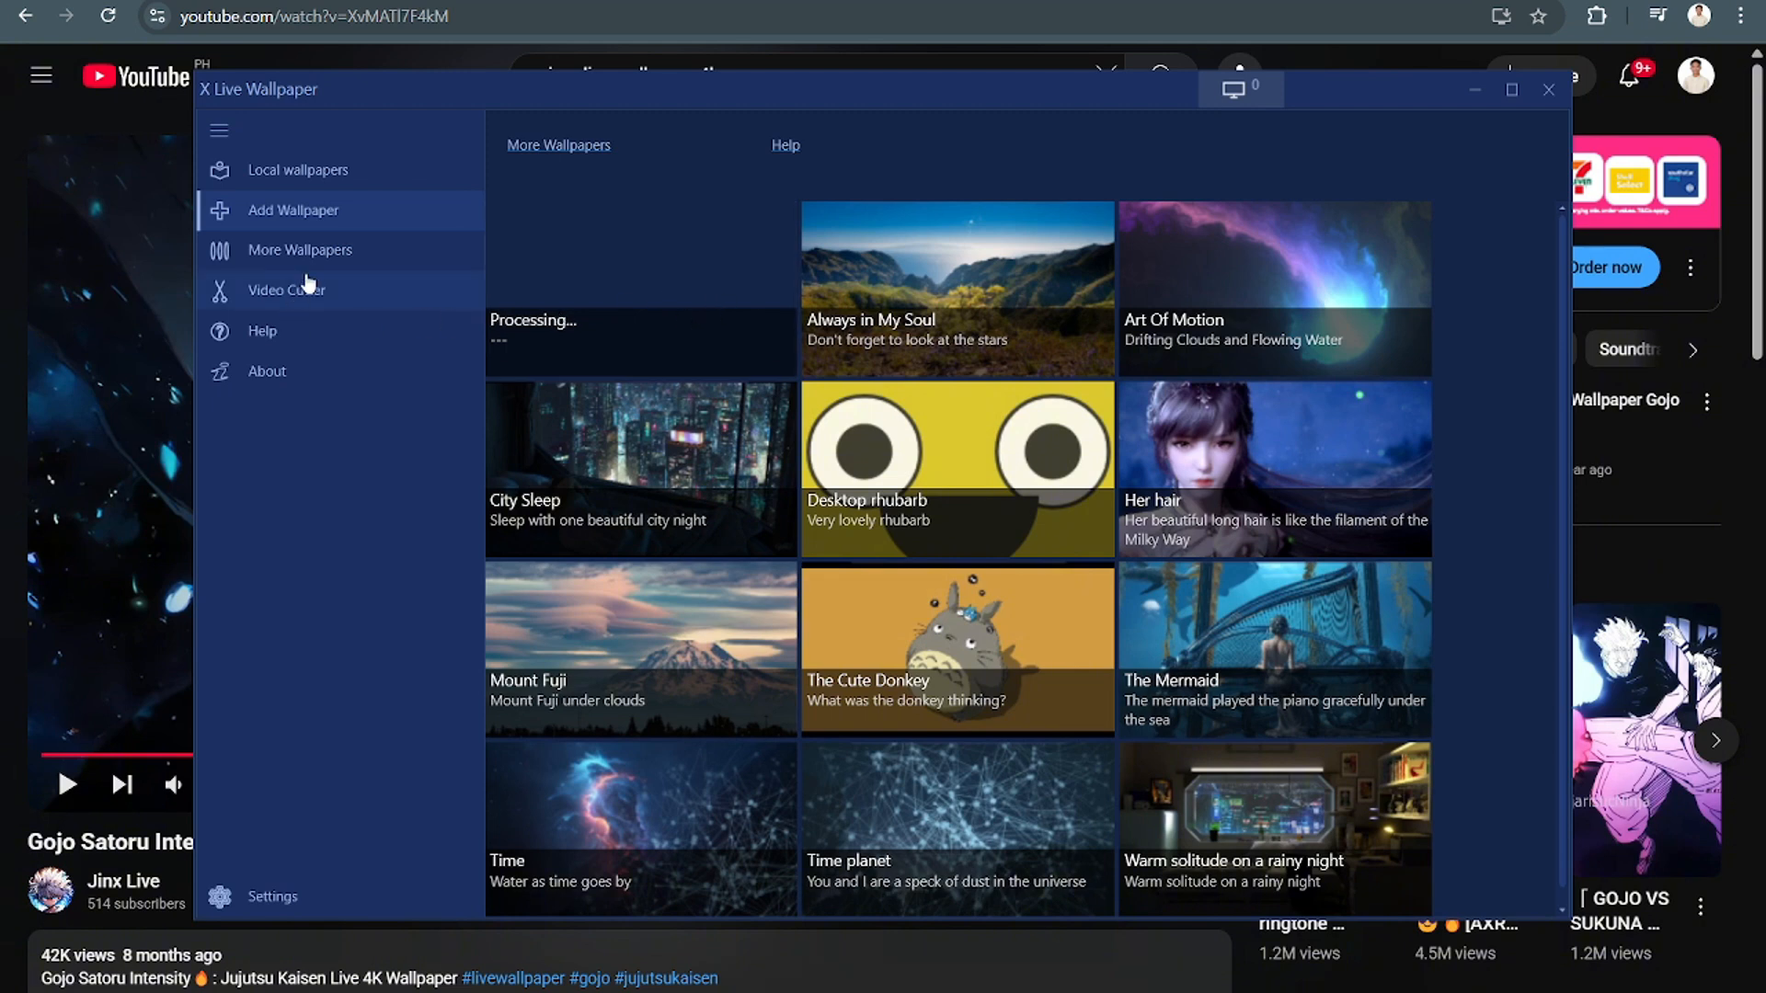
Step: Scroll through the More Wallpapers catalogue's clock, universe and category listings
click(300, 251)
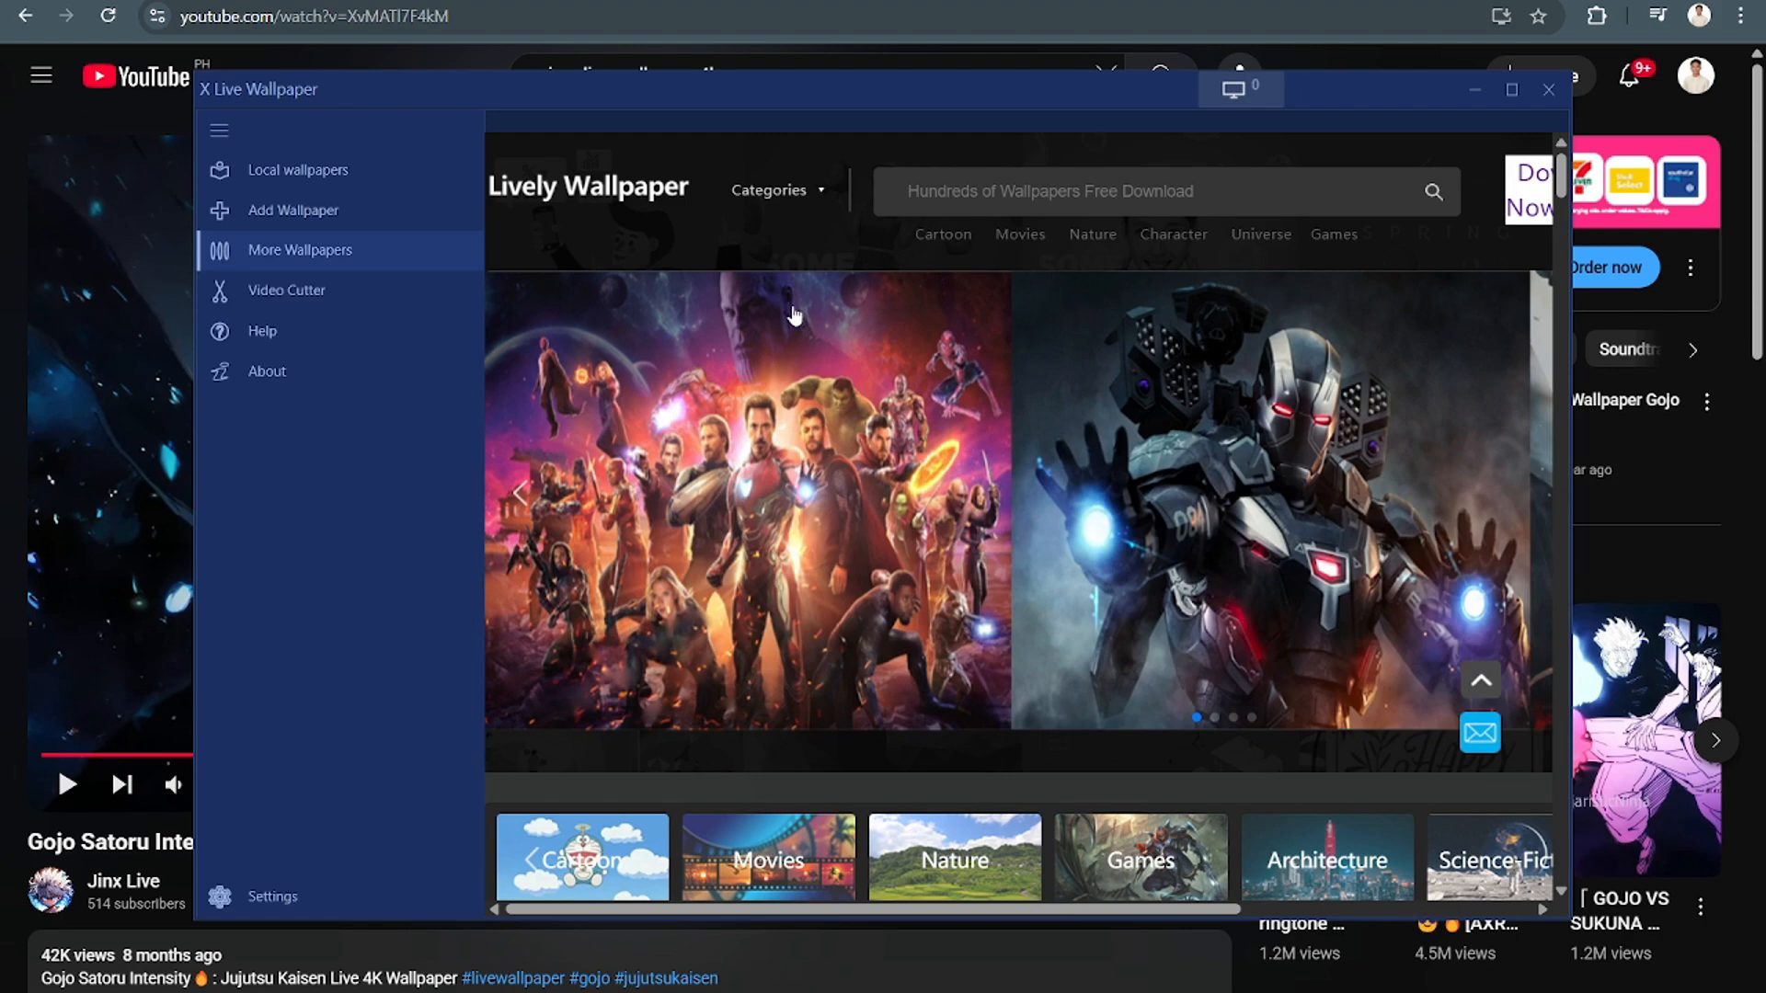
scroll(down, 3)
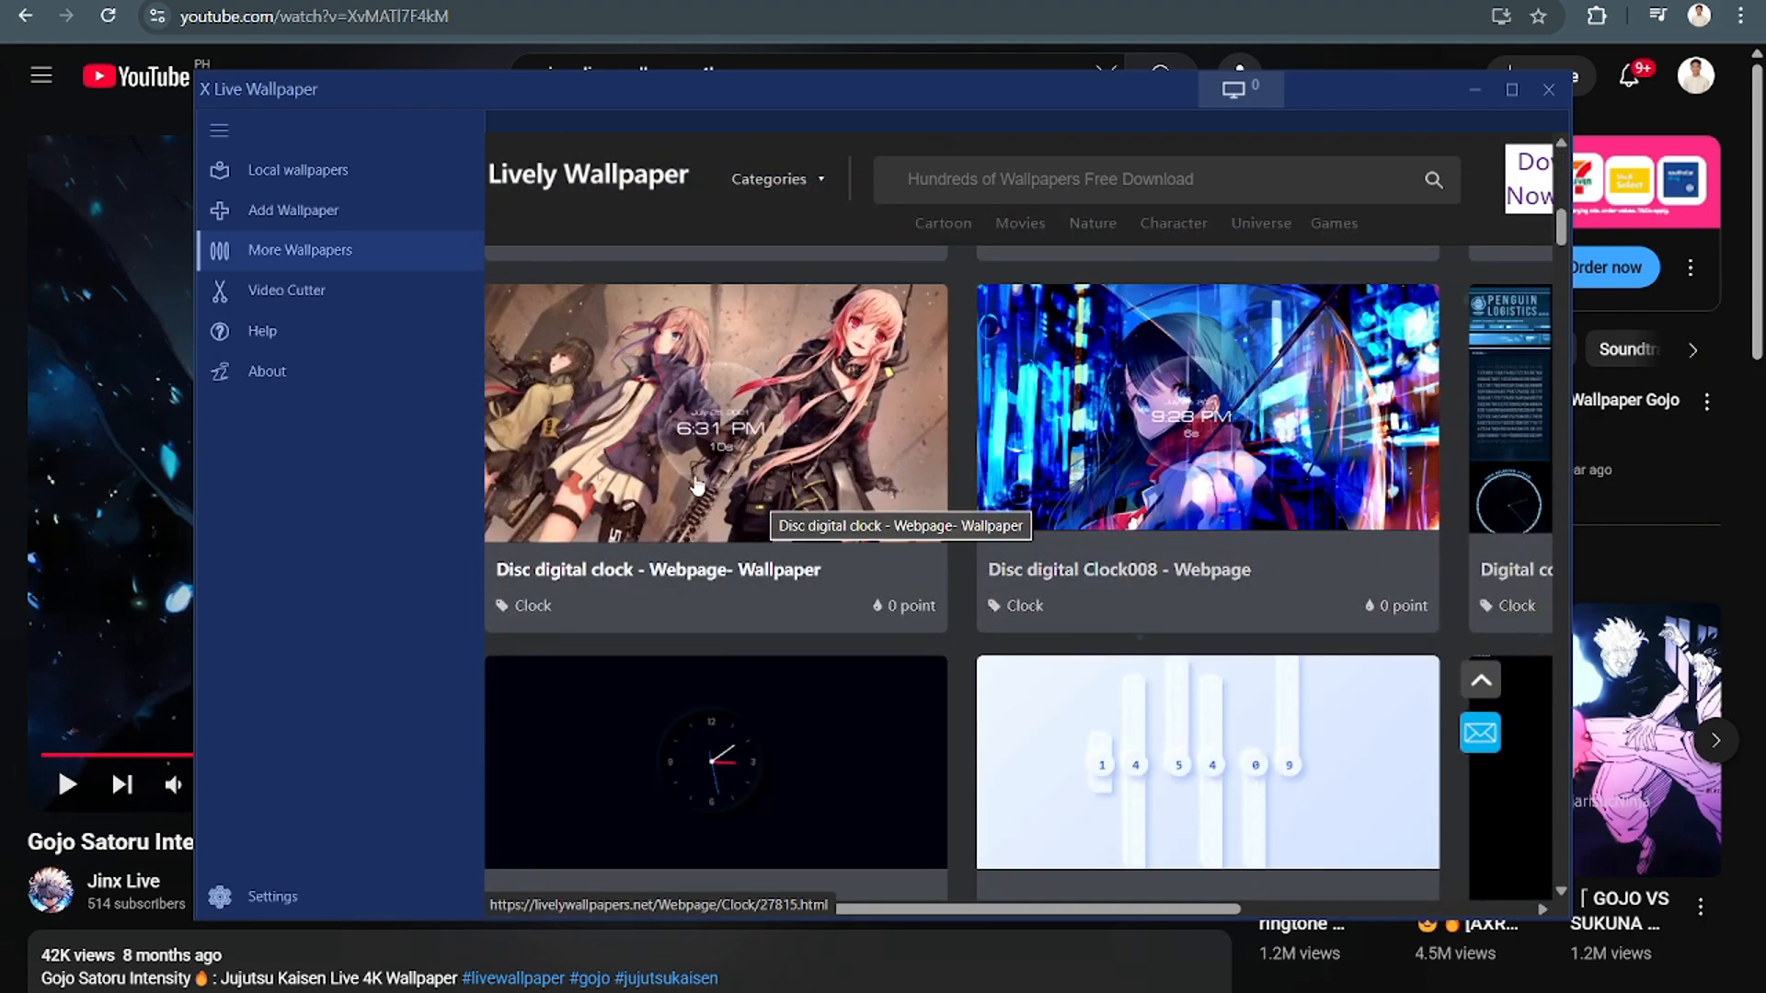
mouse_move(691, 485)
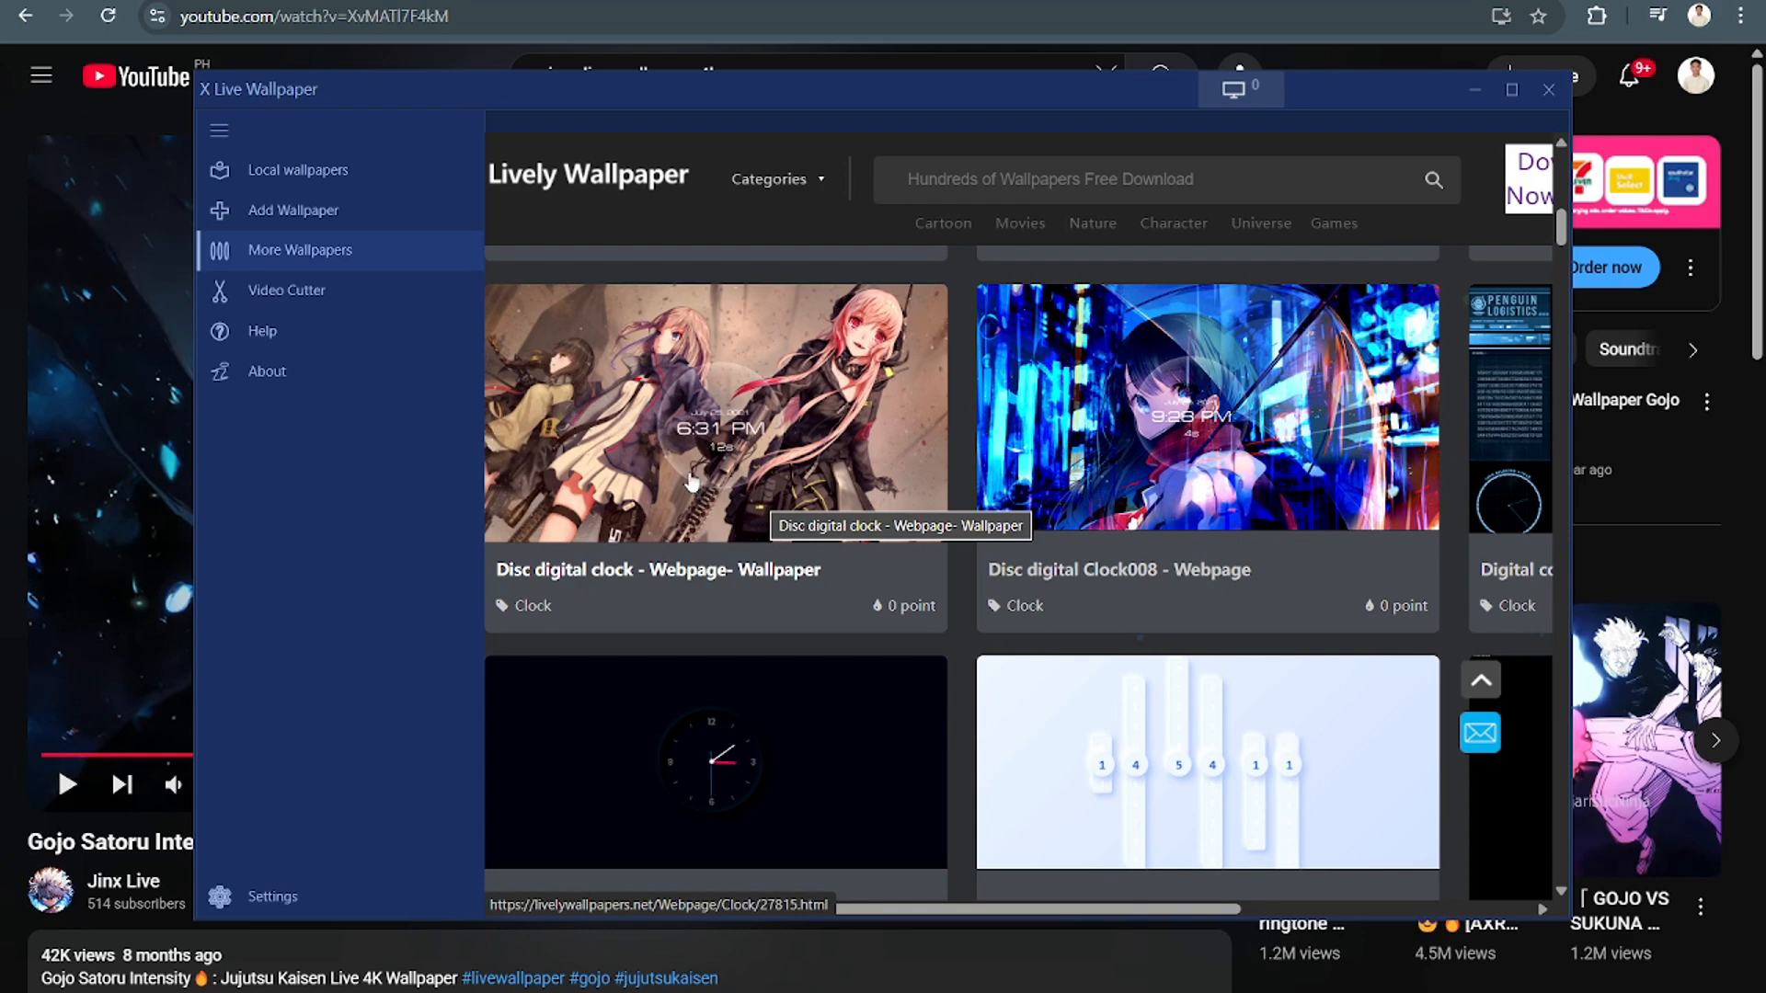
scroll(down, 3)
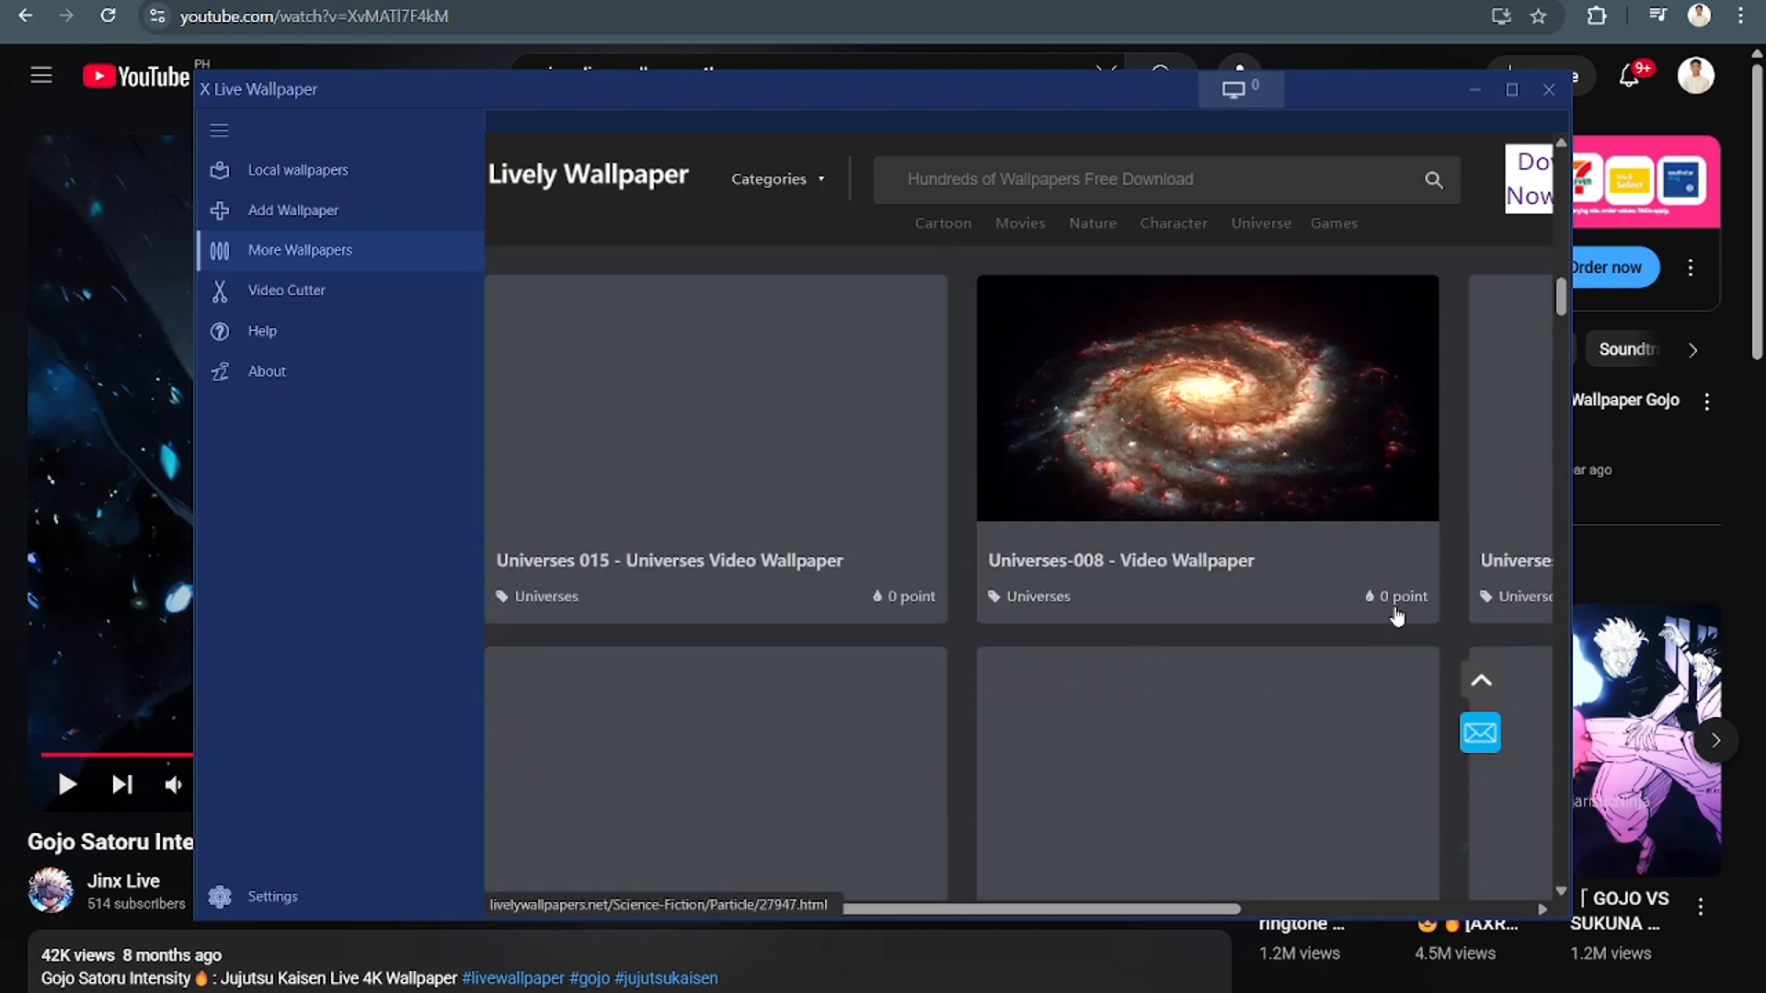
scroll(down, 3)
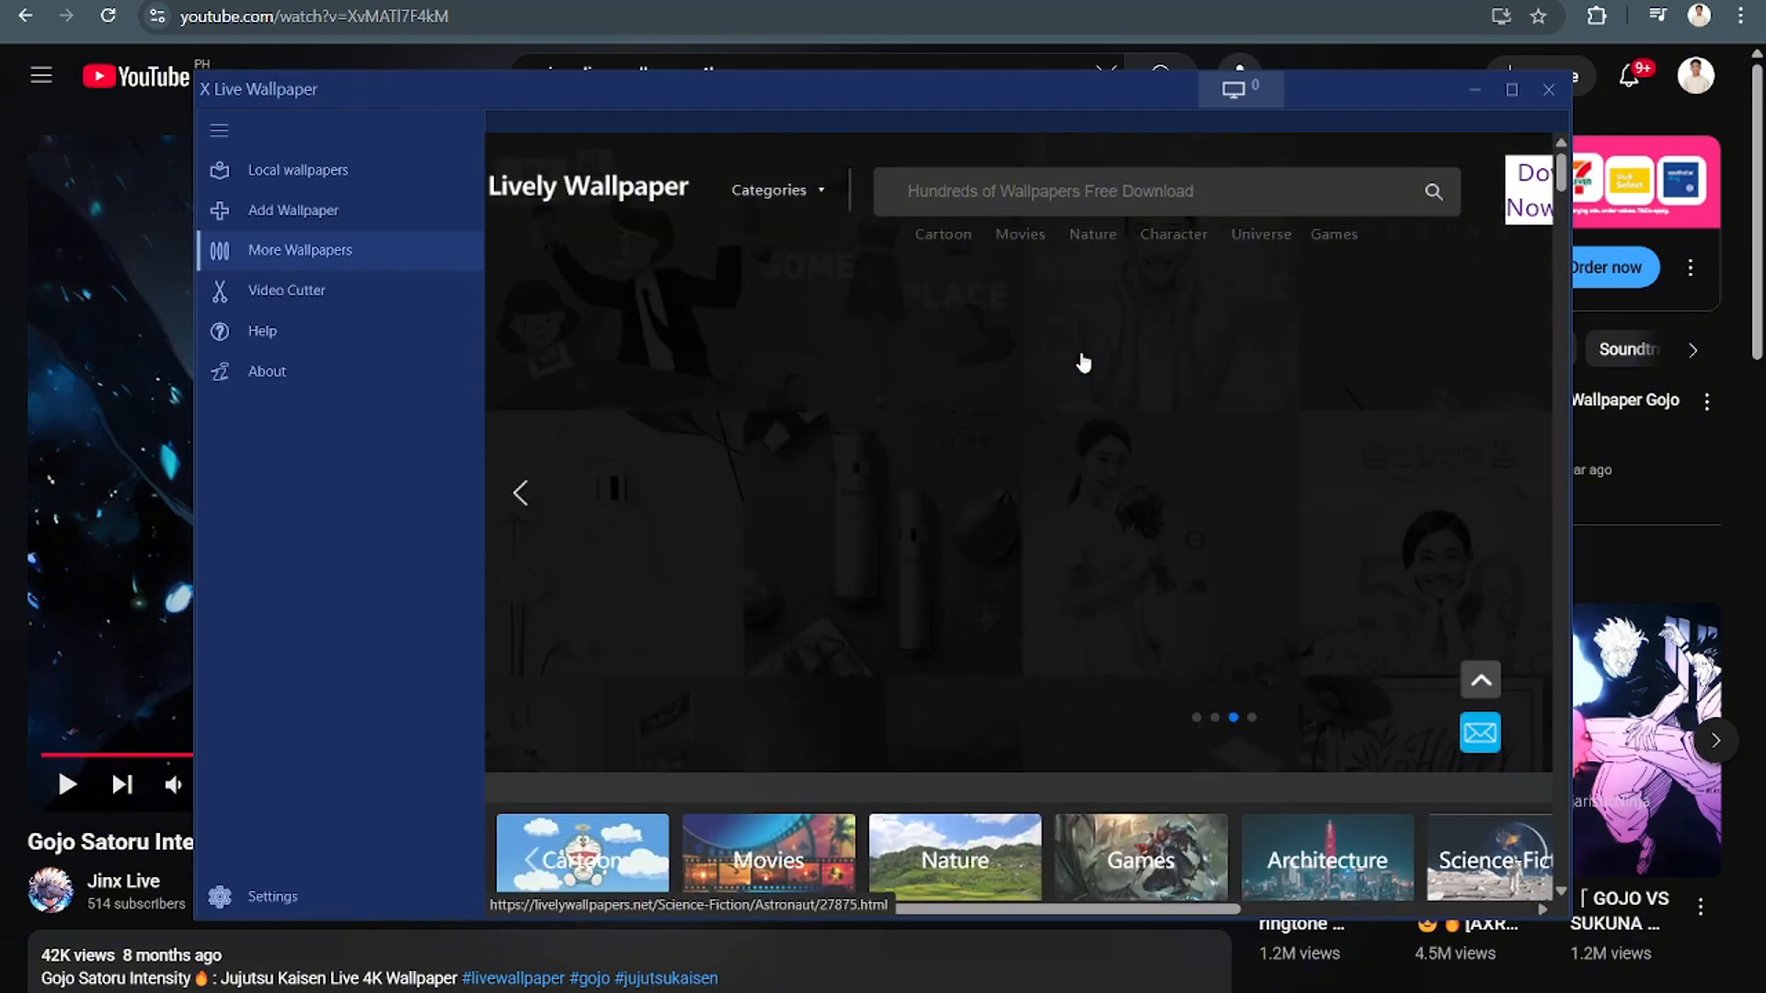
scroll(down, 3)
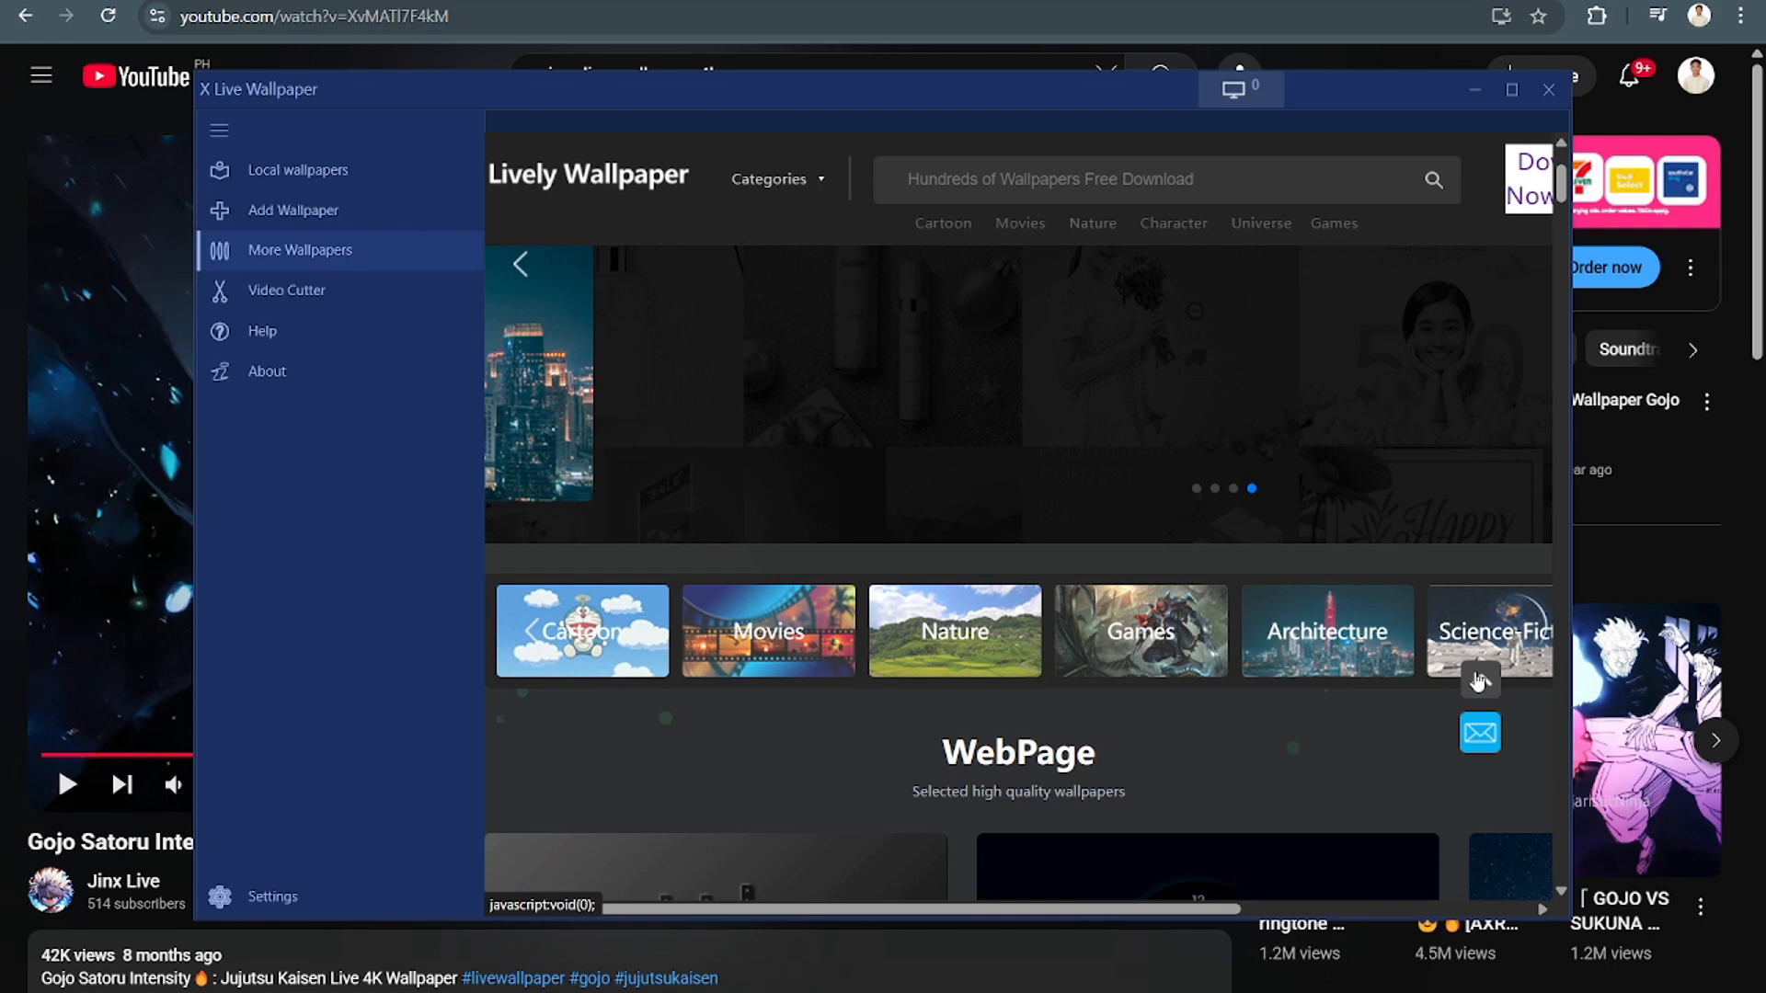
Step: View the Video Cutter premium page, then go back to Local wallpapers
click(286, 290)
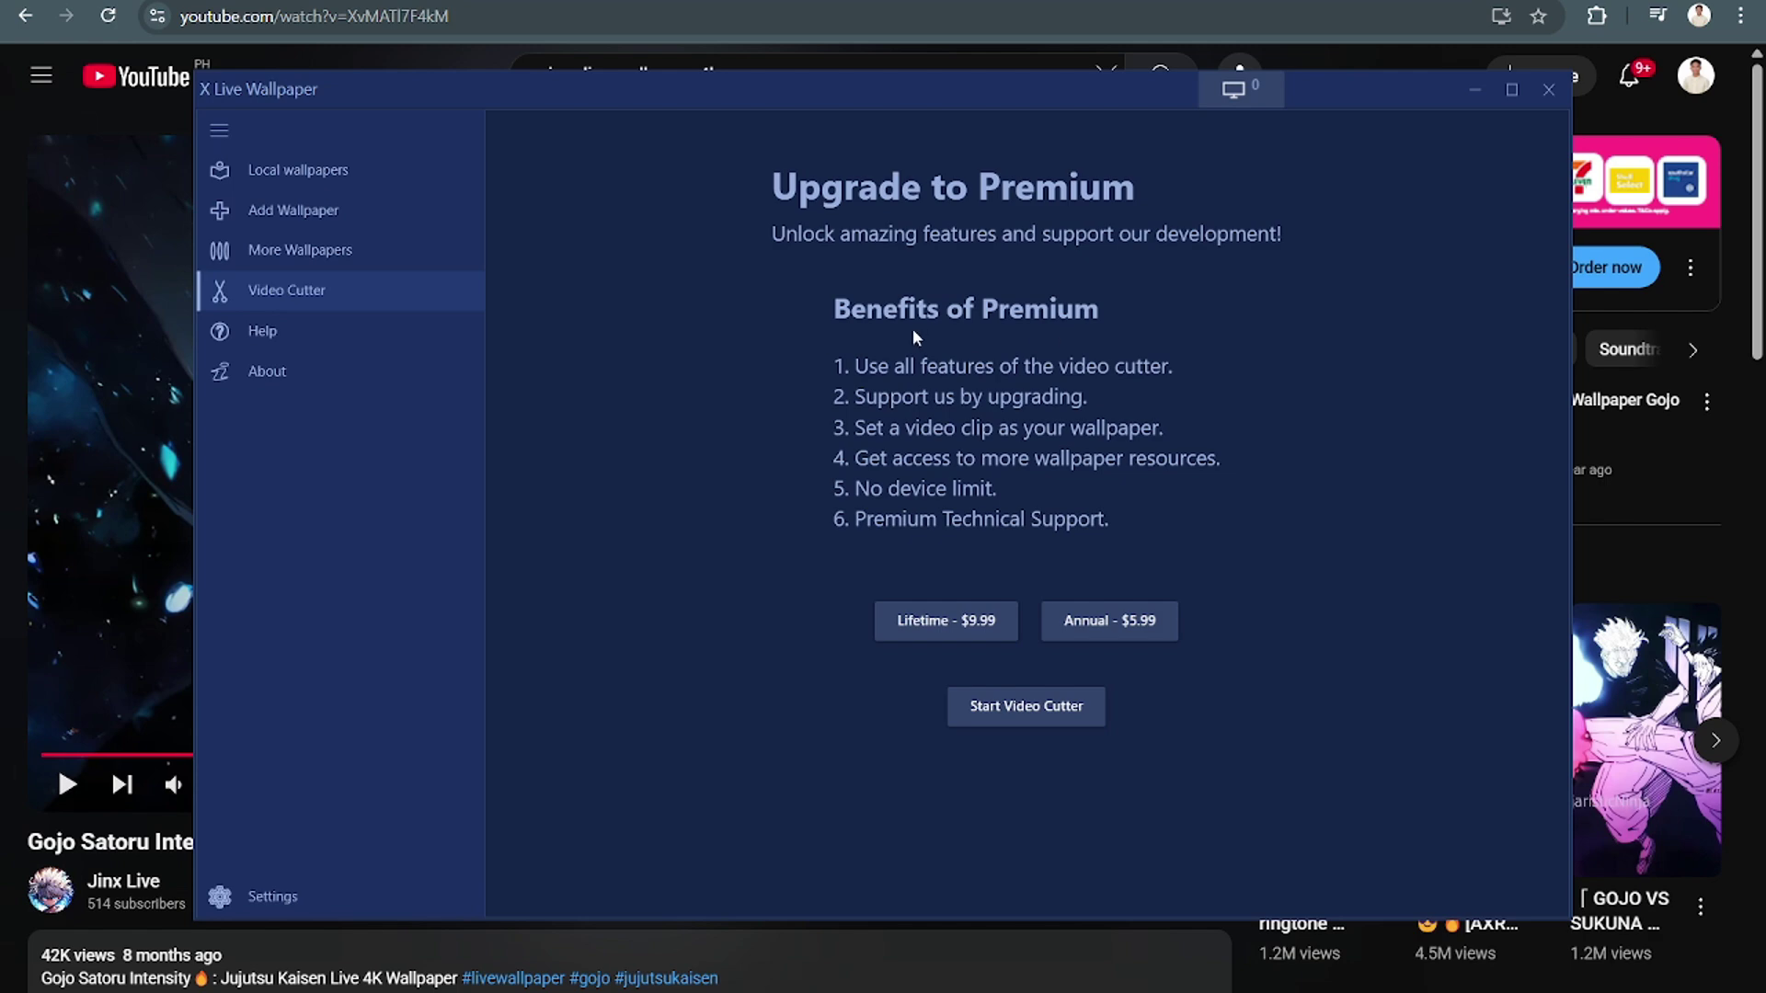
mouse_move(291, 371)
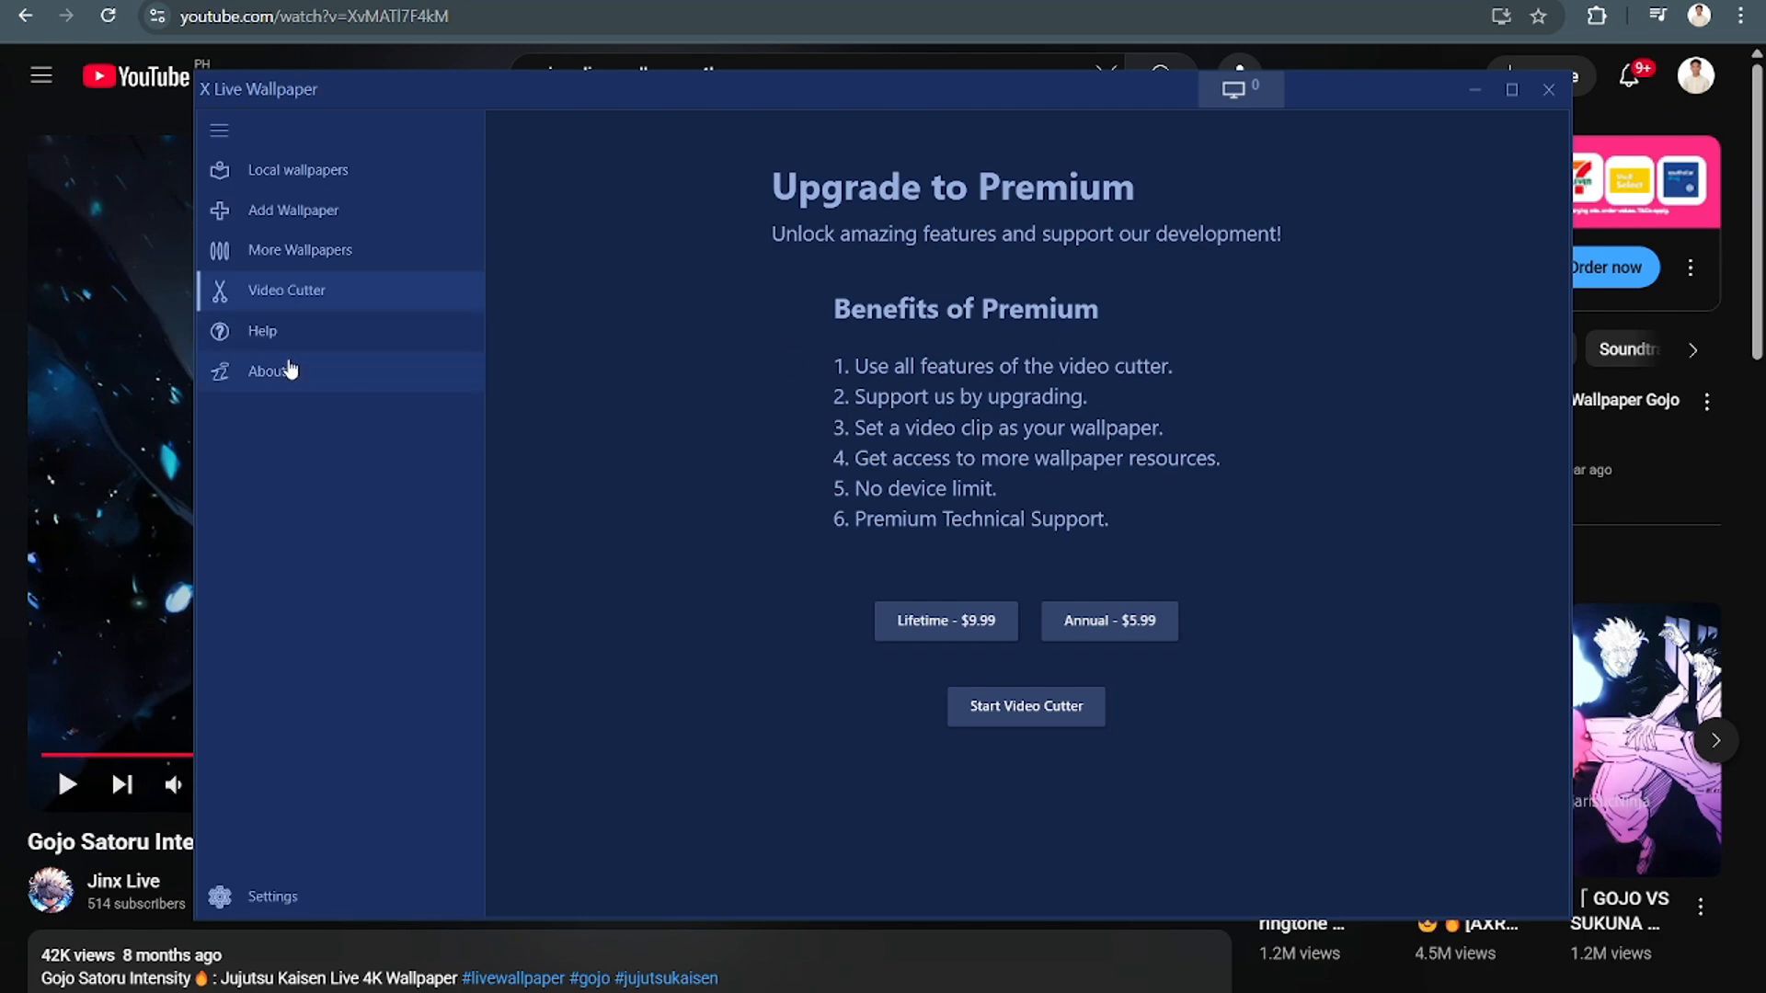
click(297, 170)
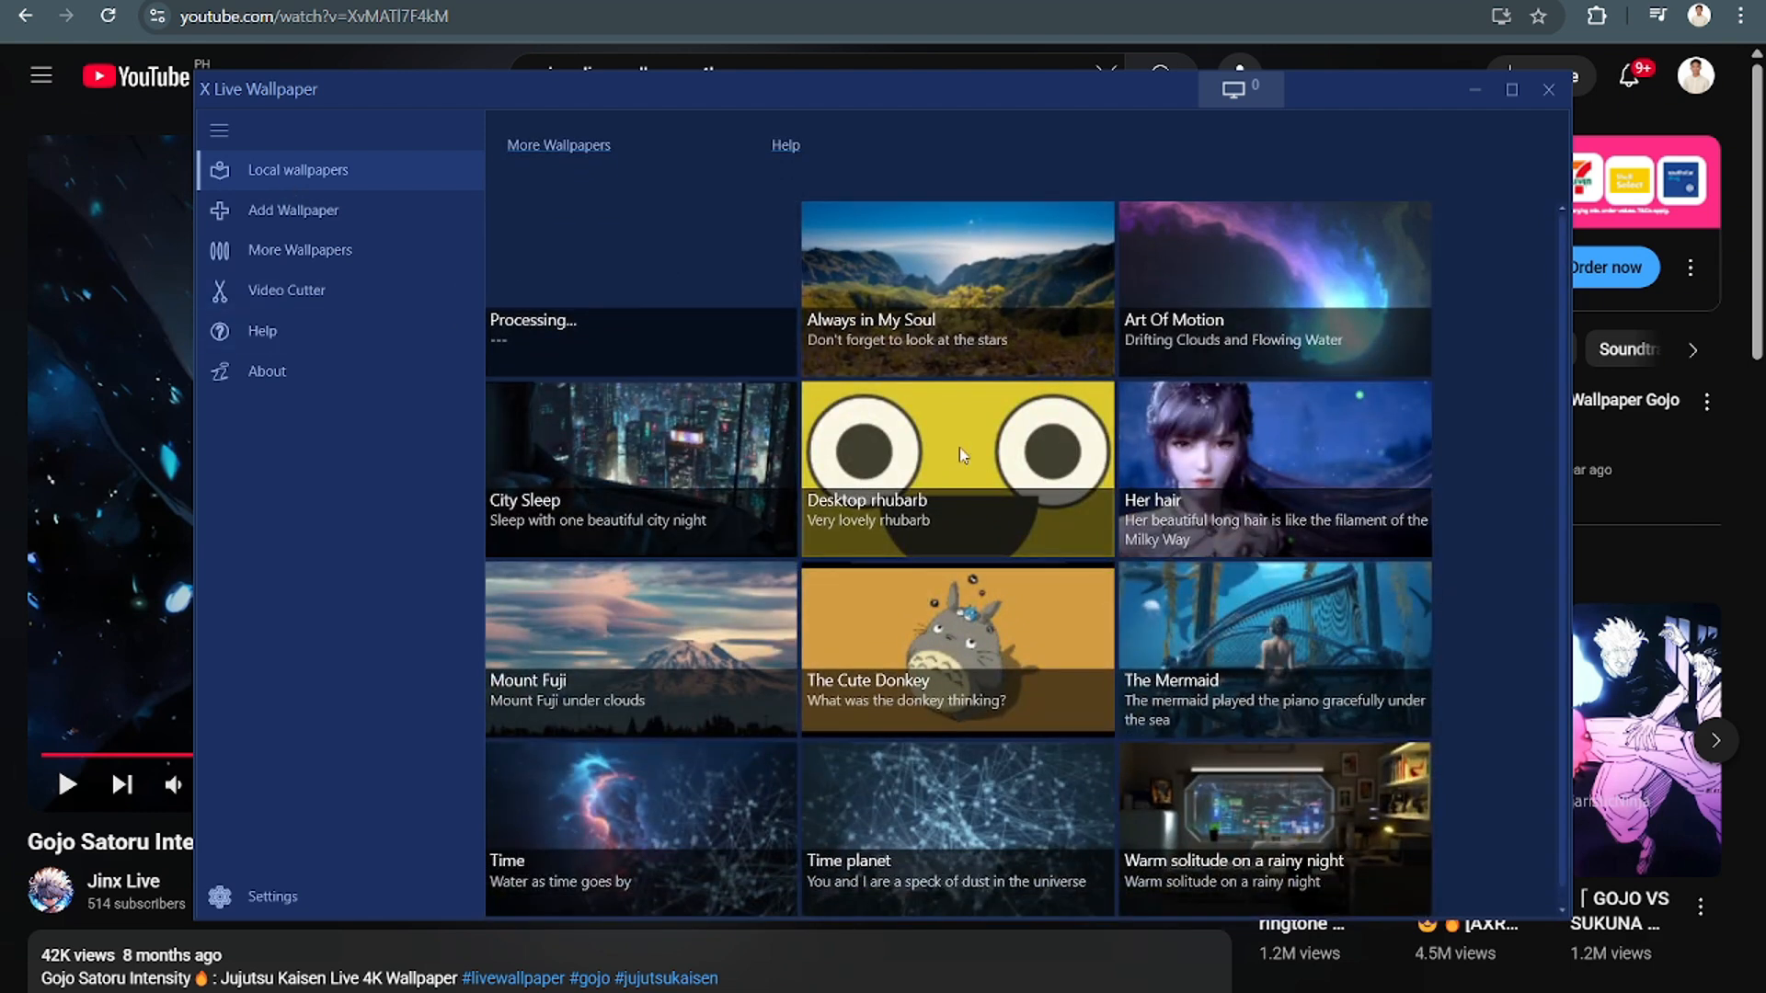
mouse_move(1210, 393)
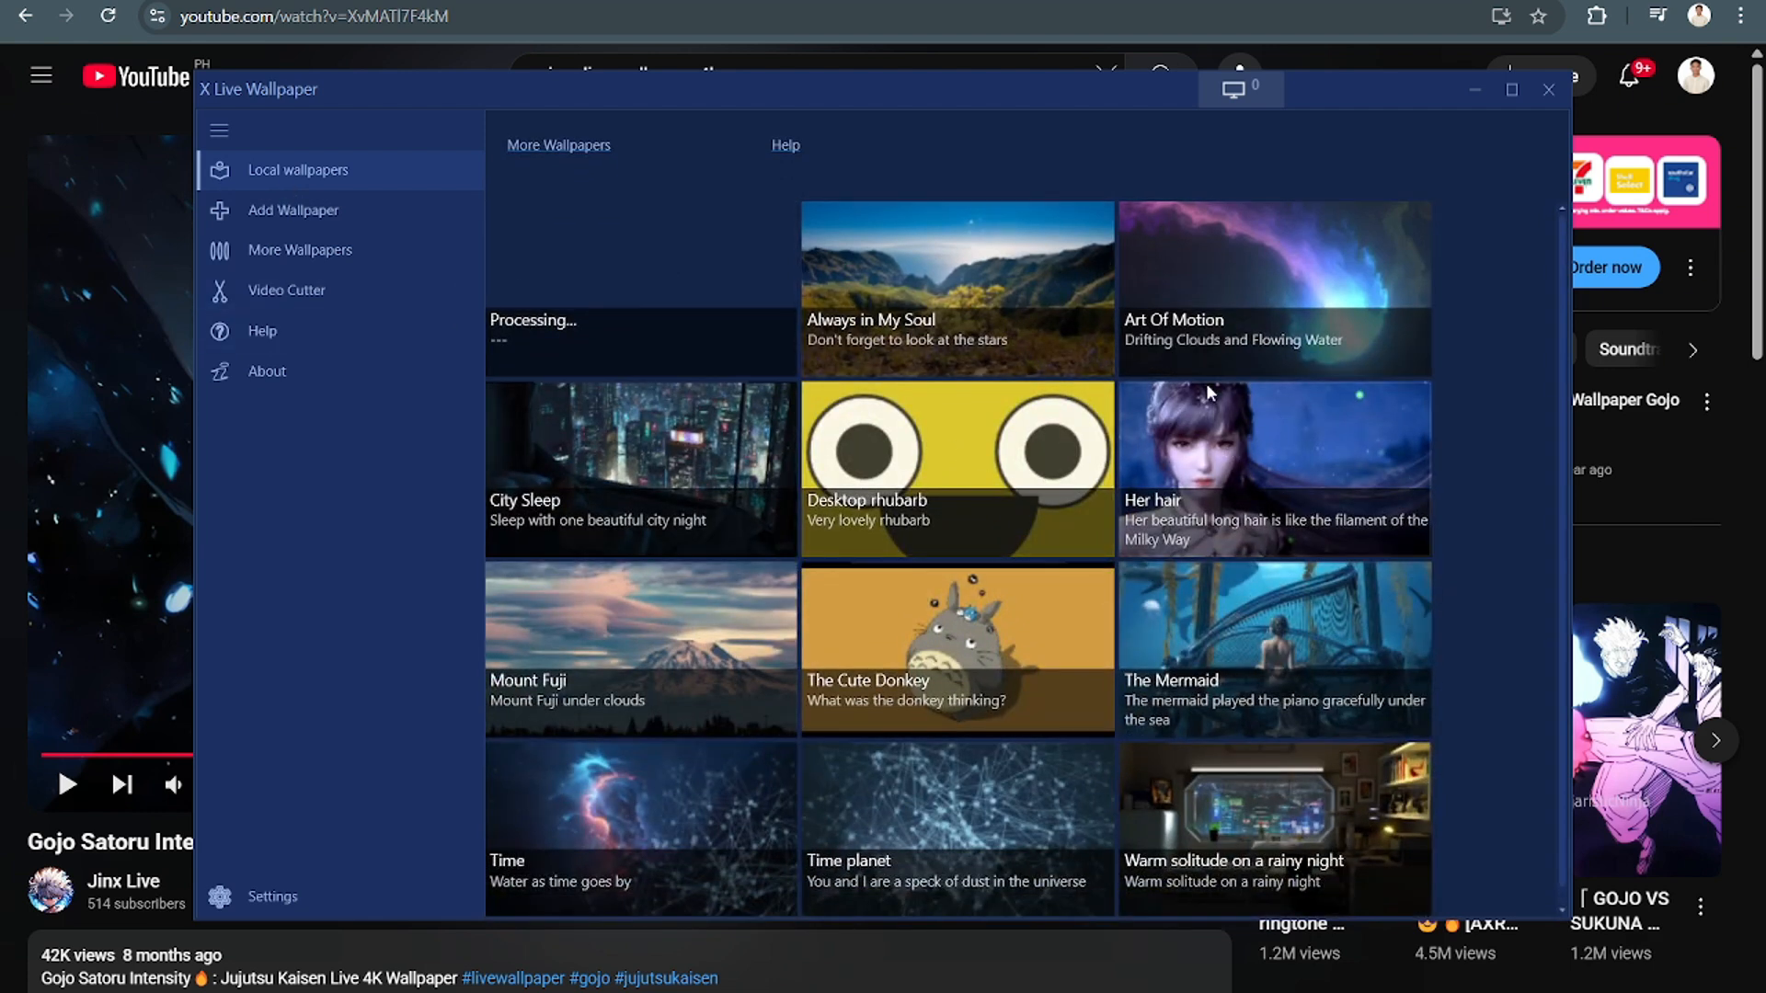
Step: Scroll the local gallery to The Cute Donkey and open its context menu
scroll(down, 3)
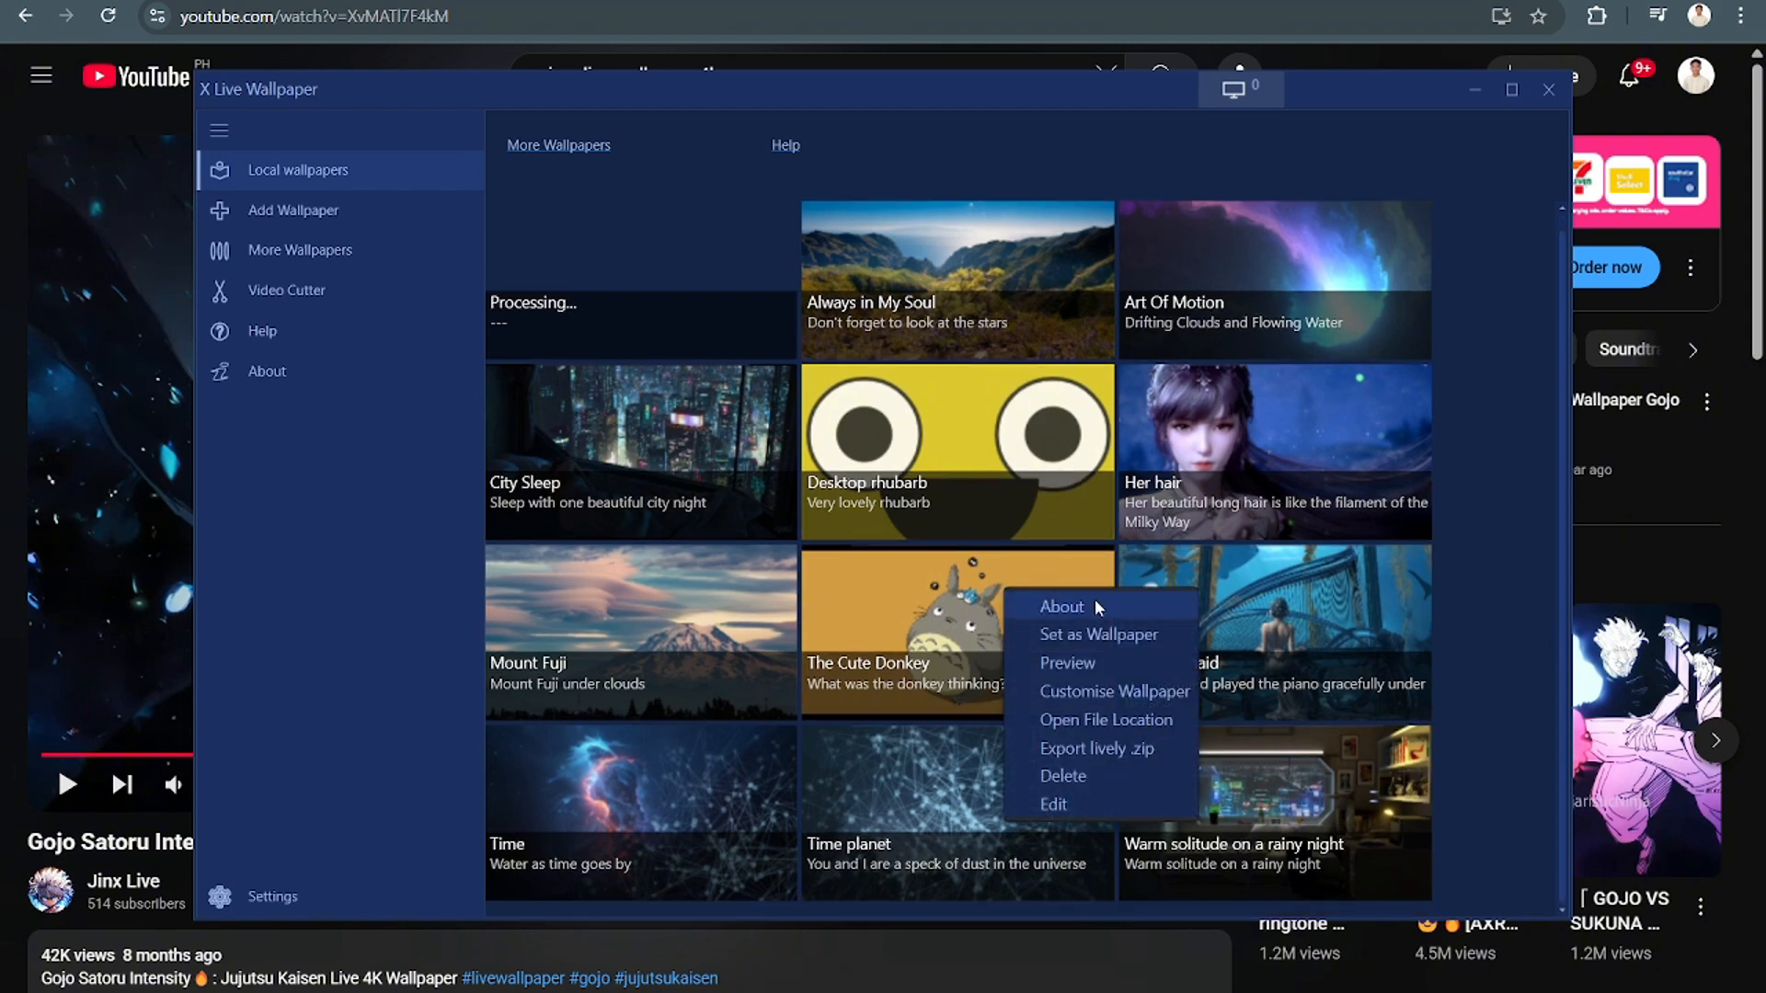
mouse_move(1099, 635)
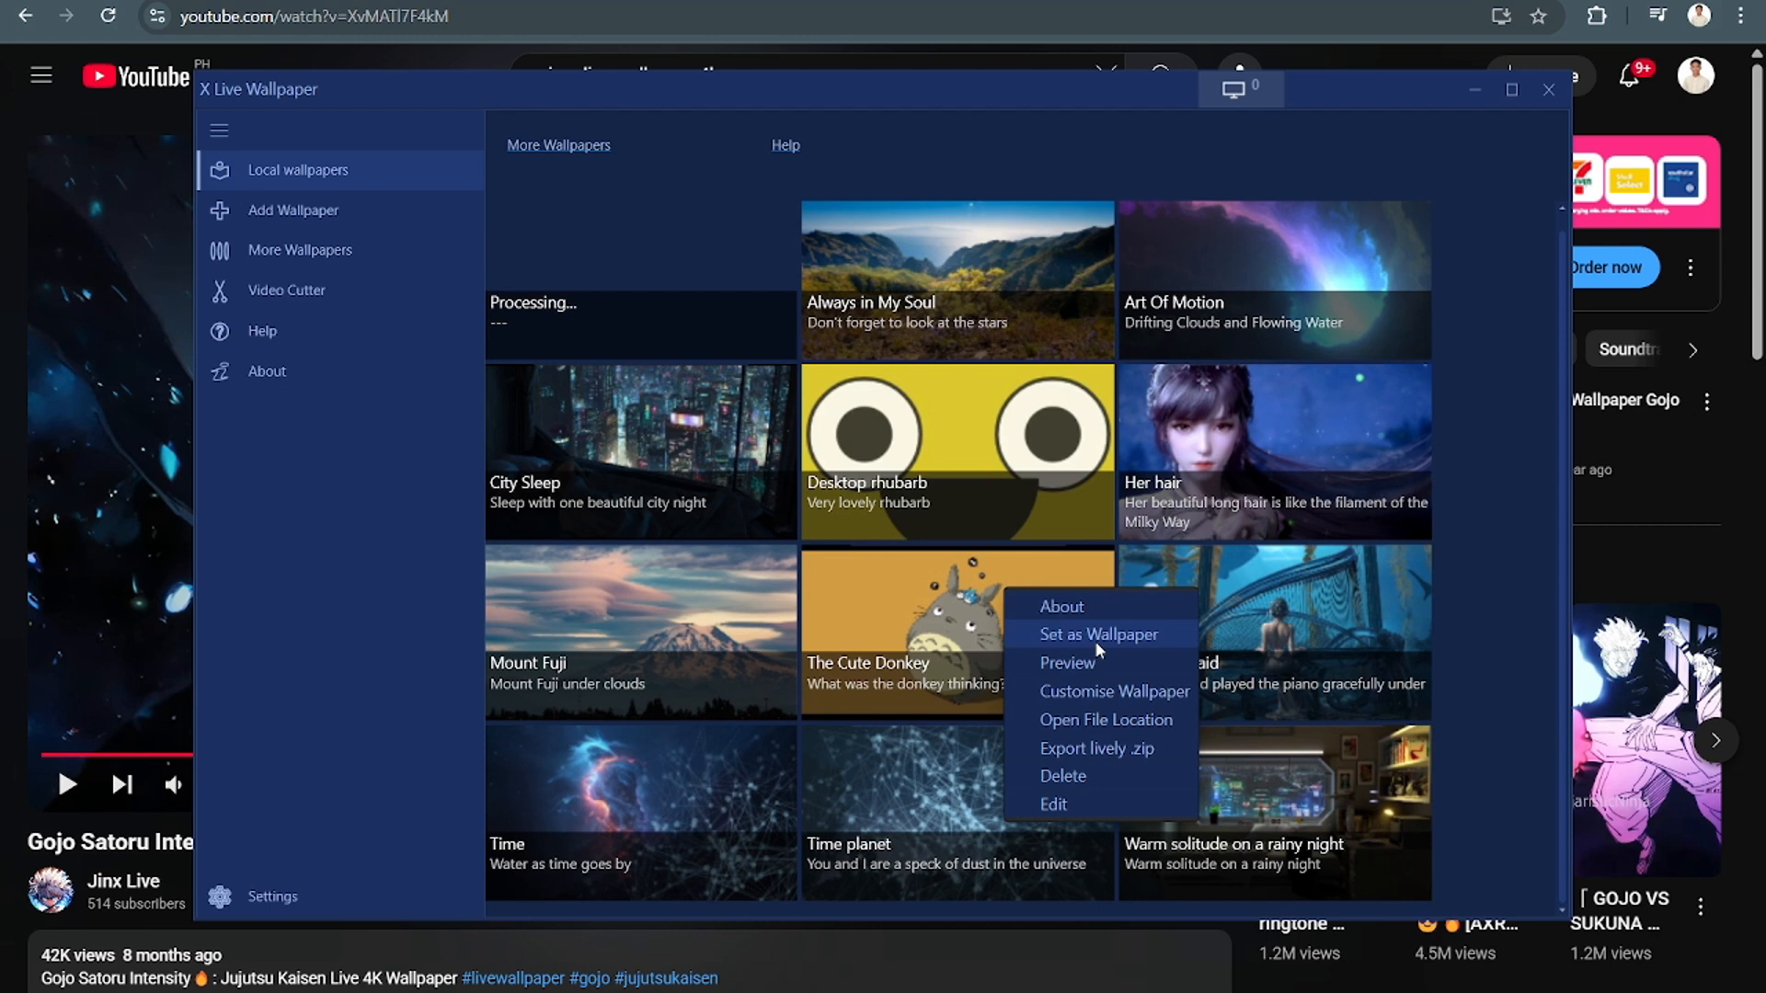
mouse_move(1500, 111)
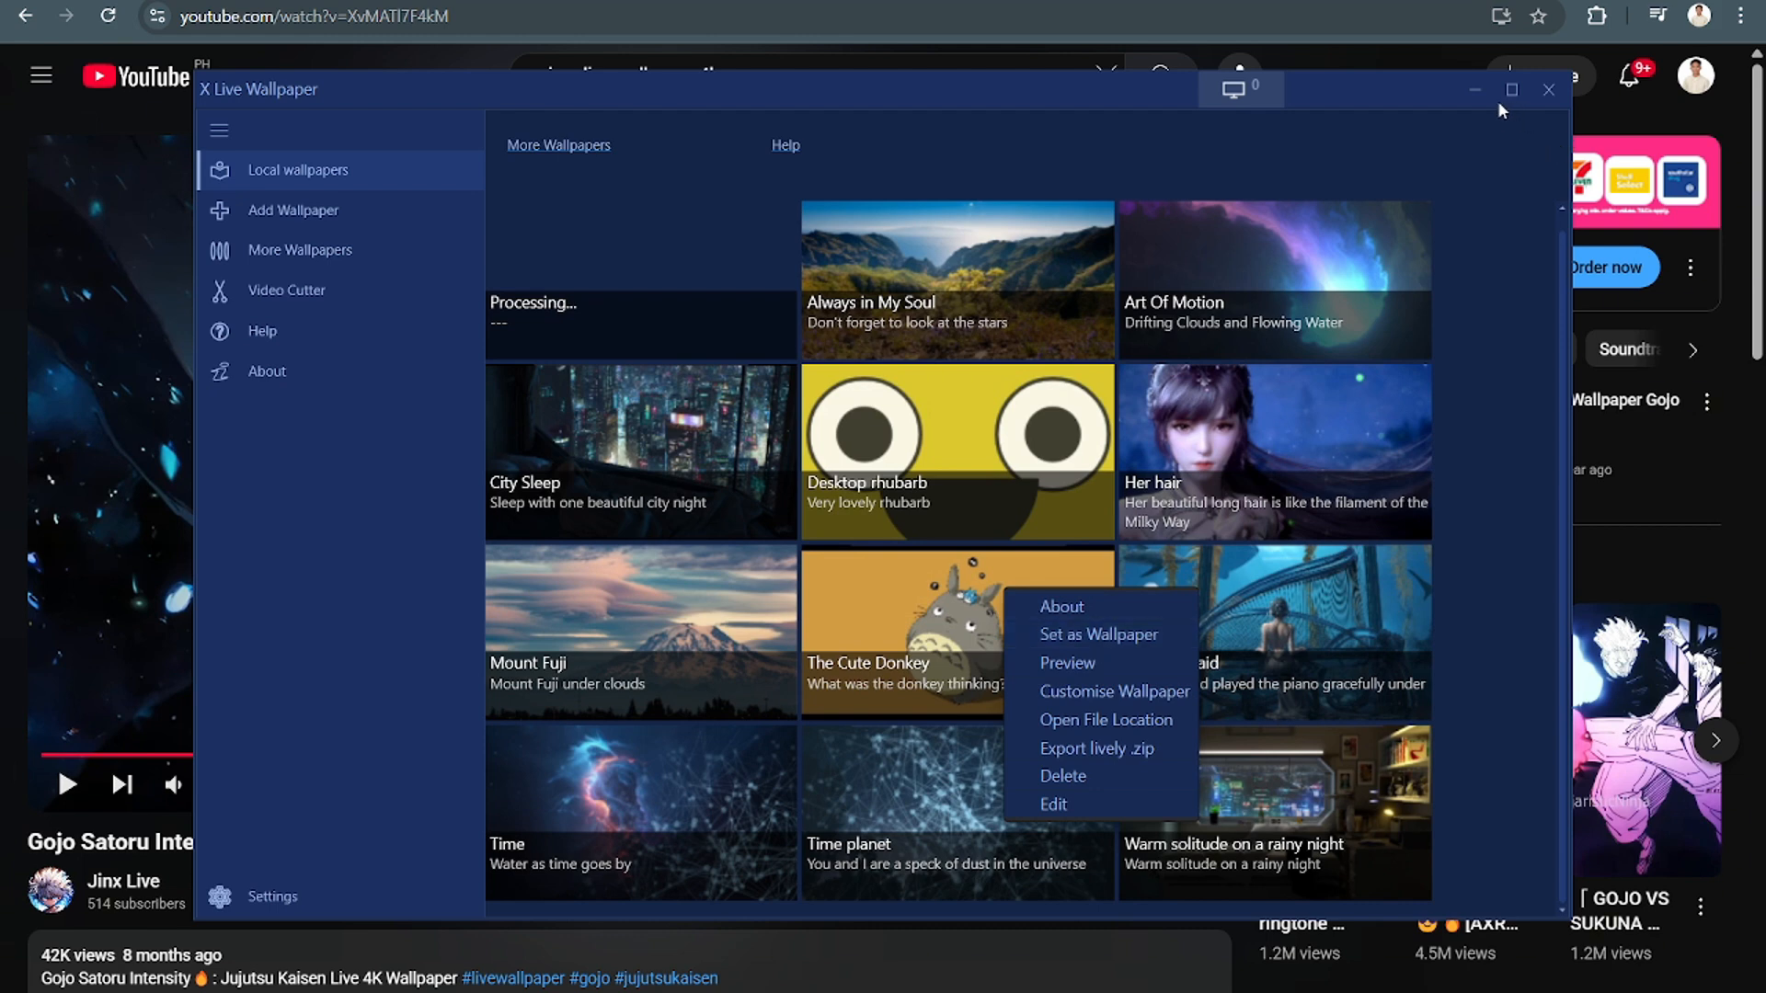